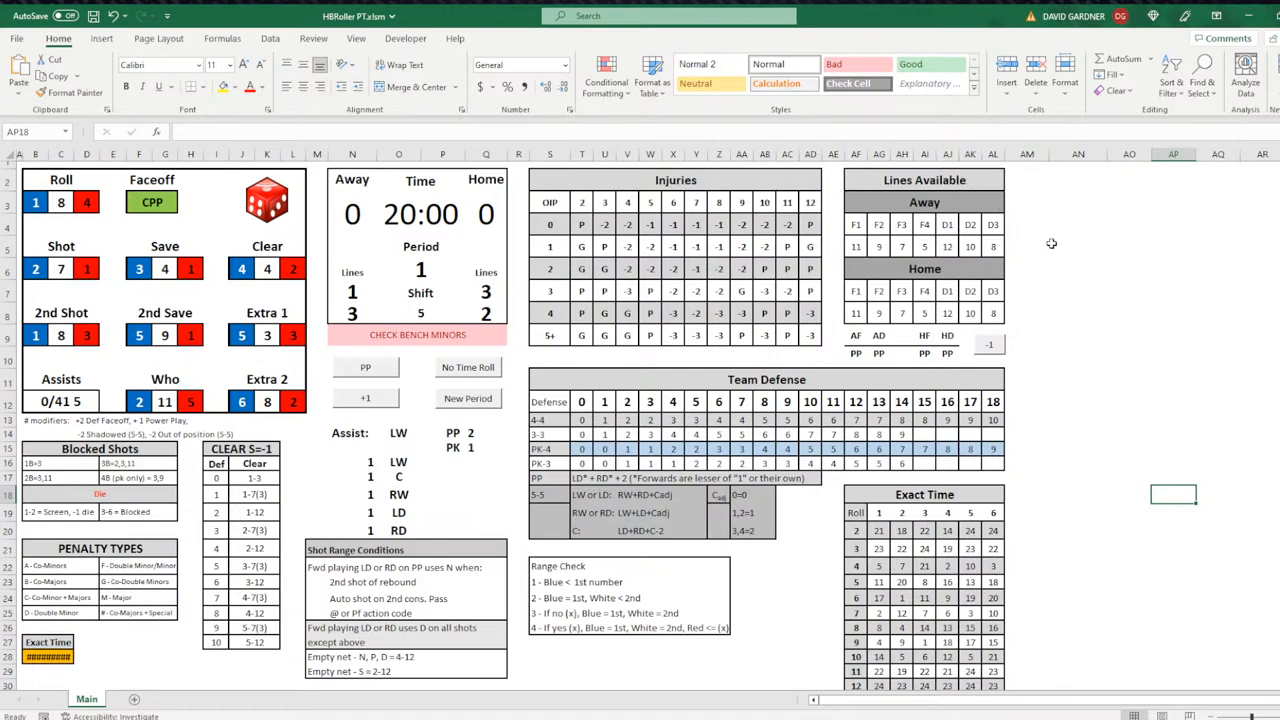
pyautogui.moveTo(1124, 320)
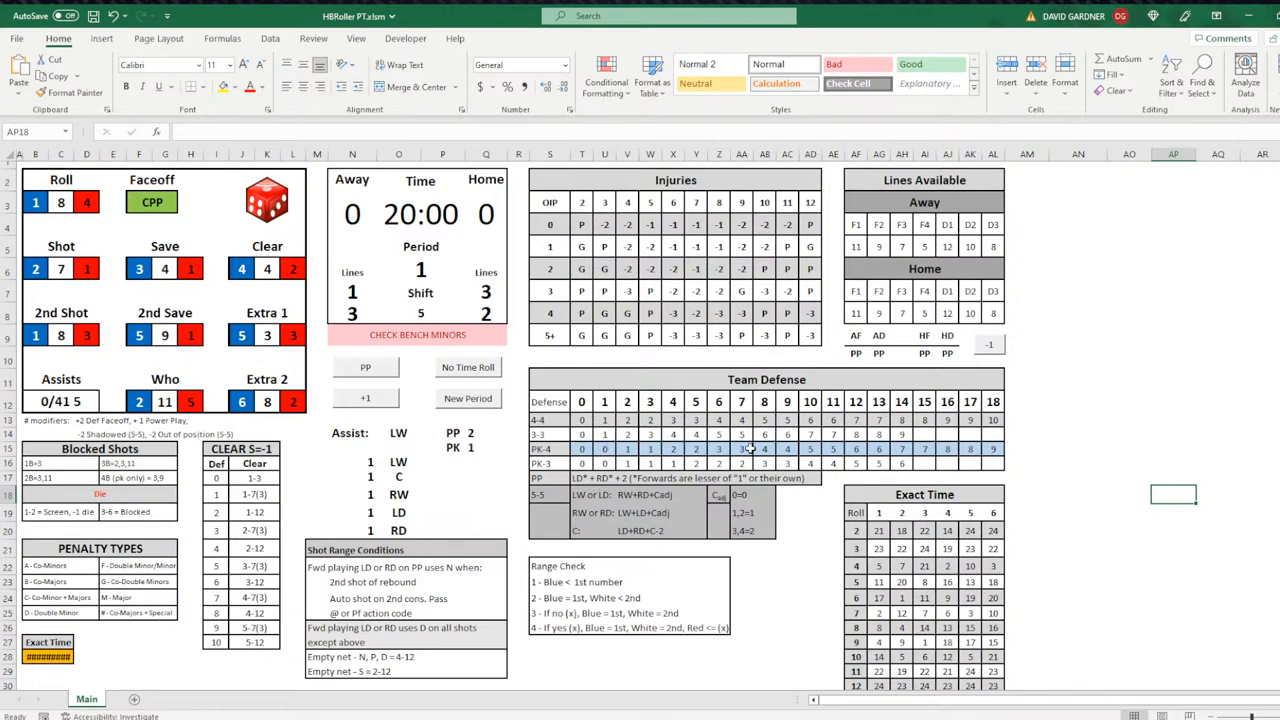
pyautogui.moveTo(1120, 472)
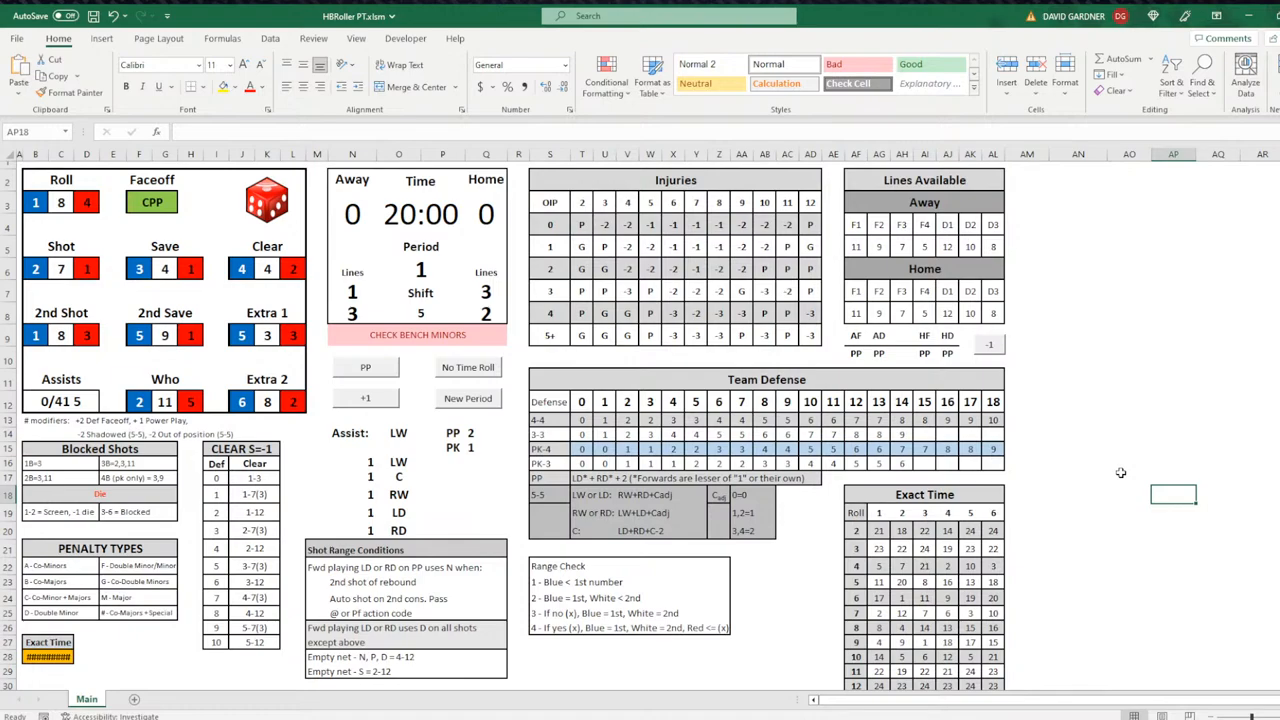
pyautogui.moveTo(1148, 266)
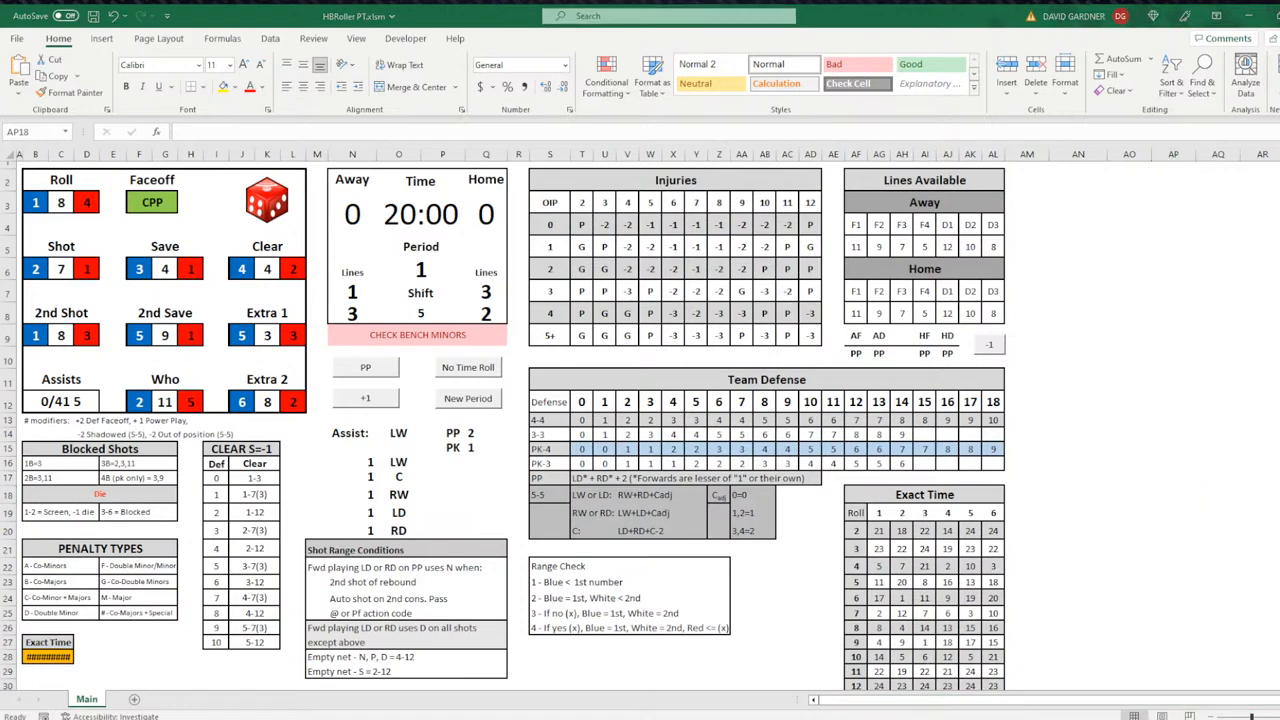
# Step: Roll the dice for the first play, running the clock to 19:36
pyautogui.click(1172, 494)
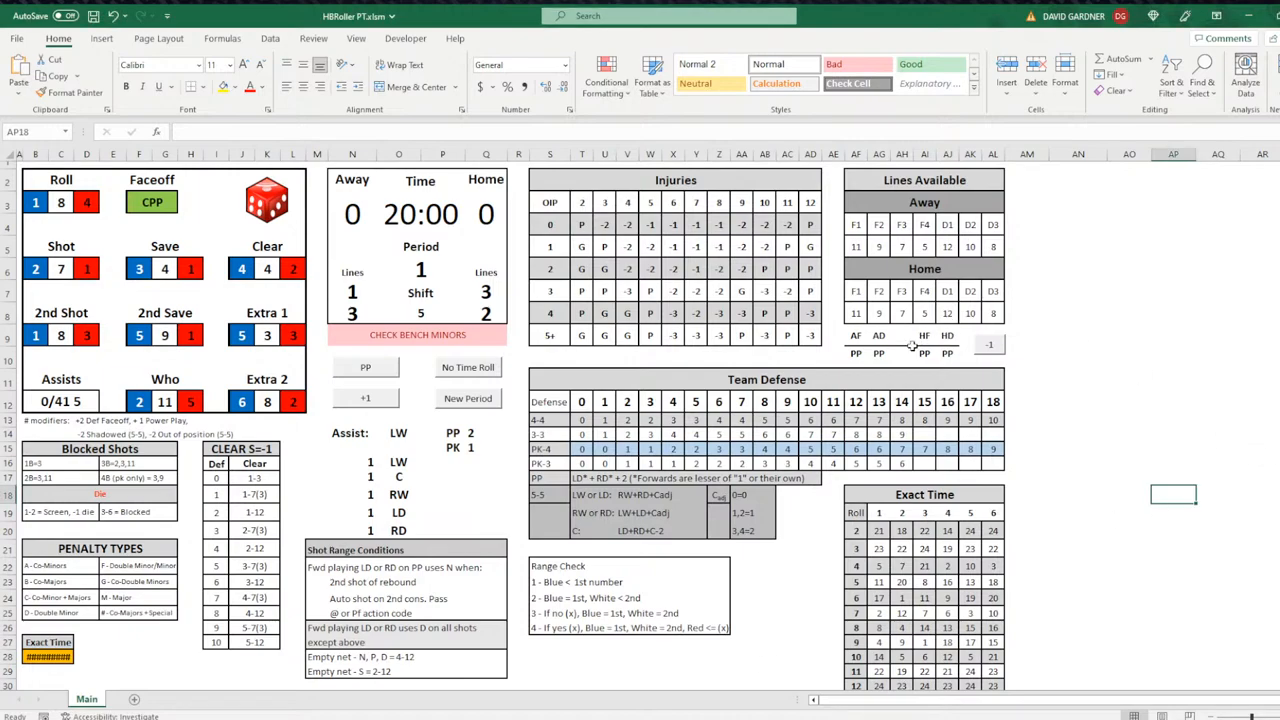
pyautogui.moveTo(912, 344)
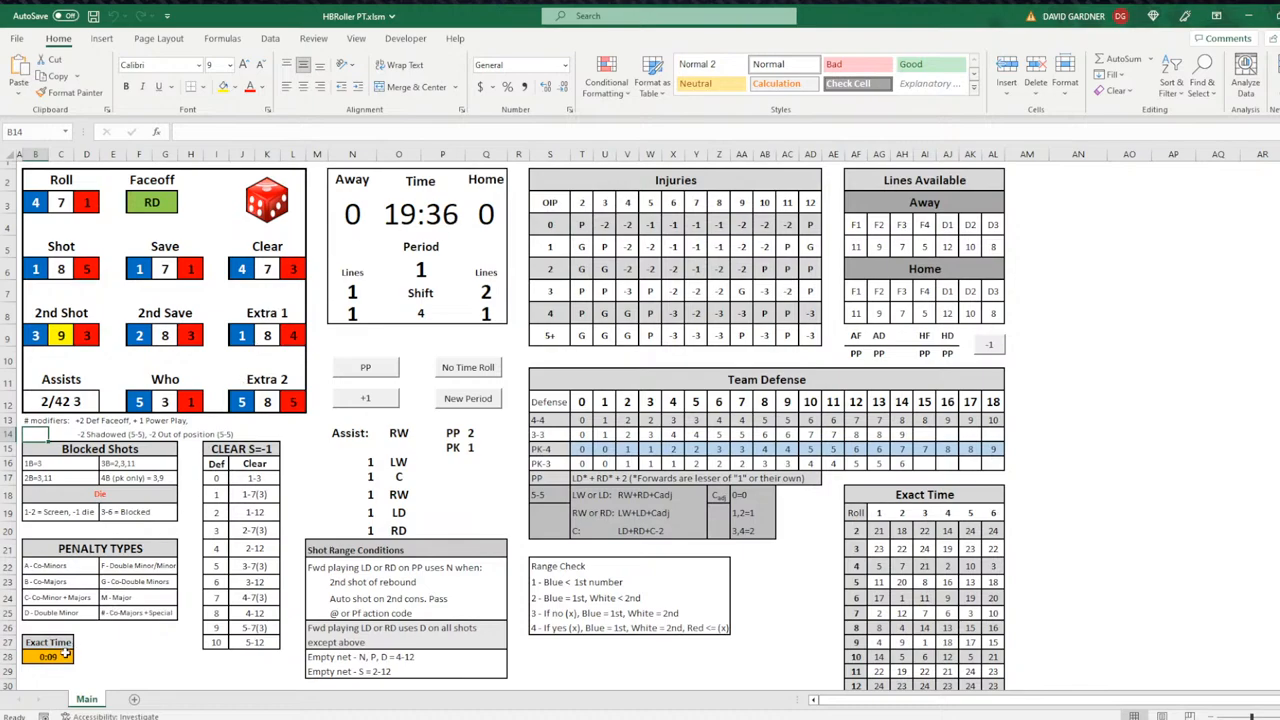
pyautogui.moveTo(64, 650)
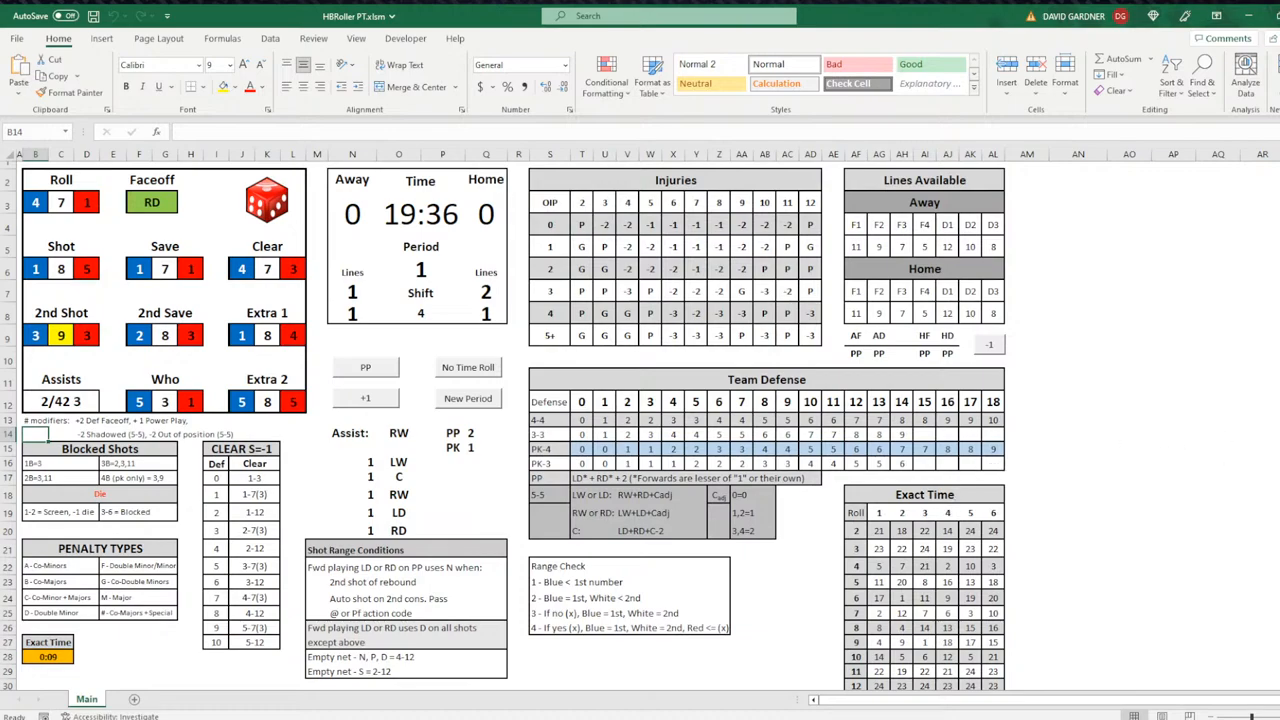
pyautogui.moveTo(220, 204)
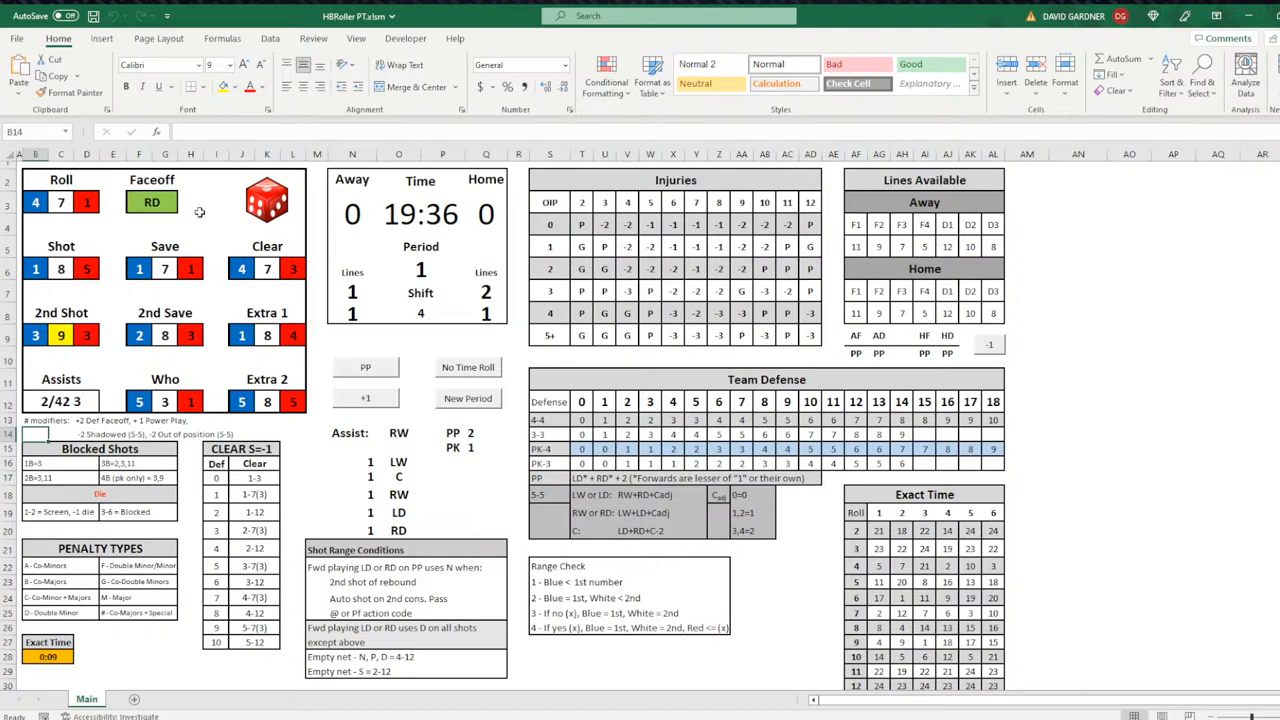
pyautogui.moveTo(470, 376)
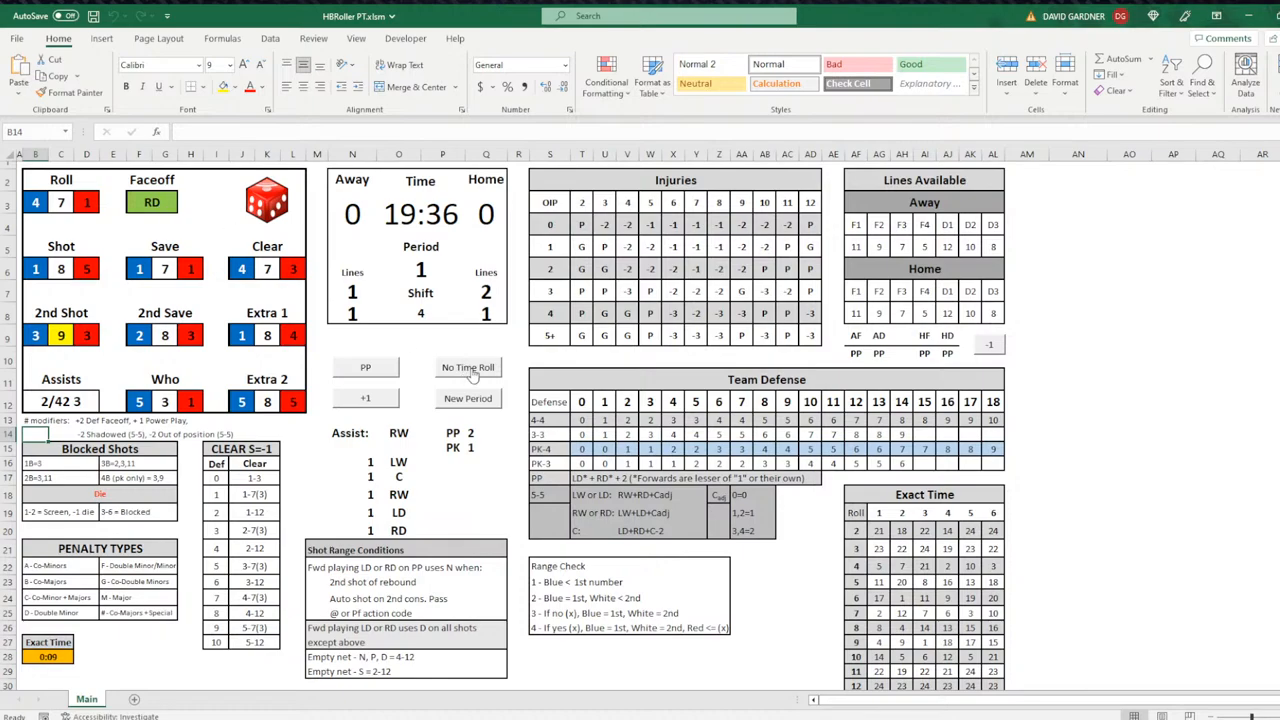
# Step: Reroll the dice three times with No Time Roll, clock staying at 19:36
pyautogui.click(468, 368)
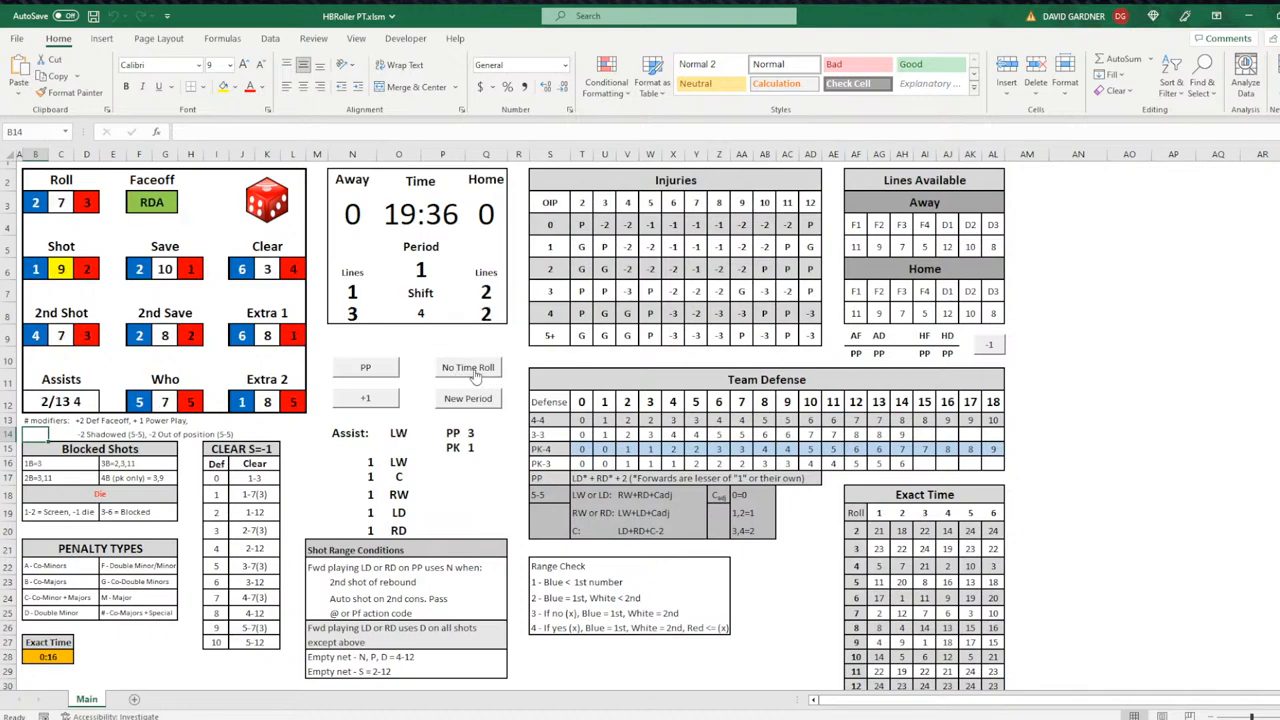
pyautogui.click(468, 368)
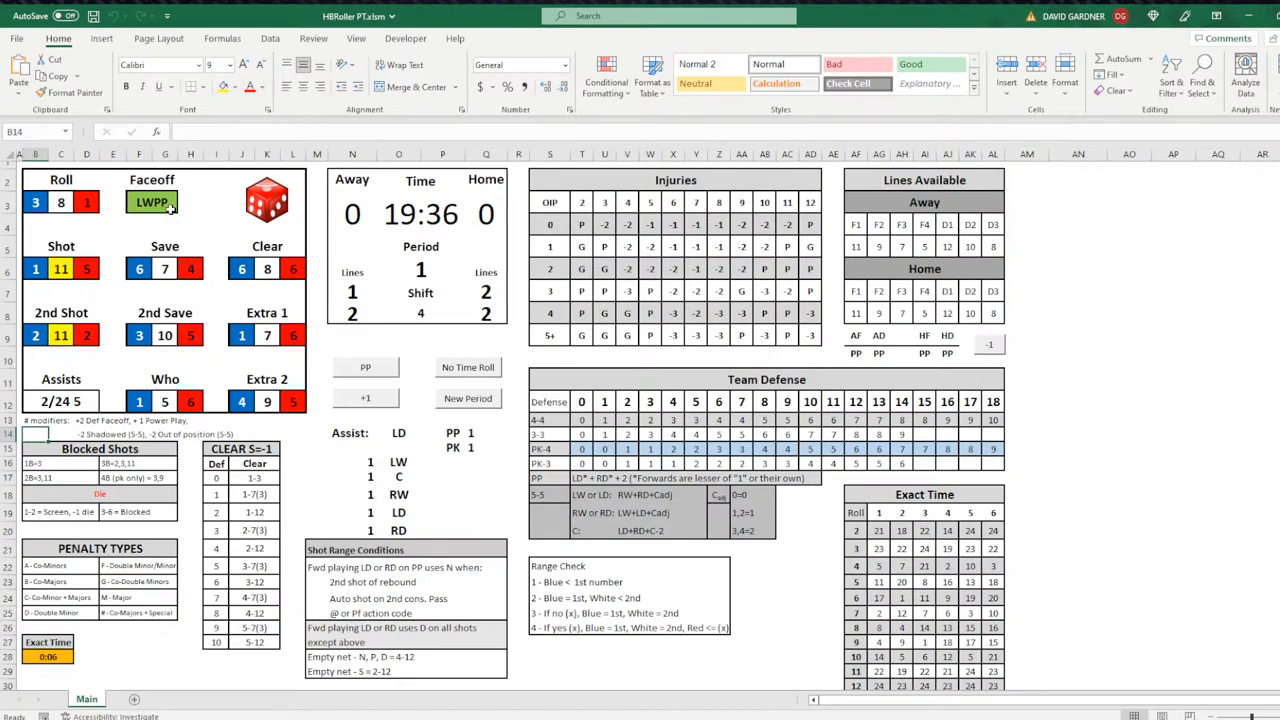
pyautogui.click(468, 368)
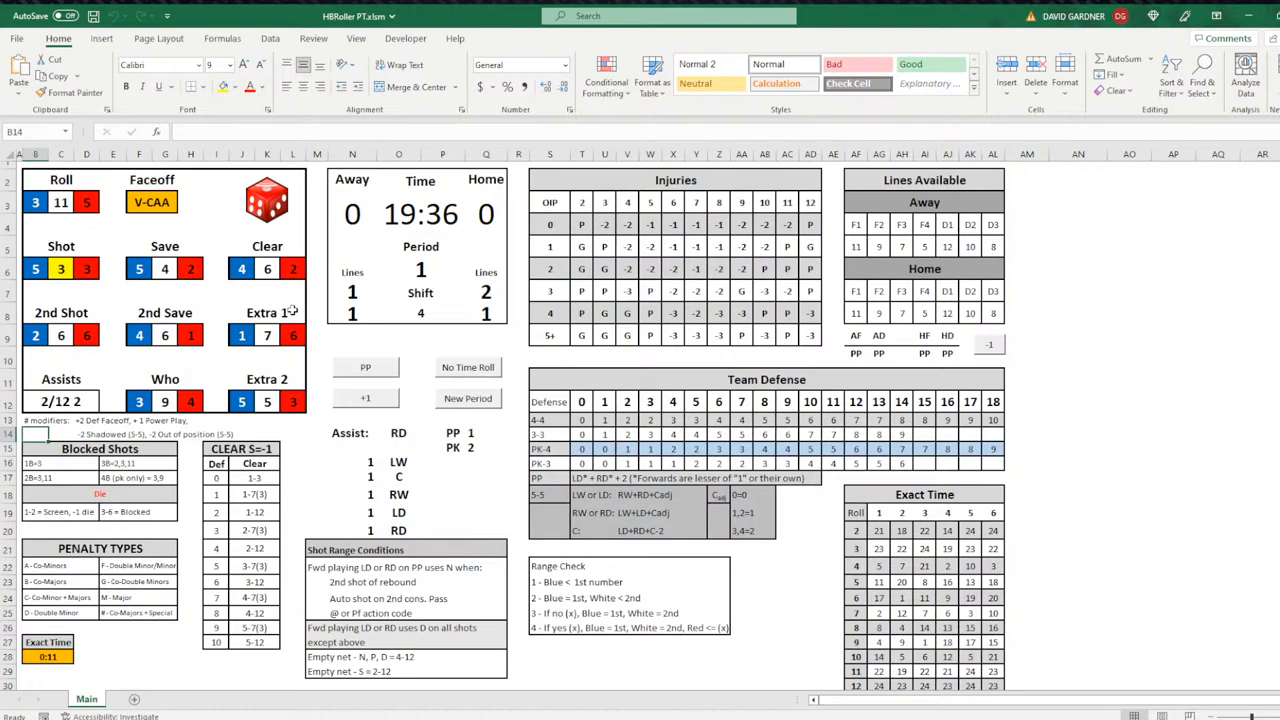
pyautogui.moveTo(402, 276)
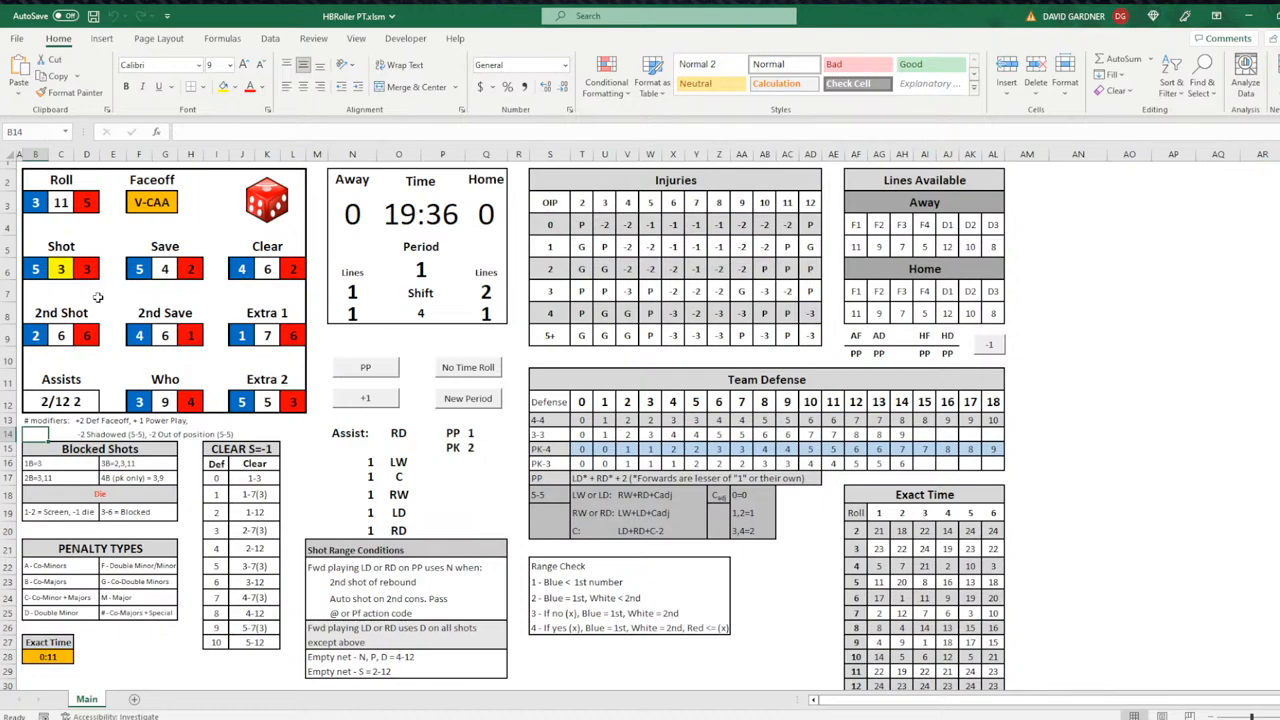
pyautogui.moveTo(96, 296)
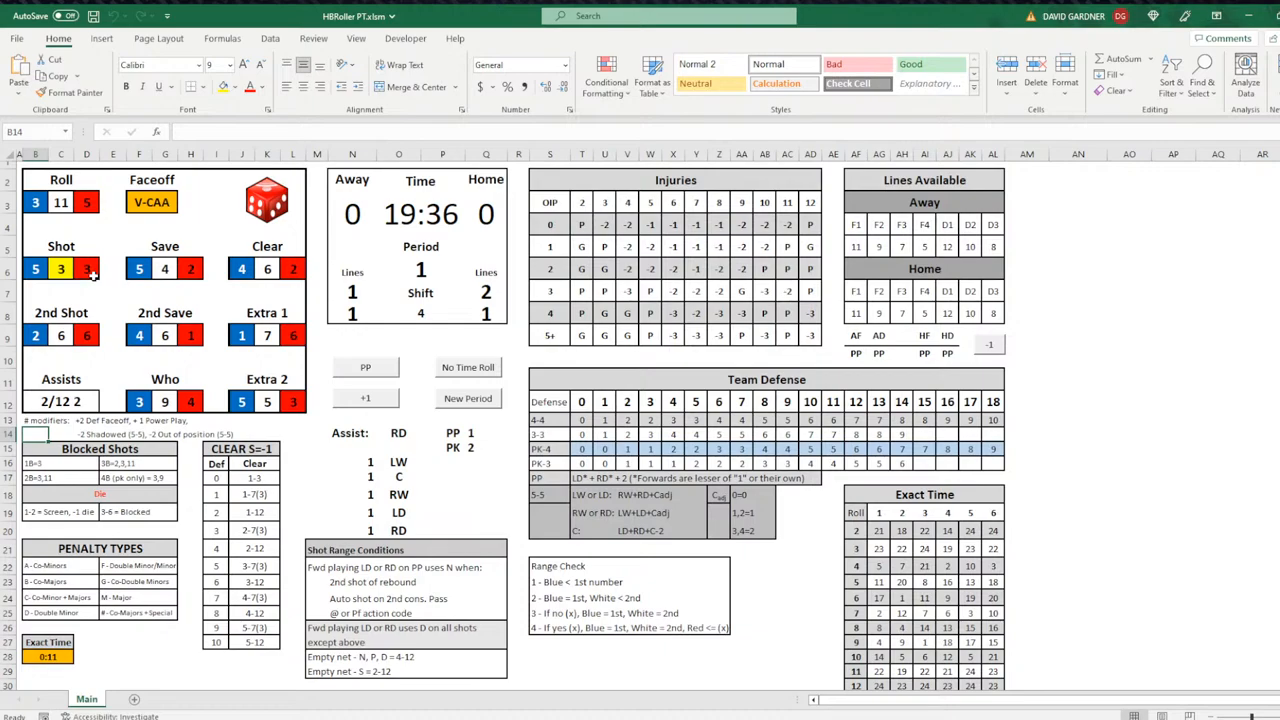
pyautogui.moveTo(76, 288)
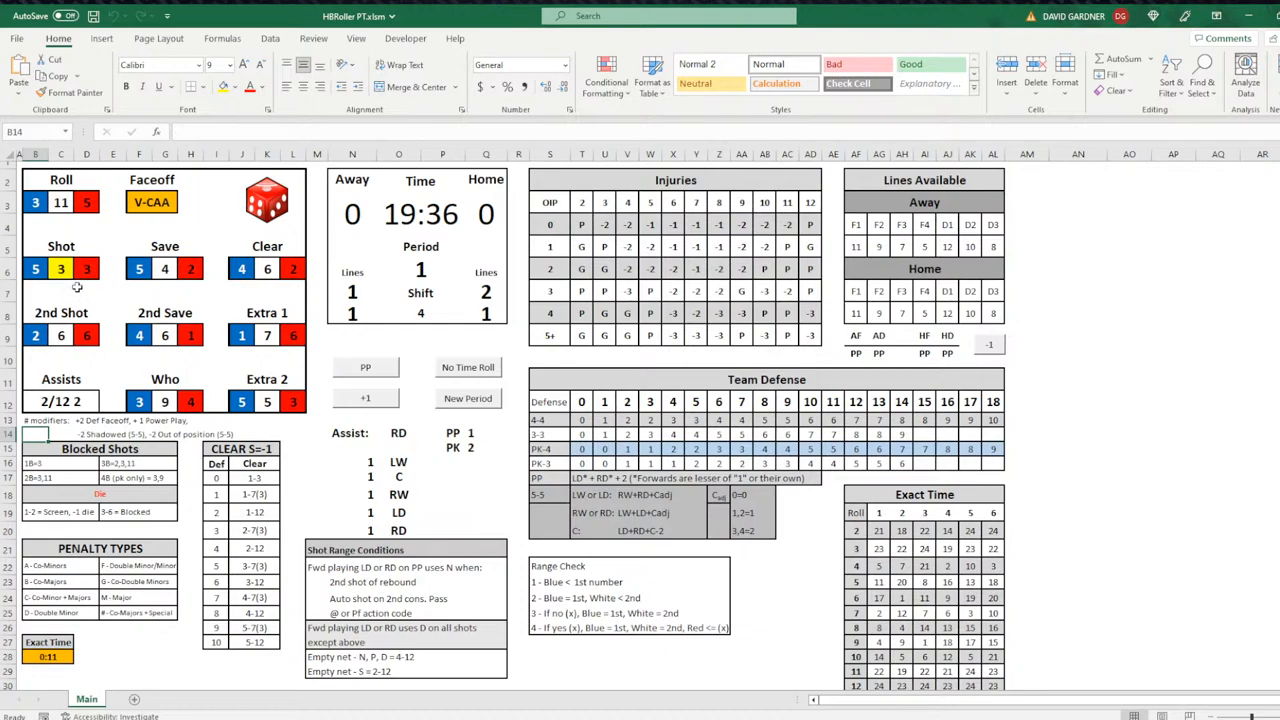
# Step: Select the Clear roll result before rolling the next play to 19:12
pyautogui.click(164, 246)
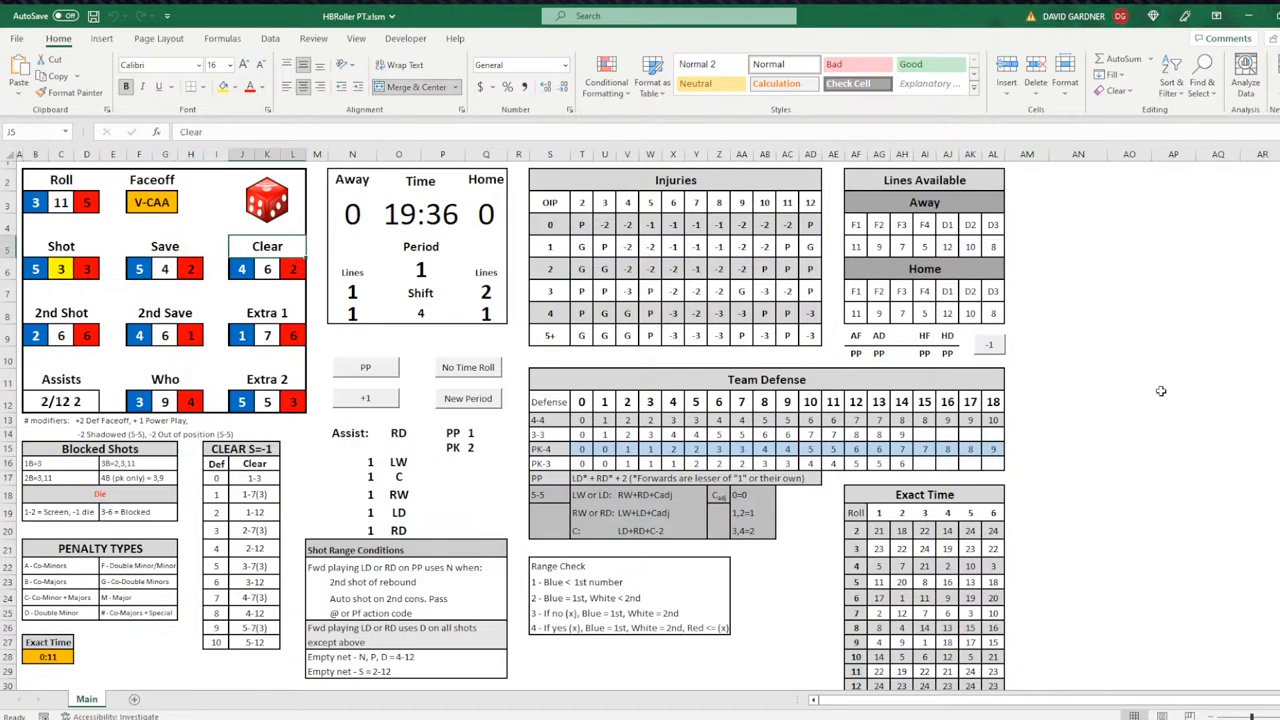
pyautogui.moveTo(1136, 384)
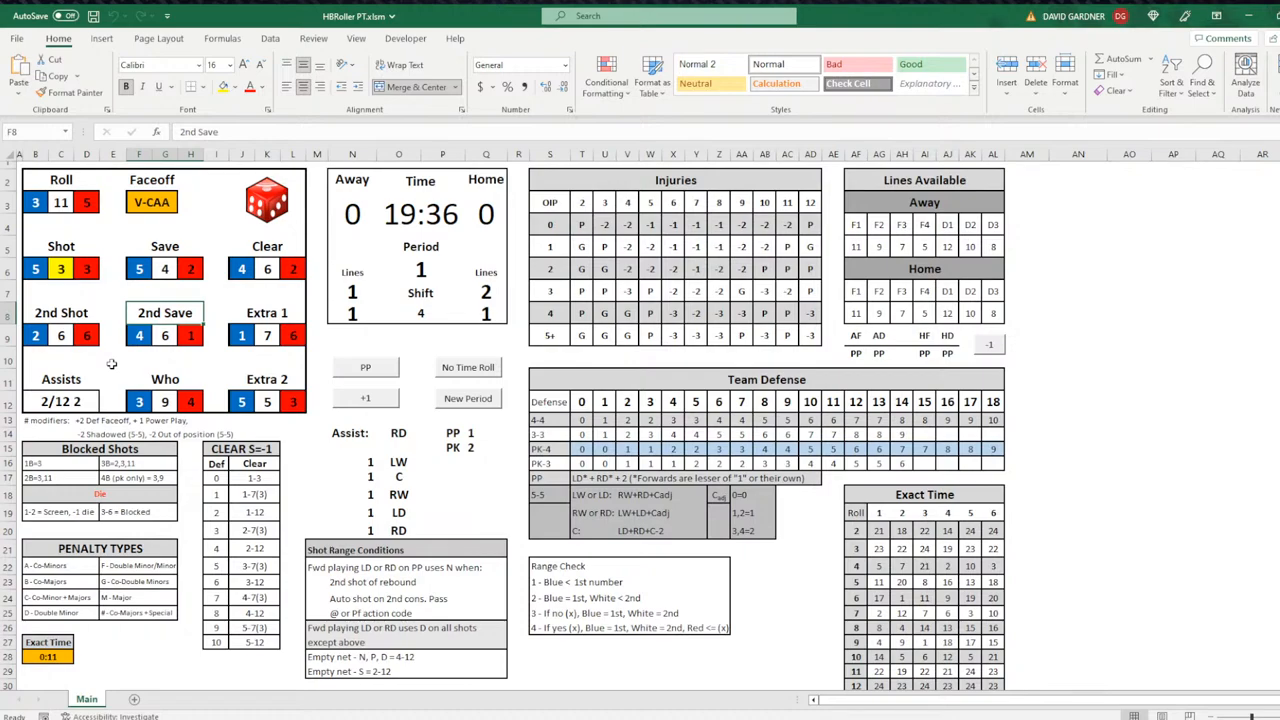
pyautogui.moveTo(128, 248)
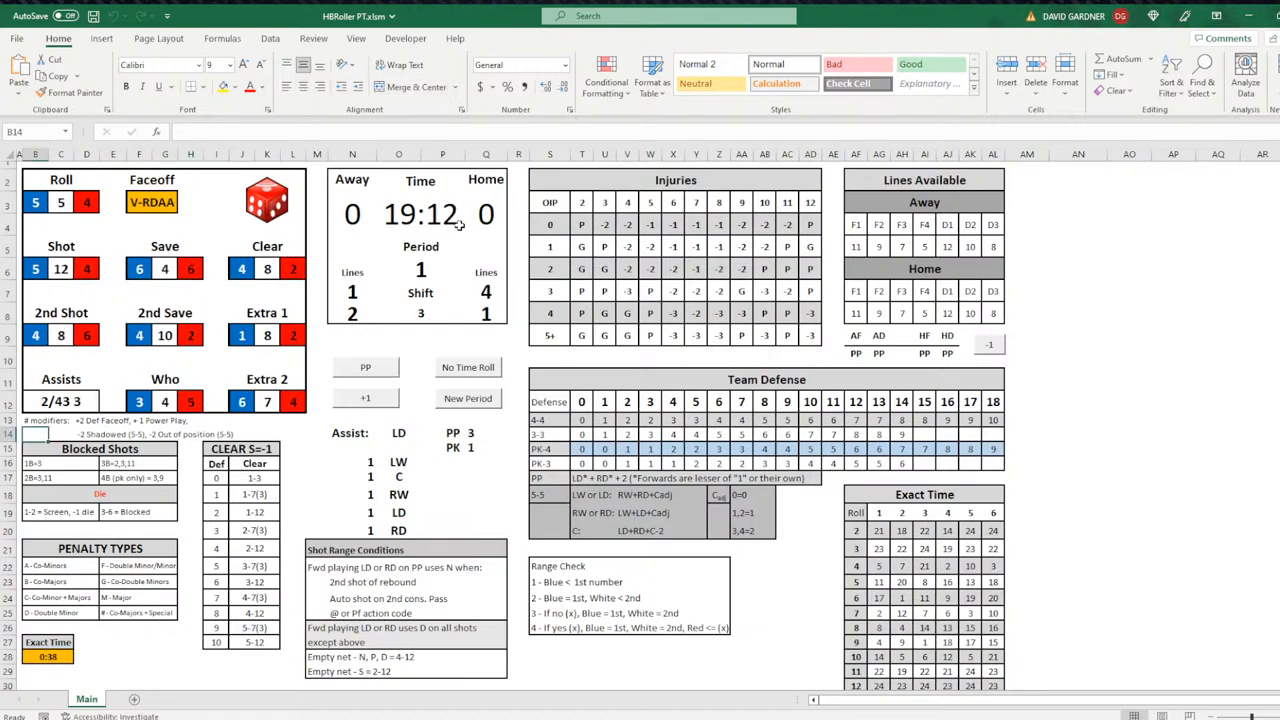
# Step: Reroll the dice with No Time Roll, clock staying at 19:12
pyautogui.click(112, 656)
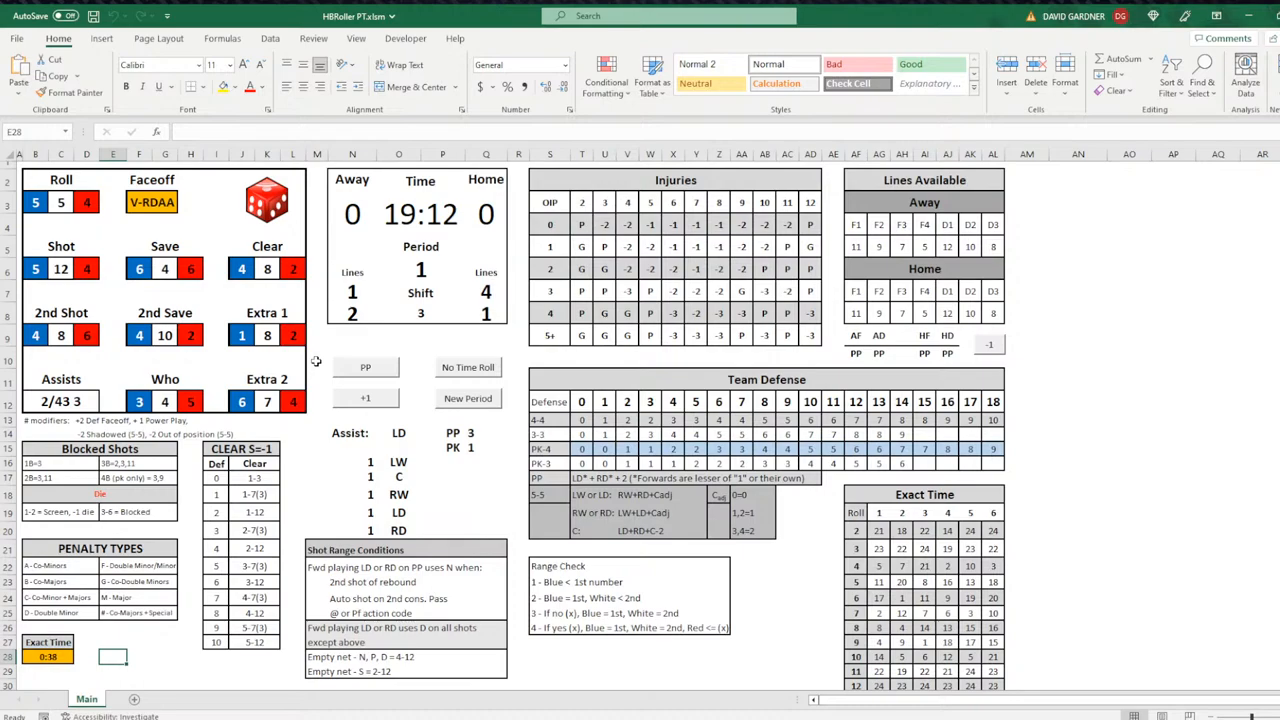
pyautogui.moveTo(210, 12)
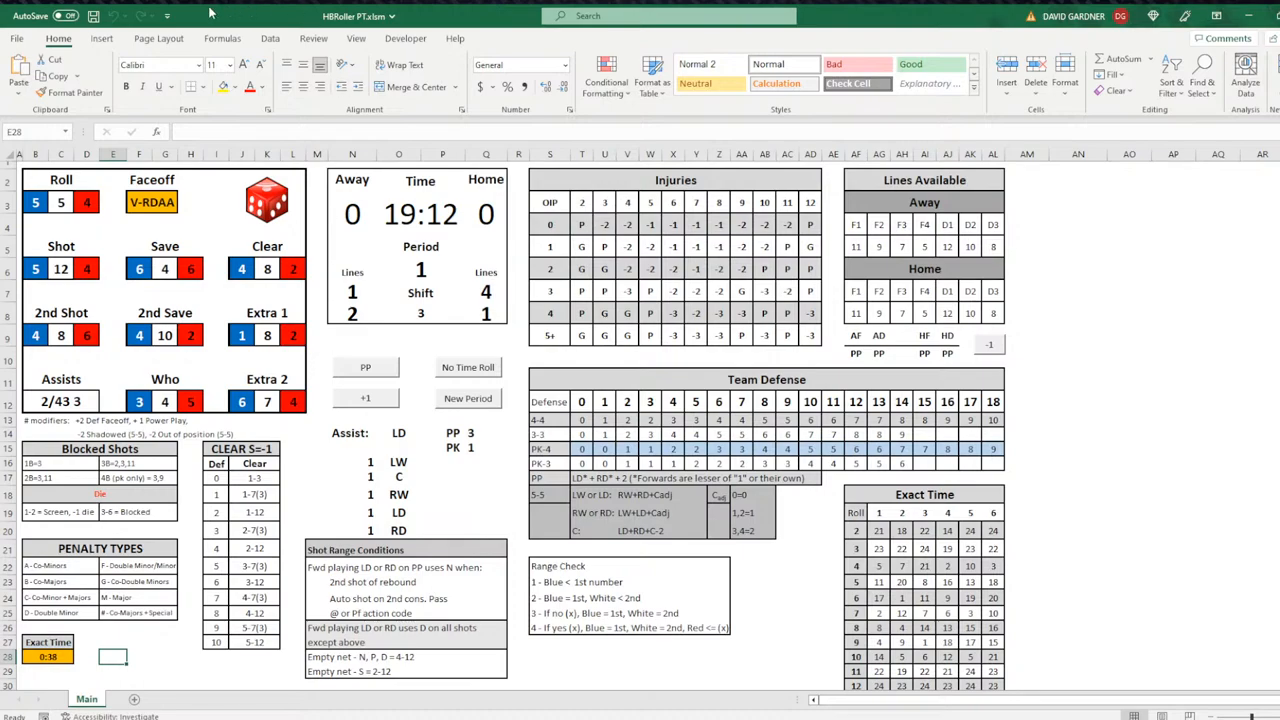
pyautogui.moveTo(220, 312)
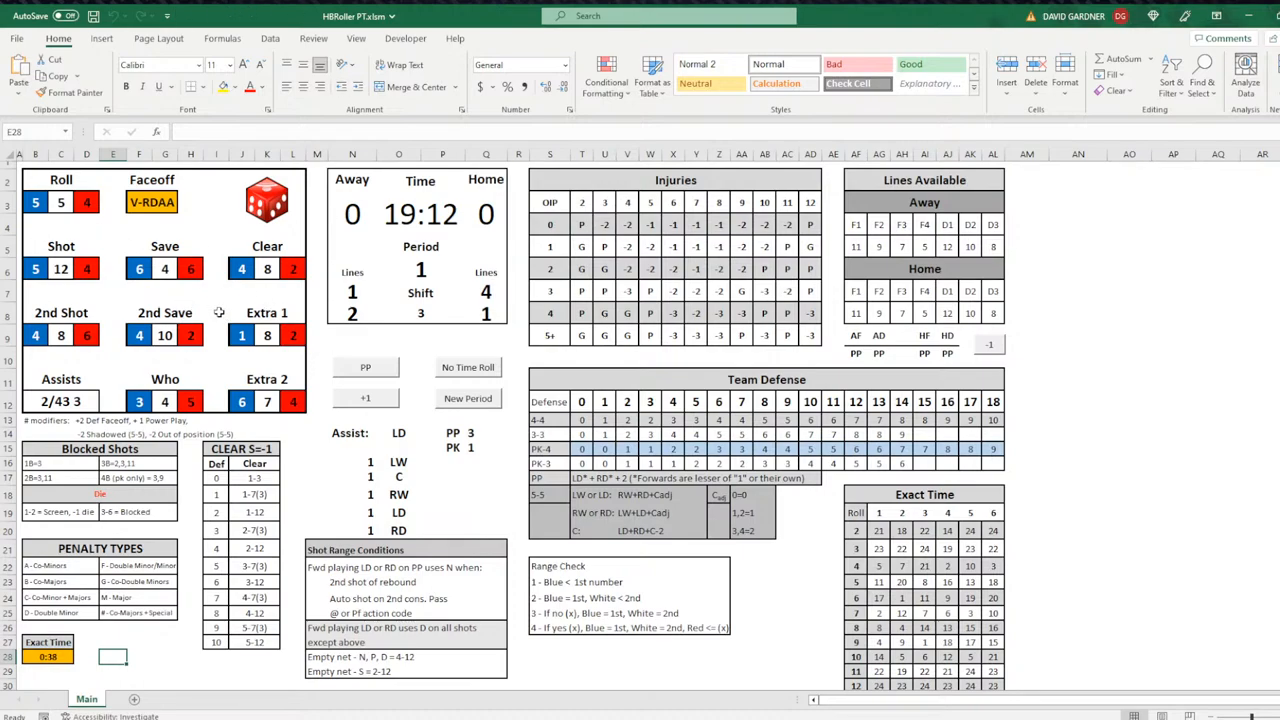
pyautogui.moveTo(220, 312)
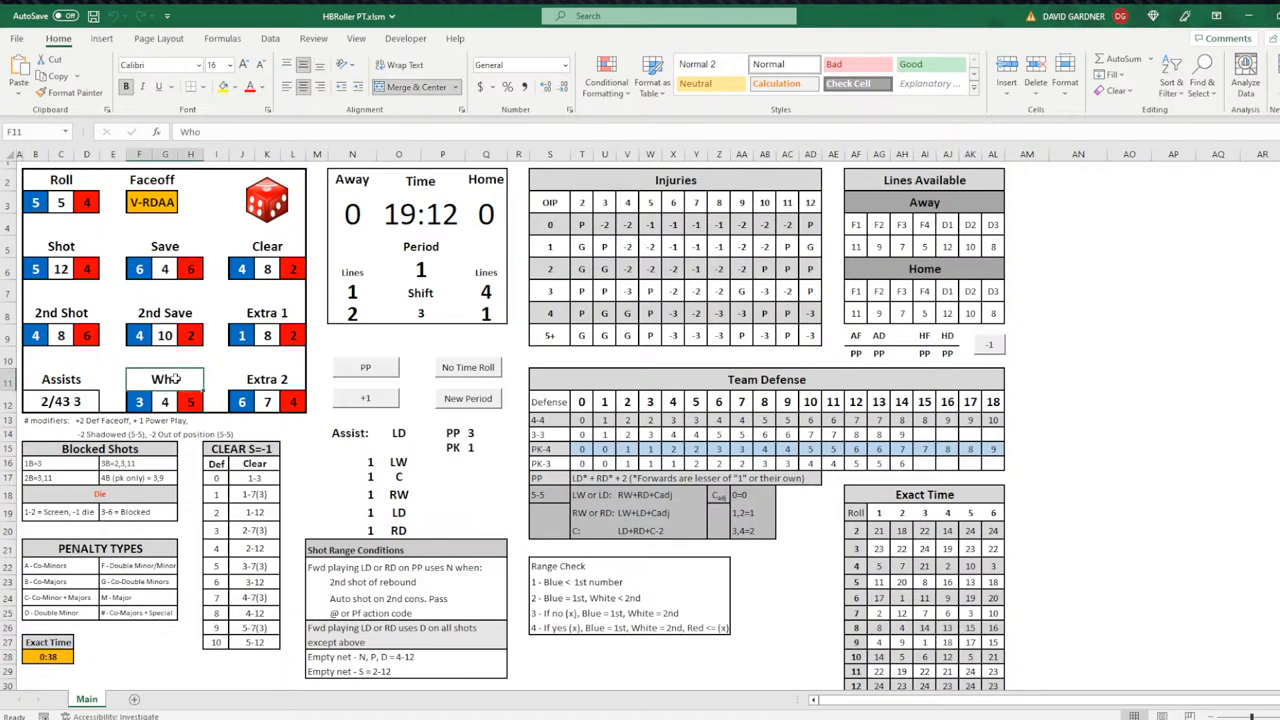
# Step: Rename the Who heading in F11 to PEN
pyautogui.write('PEN')
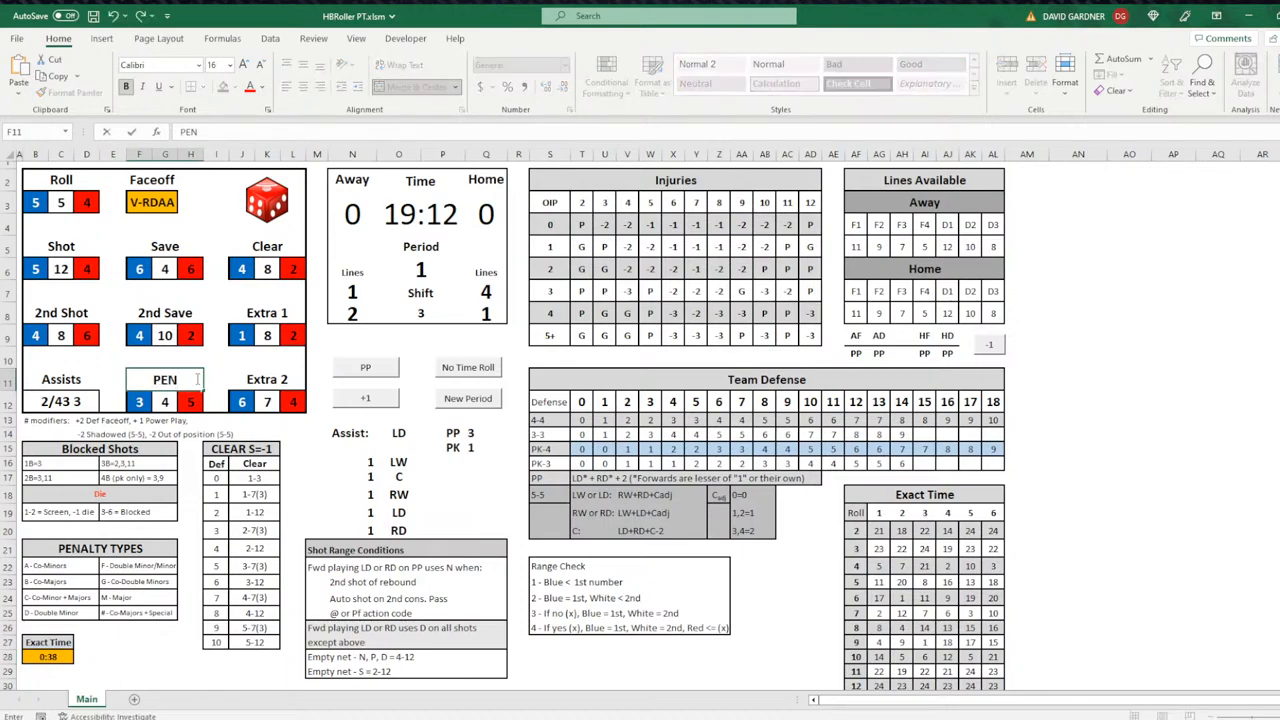
pyautogui.click(1078, 248)
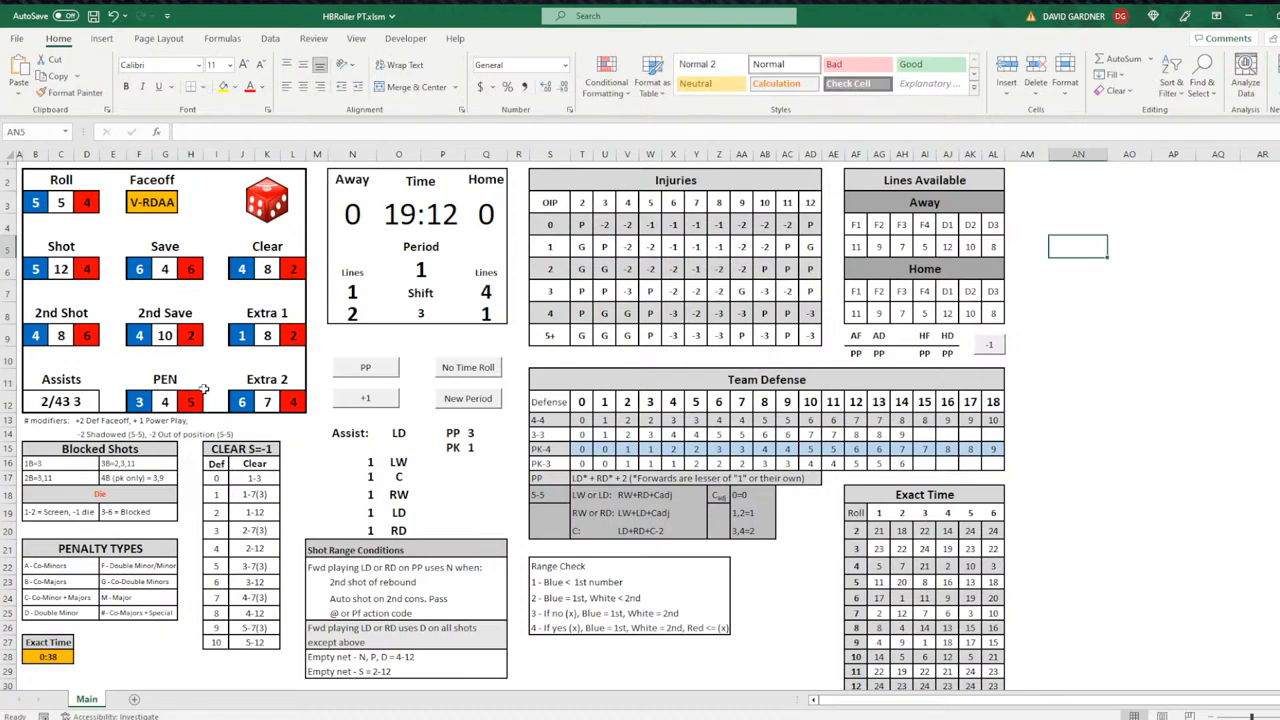
pyautogui.moveTo(208, 384)
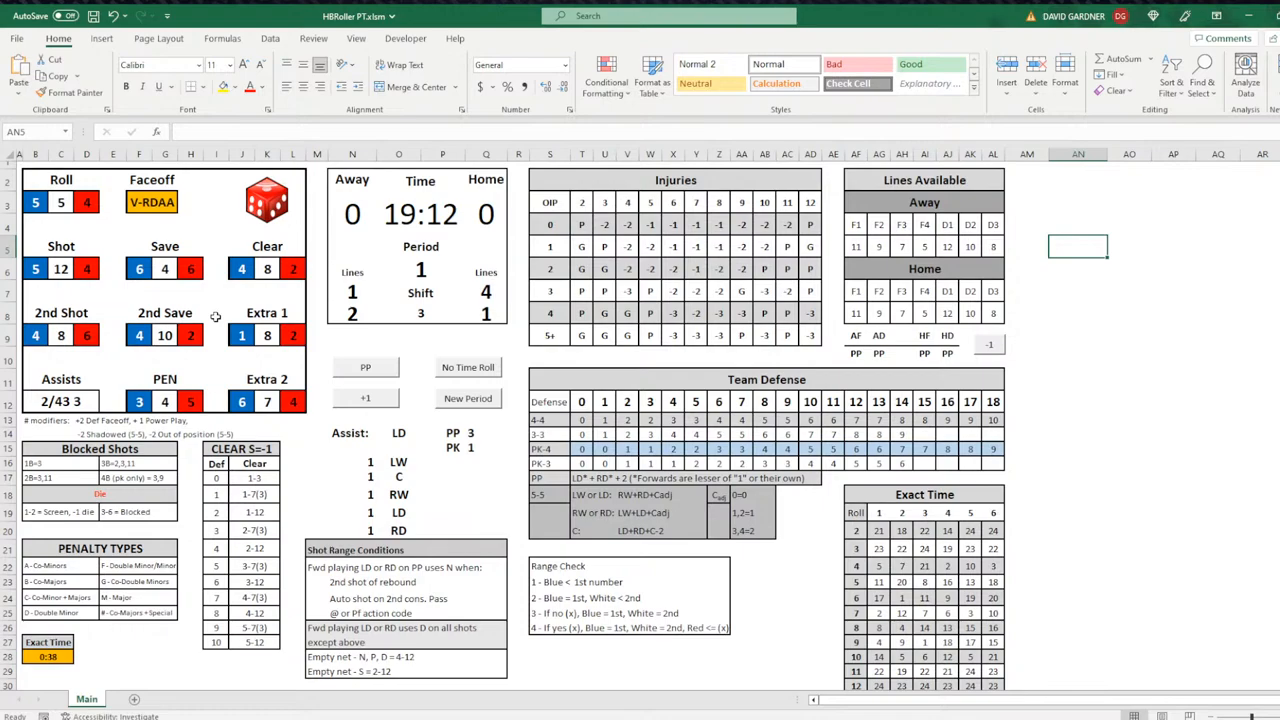
# Step: Select the Extra 2 roll result while playing on toward 18:24
pyautogui.click(268, 390)
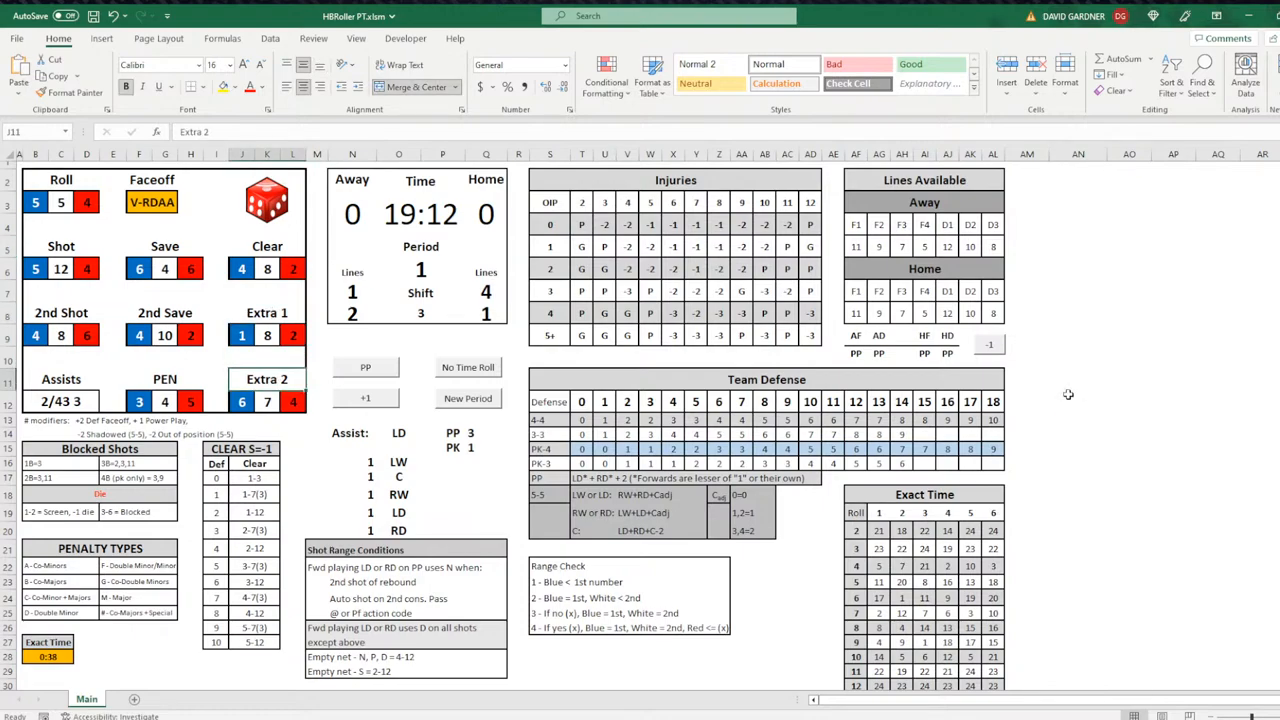
pyautogui.moveTo(1104, 384)
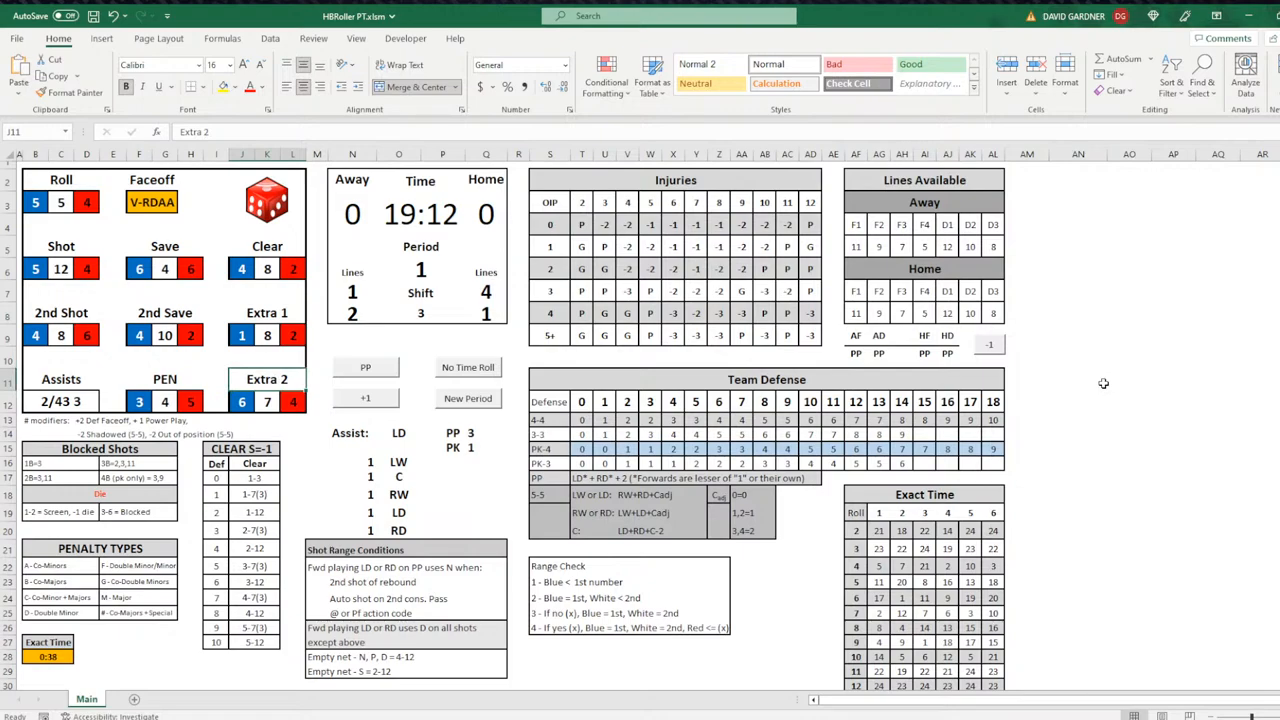
pyautogui.moveTo(432, 228)
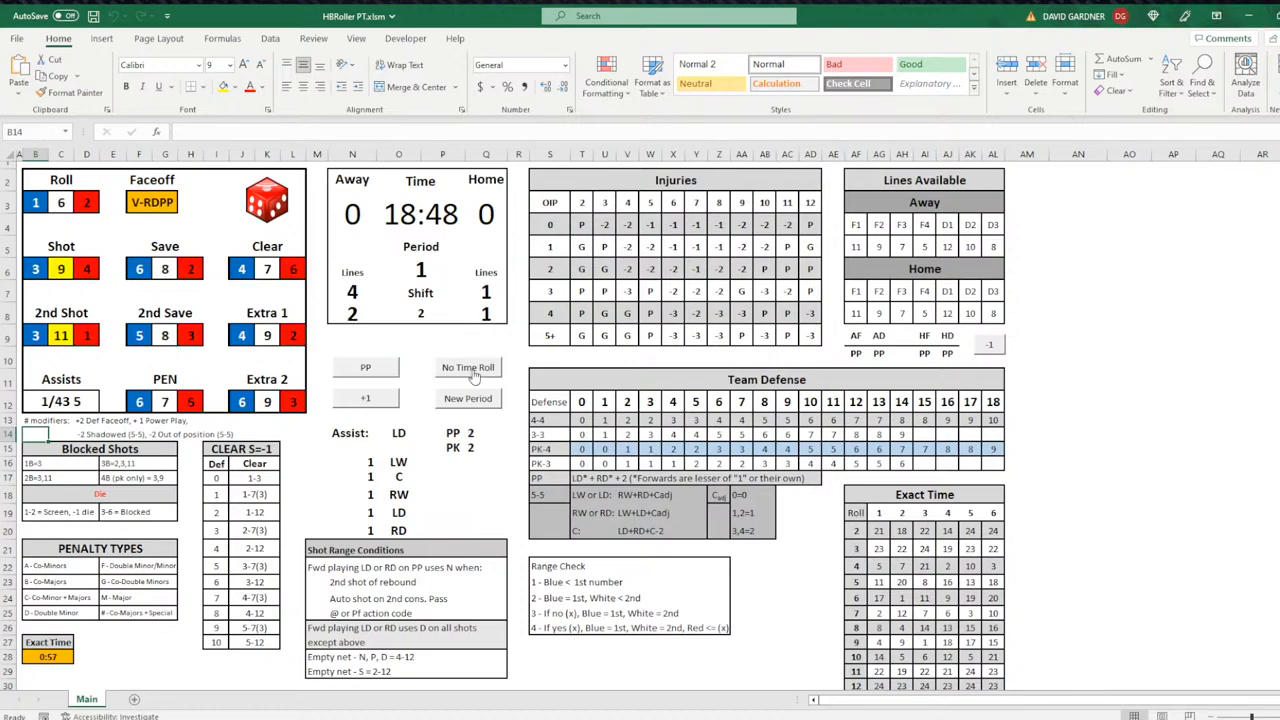
pyautogui.moveTo(234, 368)
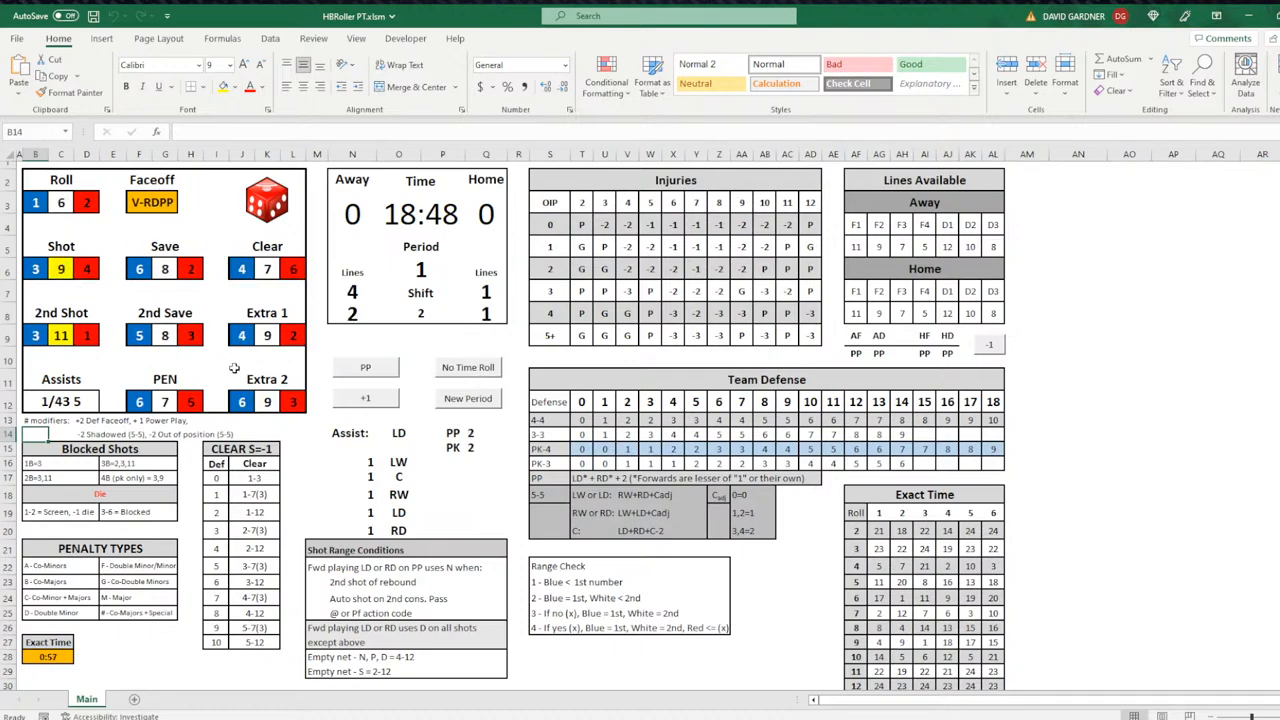
pyautogui.moveTo(422, 228)
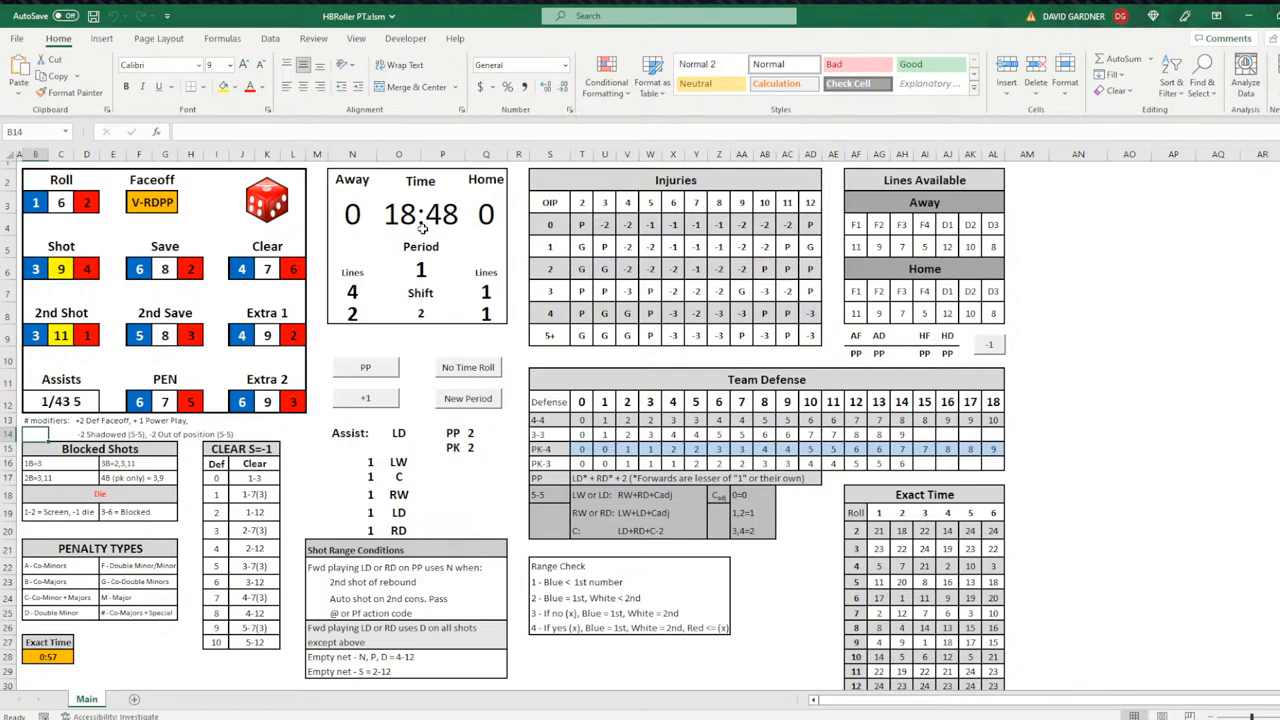
pyautogui.moveTo(472, 378)
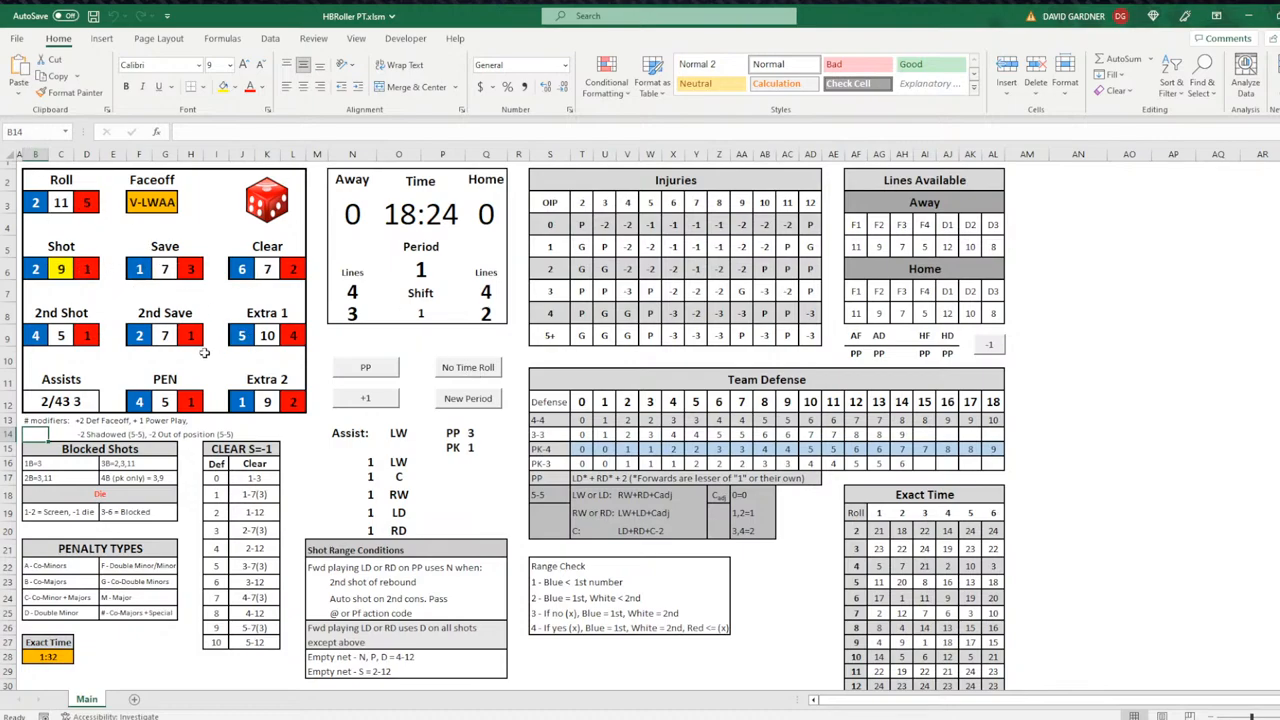
pyautogui.moveTo(246, 364)
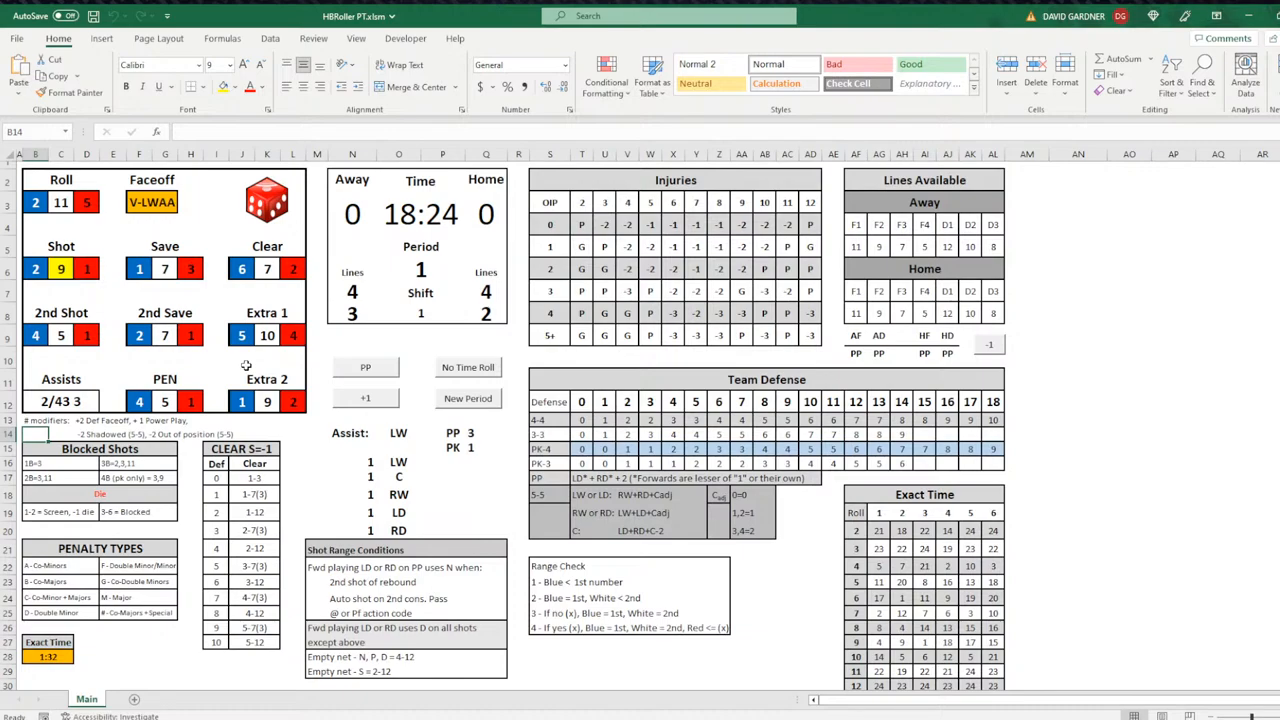
pyautogui.moveTo(488, 436)
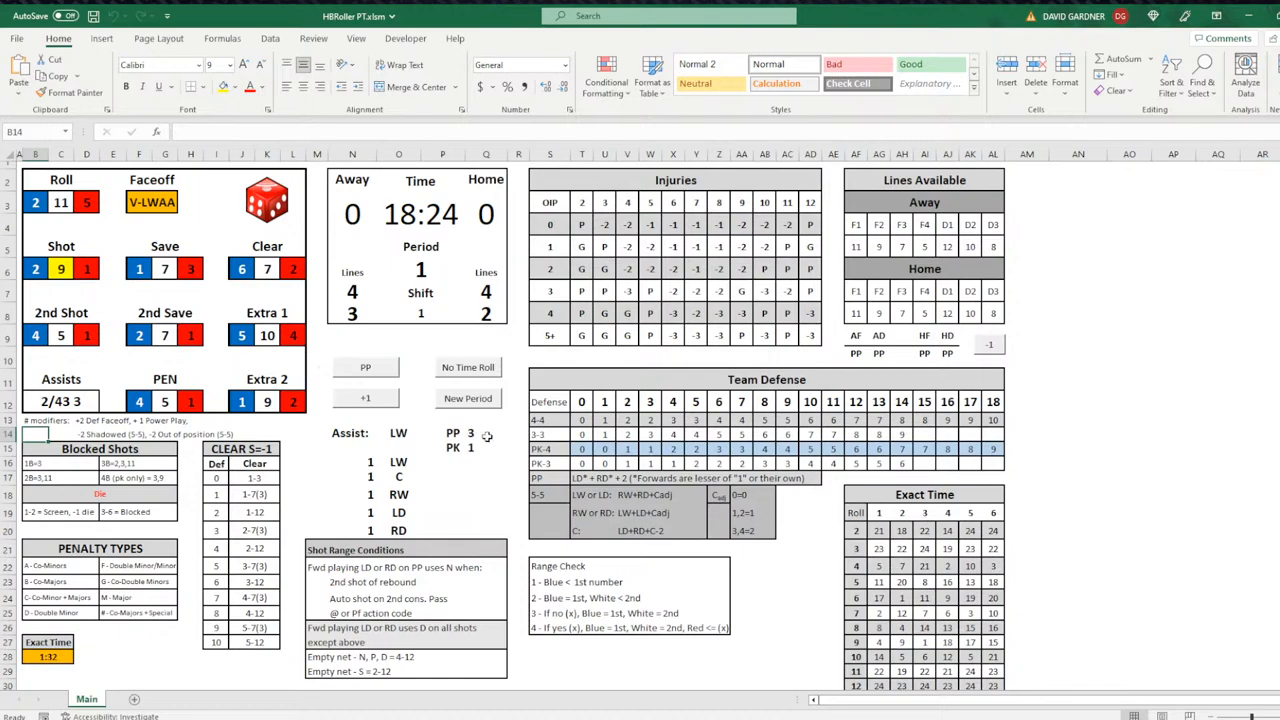
# Step: Start period 2 at 20:00 and roll the opening faceoff, showing CHECK BENCH MINORS
pyautogui.click(468, 398)
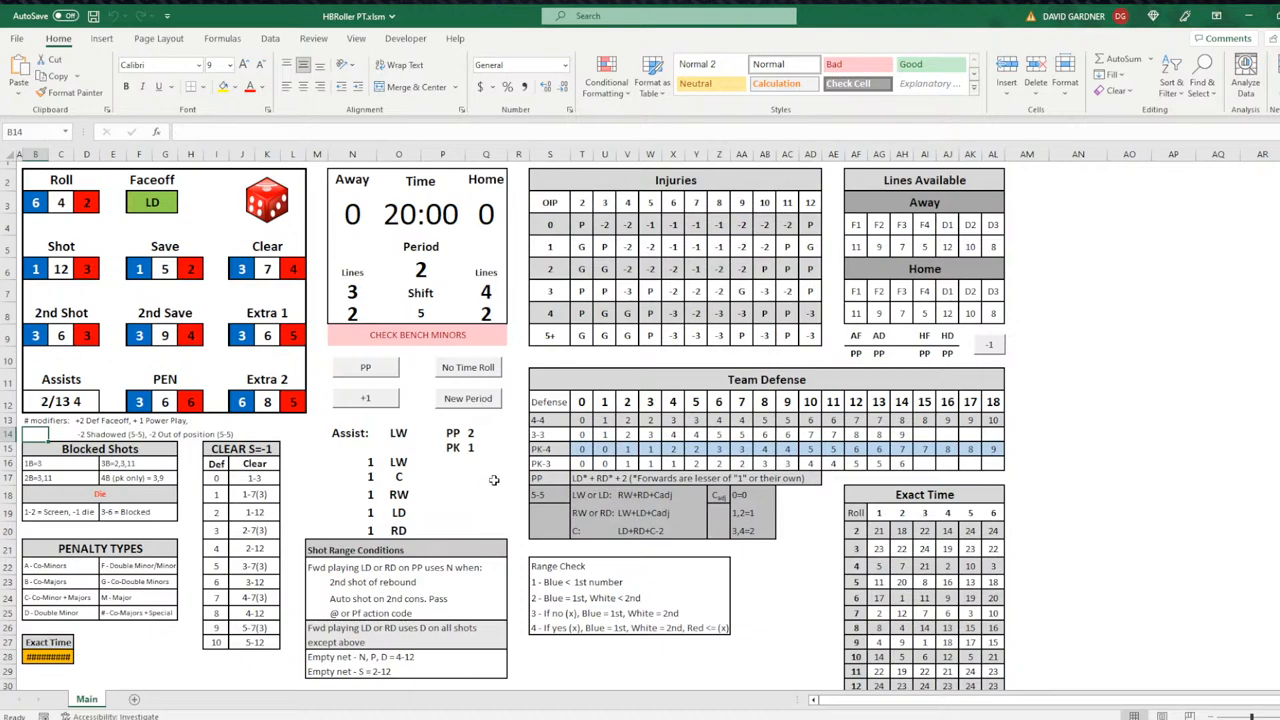
pyautogui.click(468, 368)
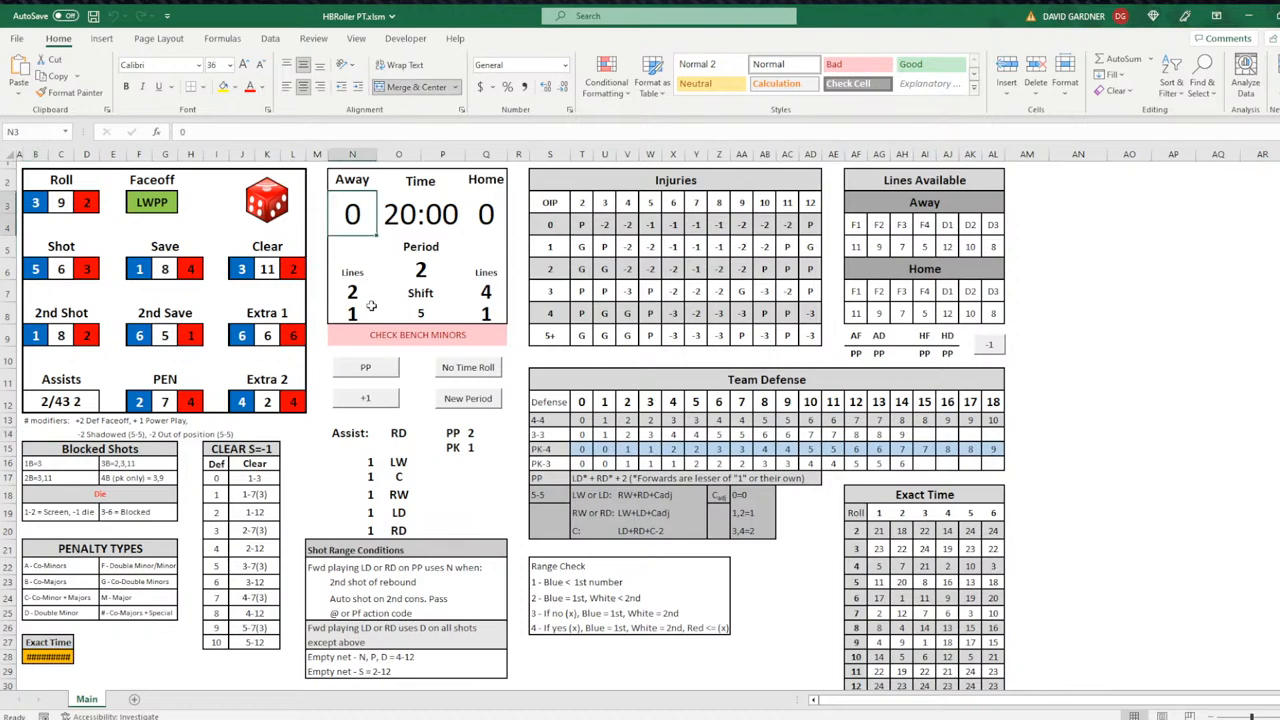
# Step: Add a goal for the away team for 1 to 0, then select the home score
pyautogui.click(364, 396)
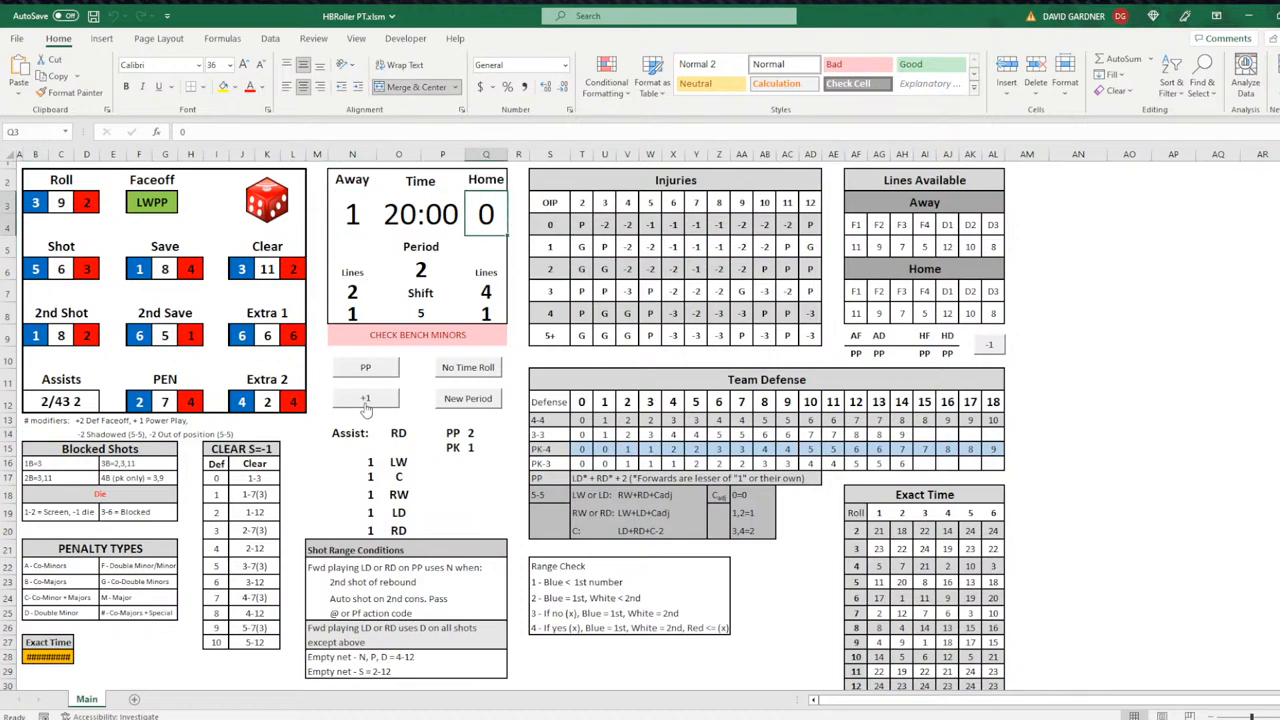
pyautogui.click(364, 398)
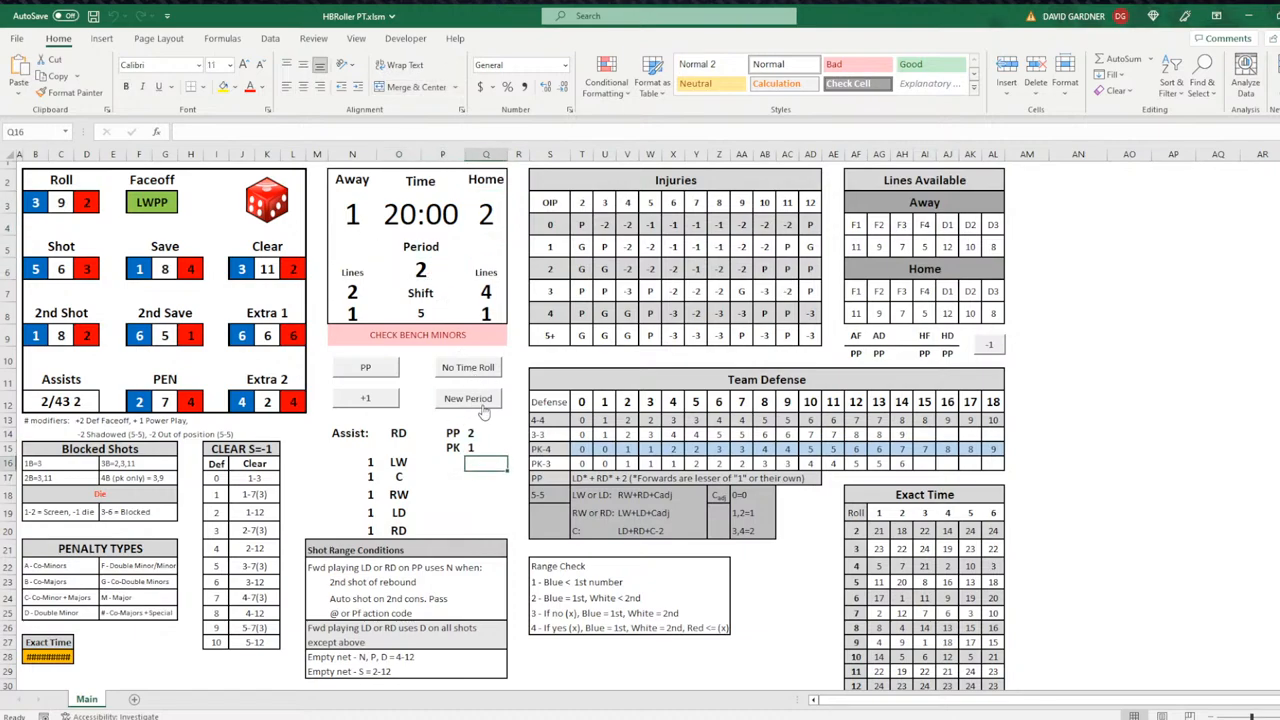
# Step: Roll successive plays to run the clock down to 14:00
pyautogui.click(468, 398)
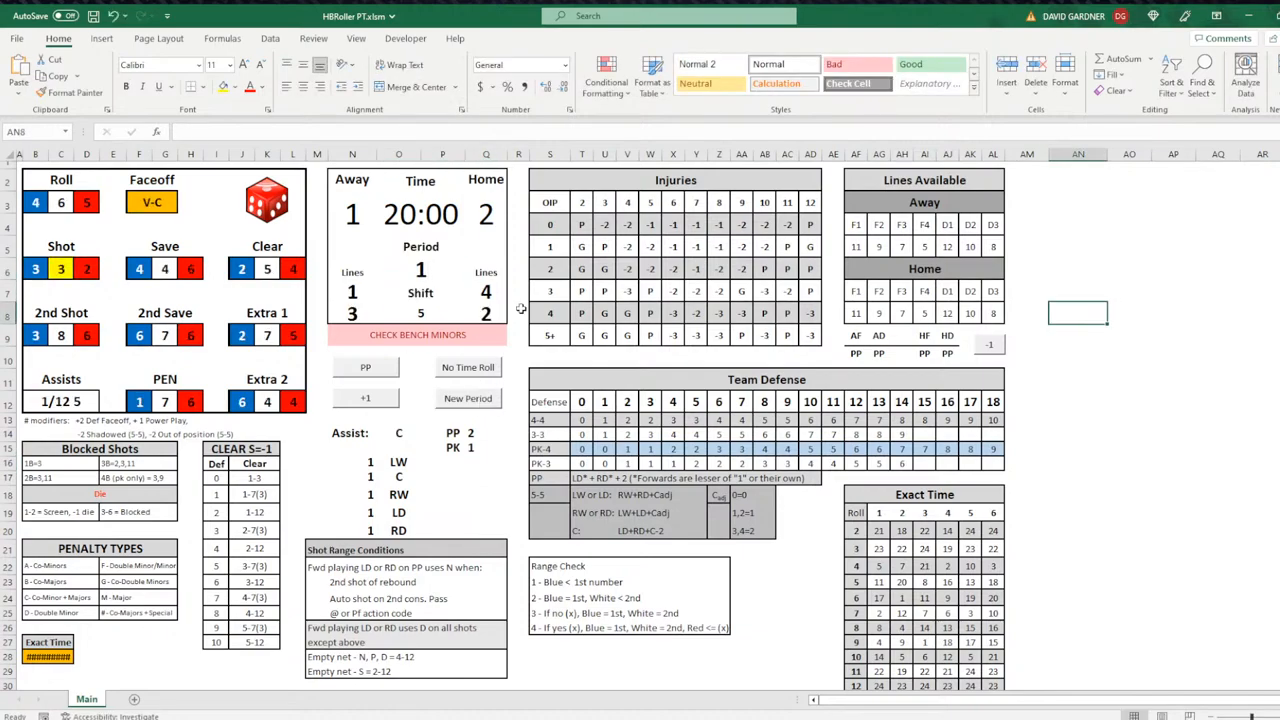
pyautogui.click(420, 312)
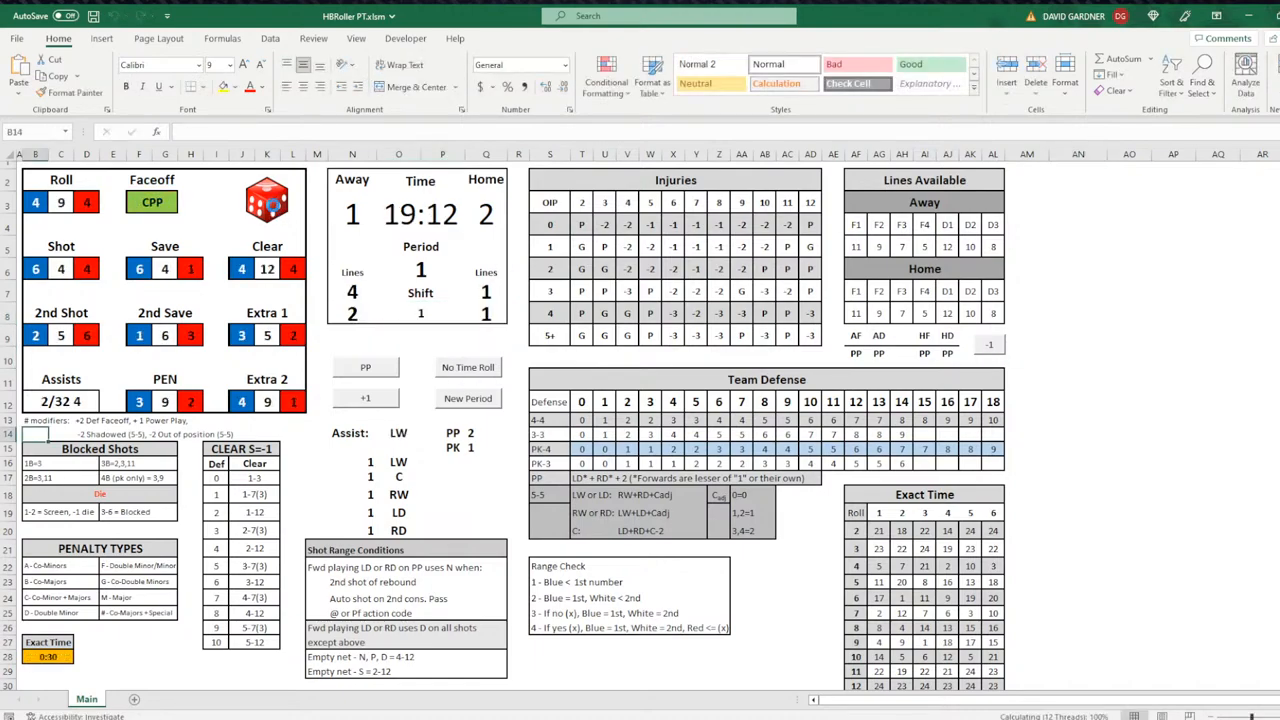
pyautogui.click(268, 200)
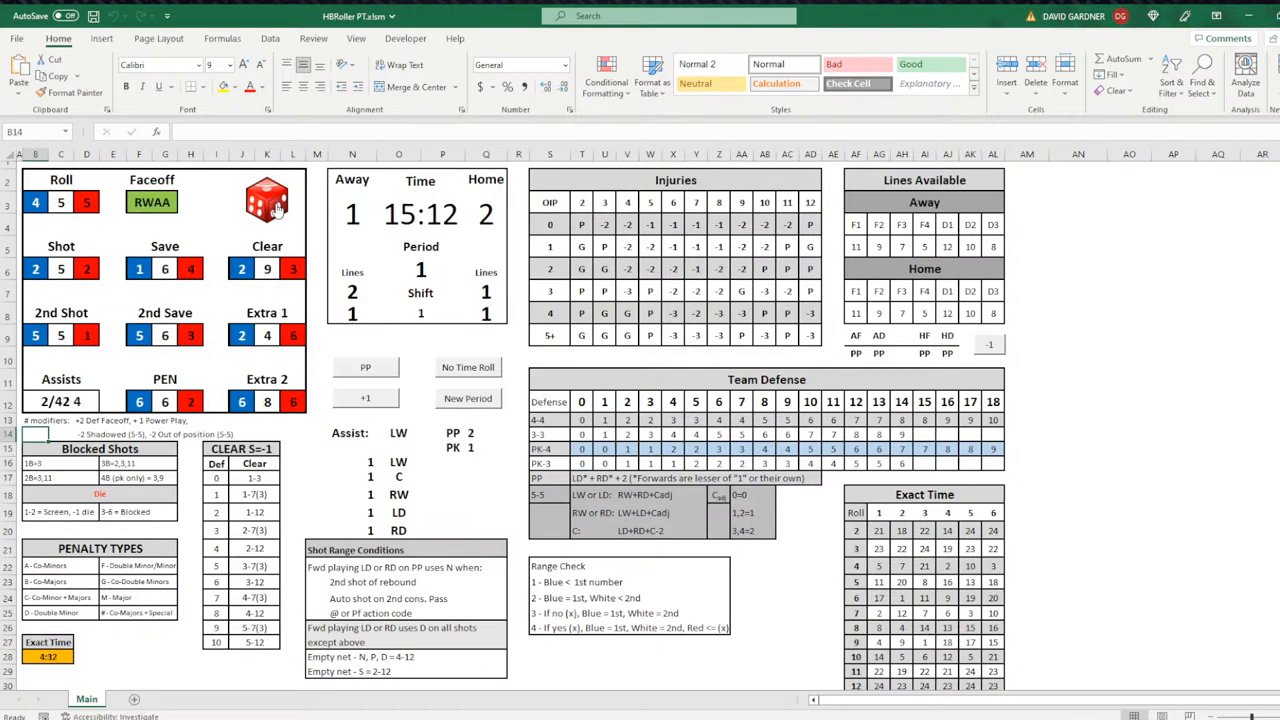
pyautogui.click(268, 200)
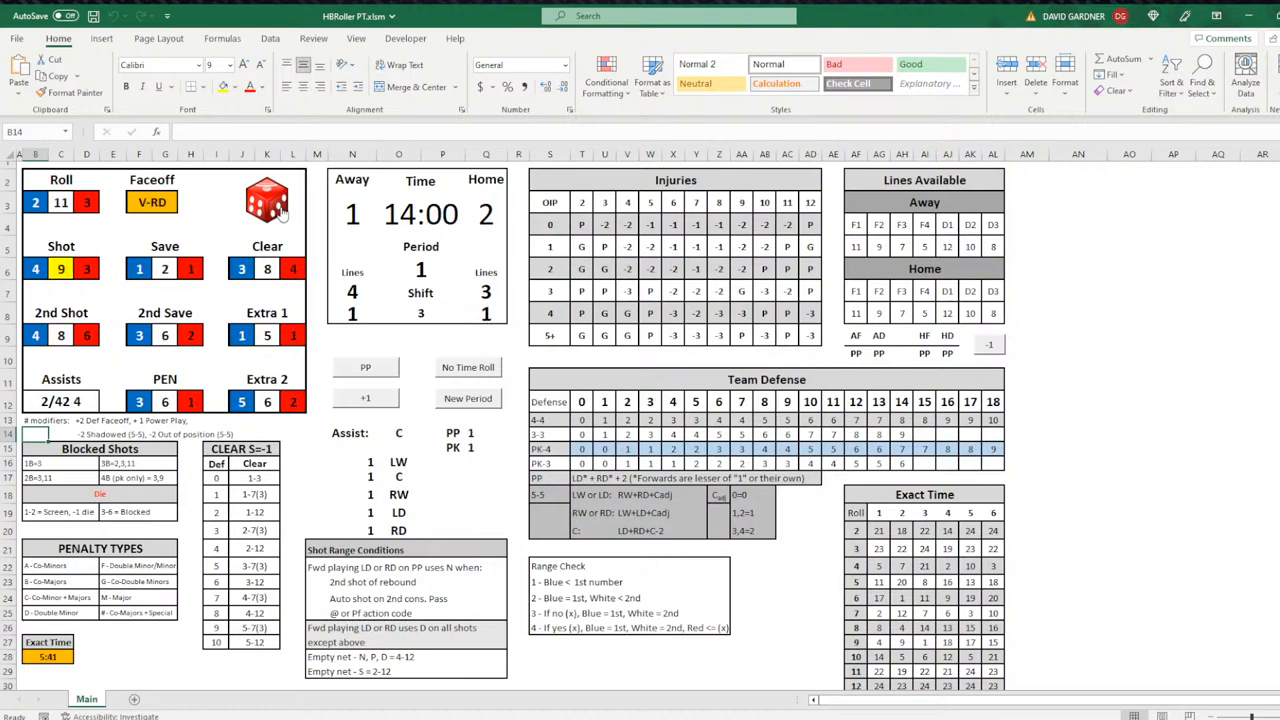
# Step: Set the shift count in O8 to 4 and select the home score
pyautogui.write('4')
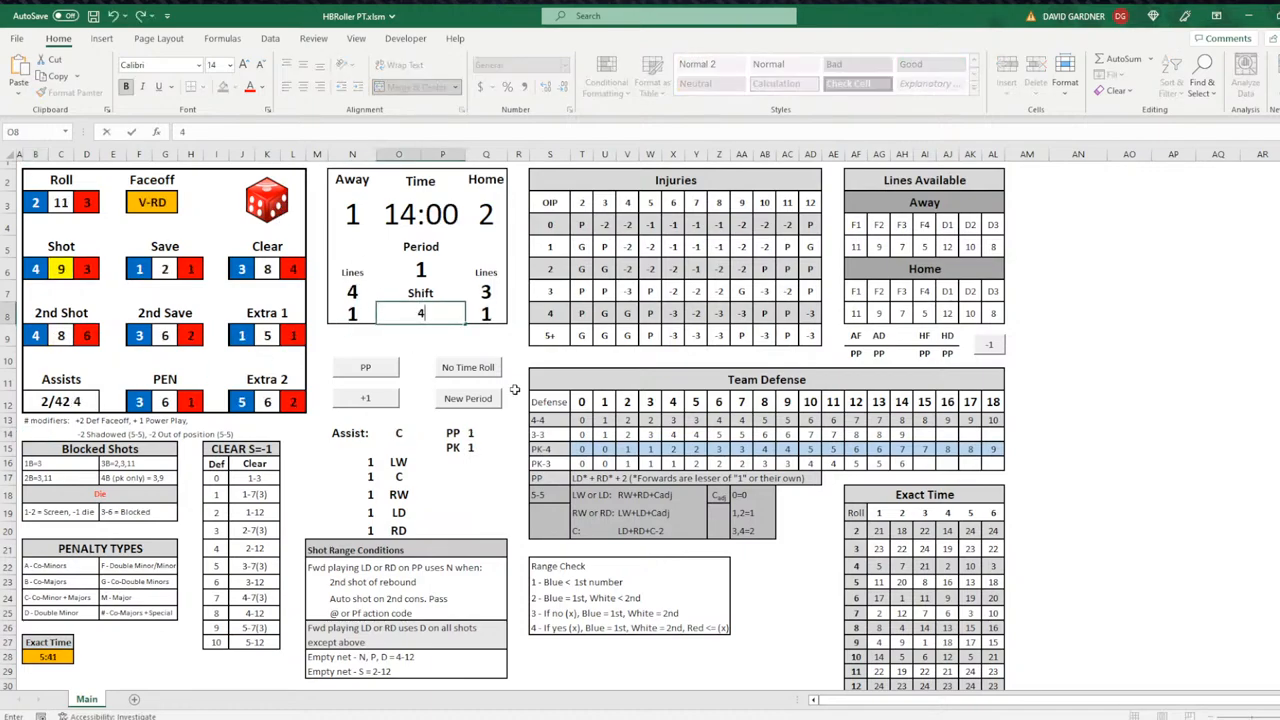
pyautogui.click(1130, 388)
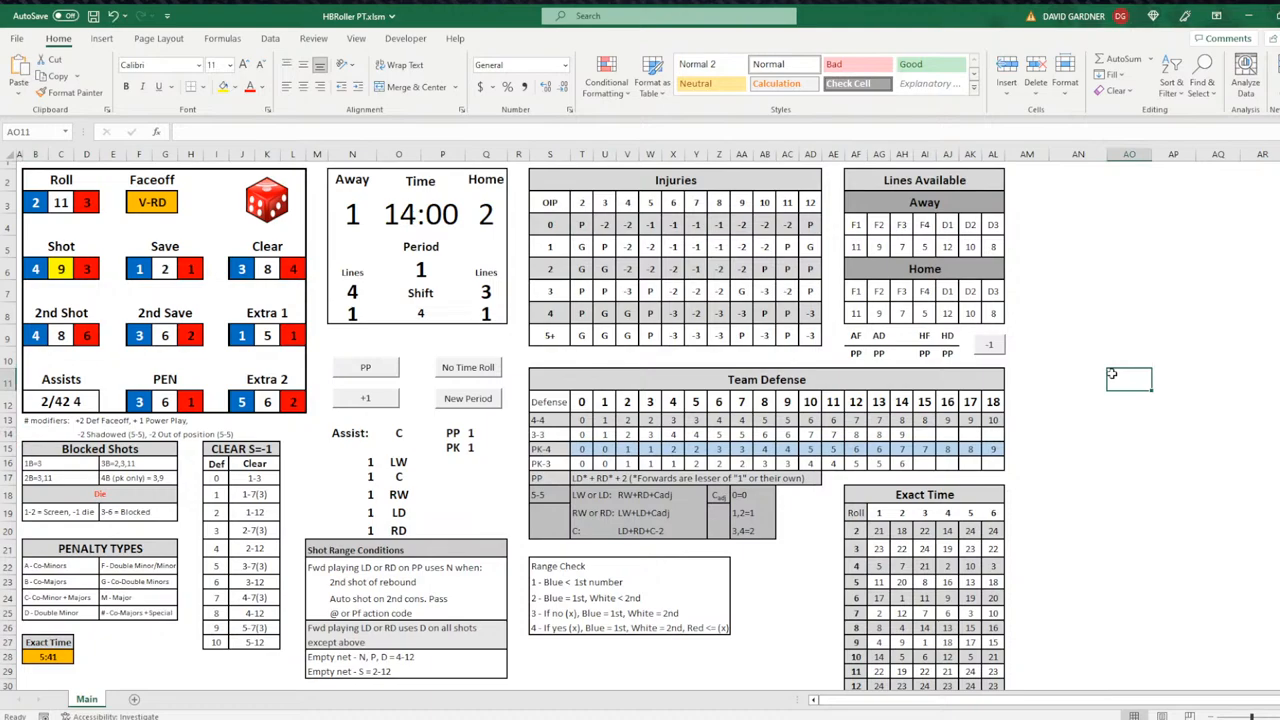
pyautogui.click(352, 214)
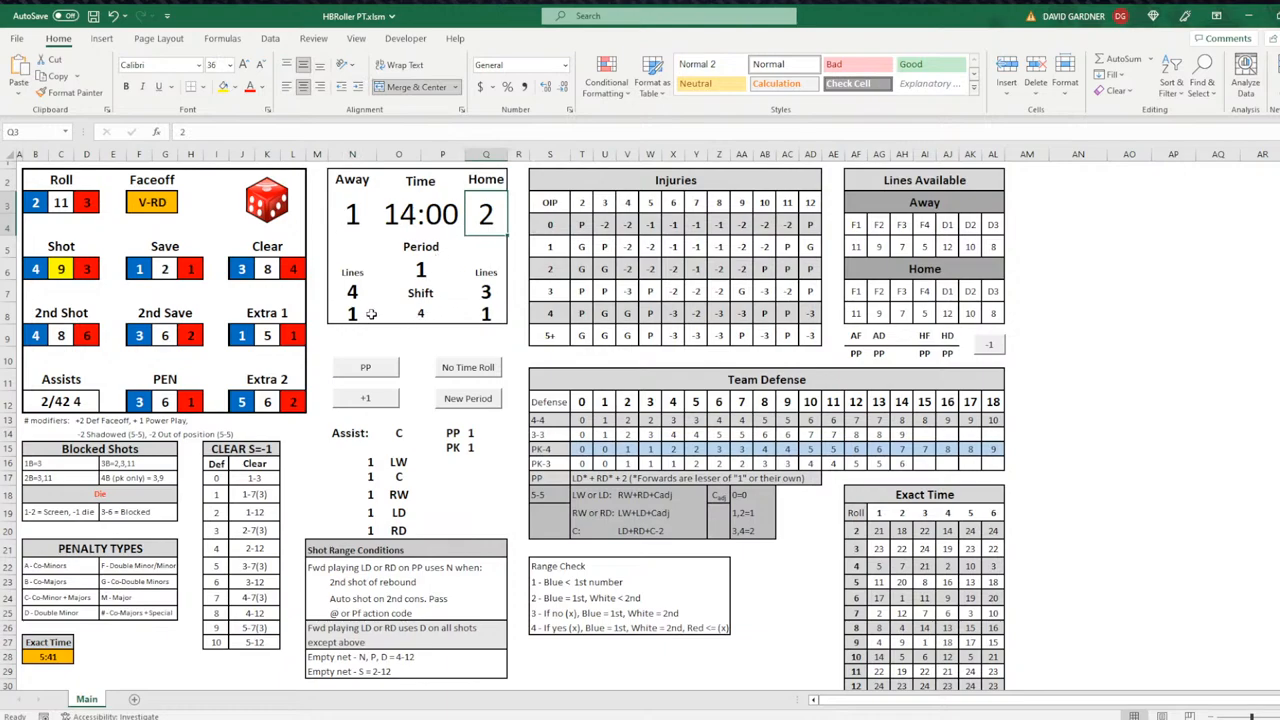
pyautogui.moveTo(1164, 346)
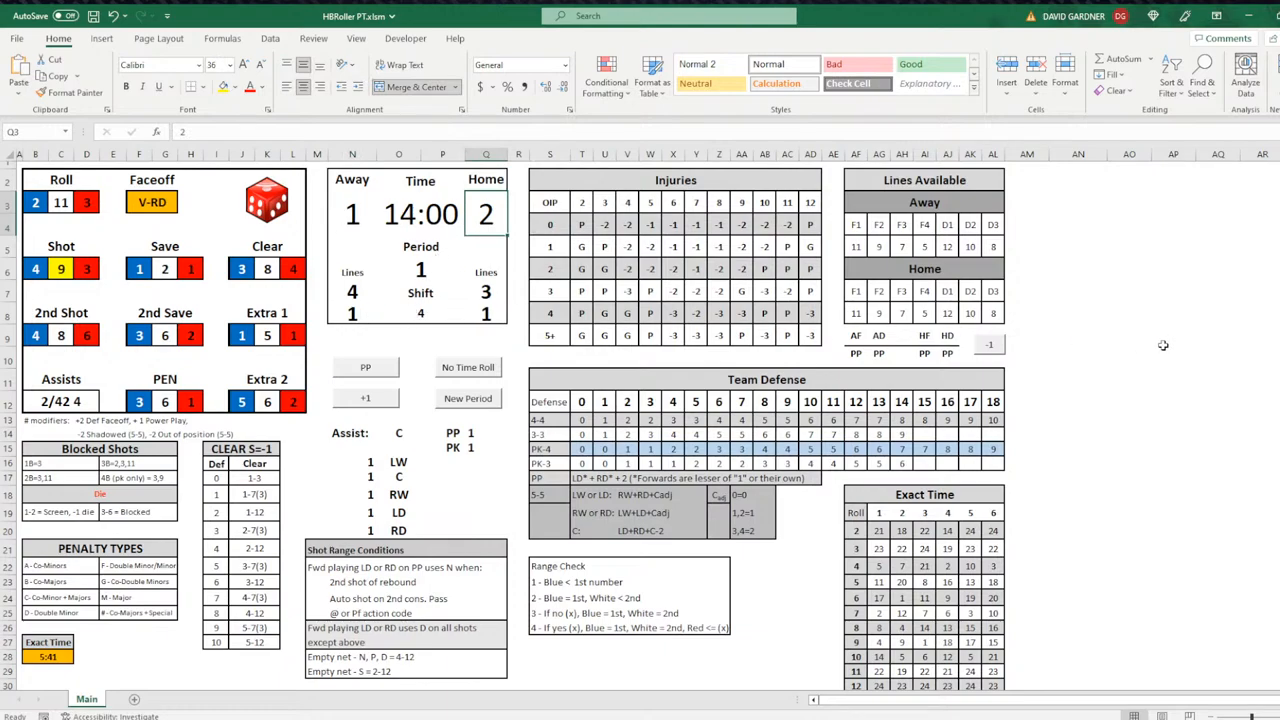
pyautogui.moveTo(500, 236)
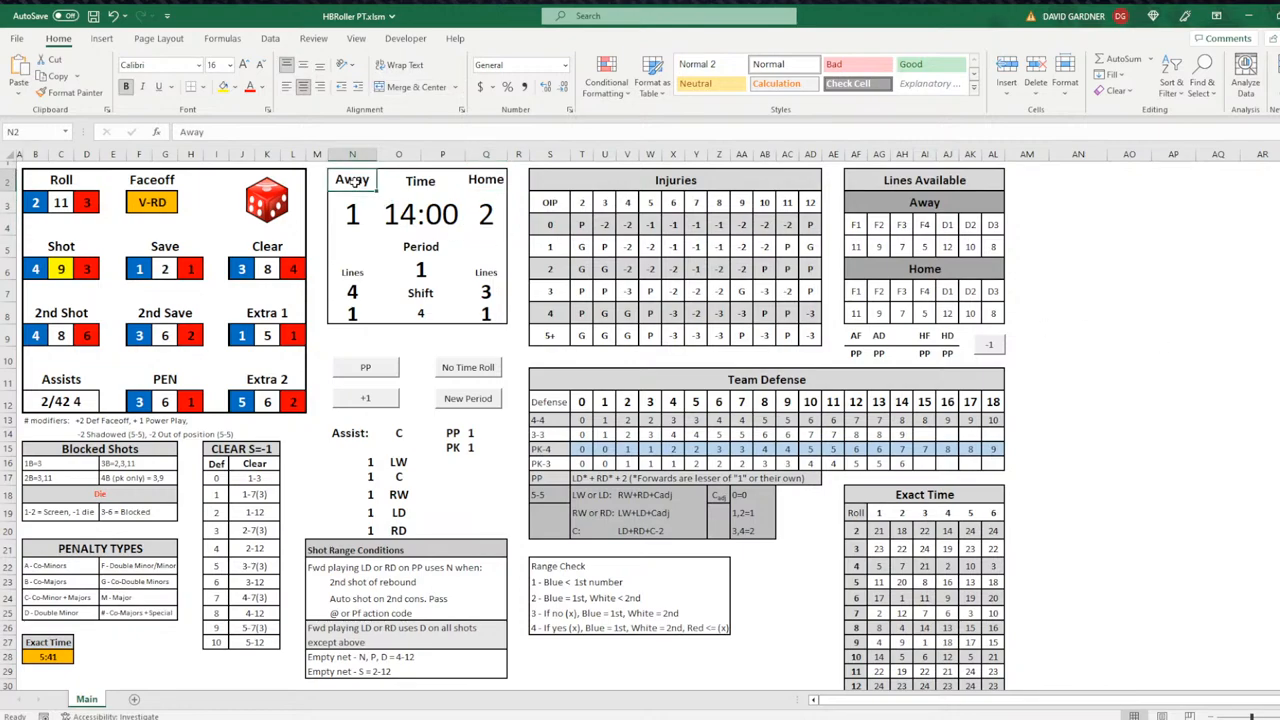
# Step: Name the teams BOS and CHI with a red fill on CHI, and roll on to 12:48
pyautogui.write('BOS')
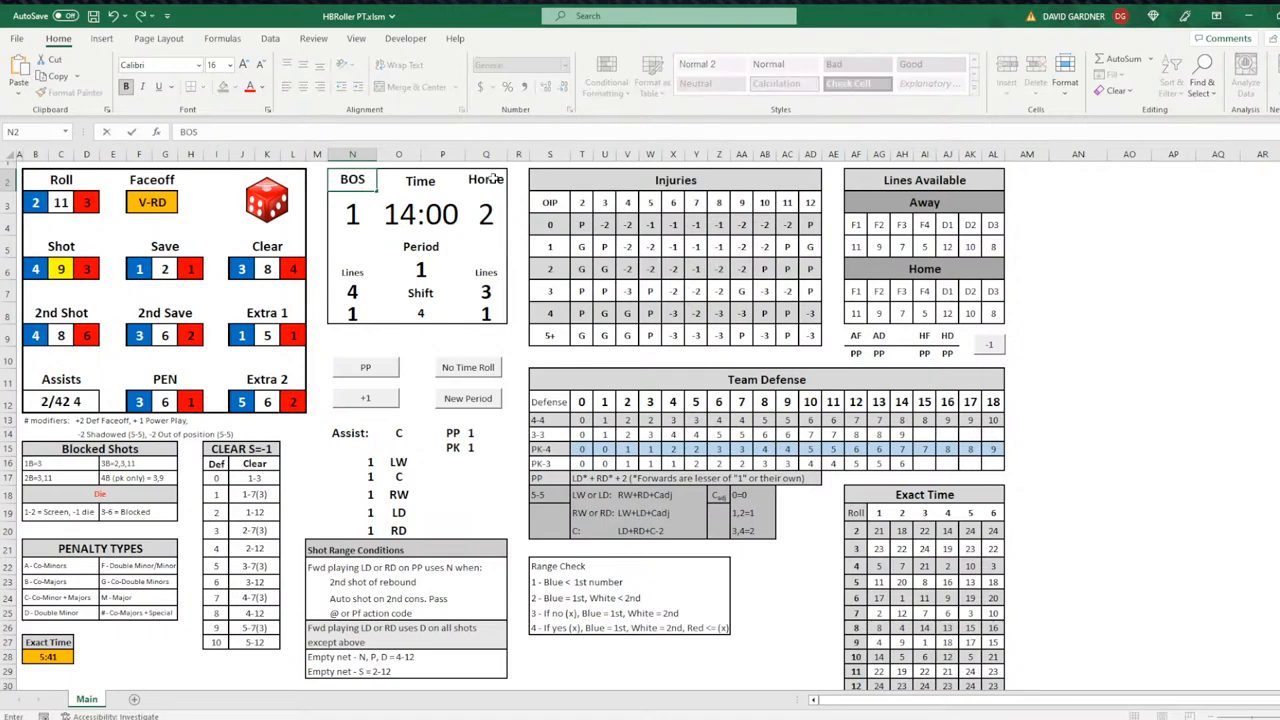
pyautogui.write('CHI')
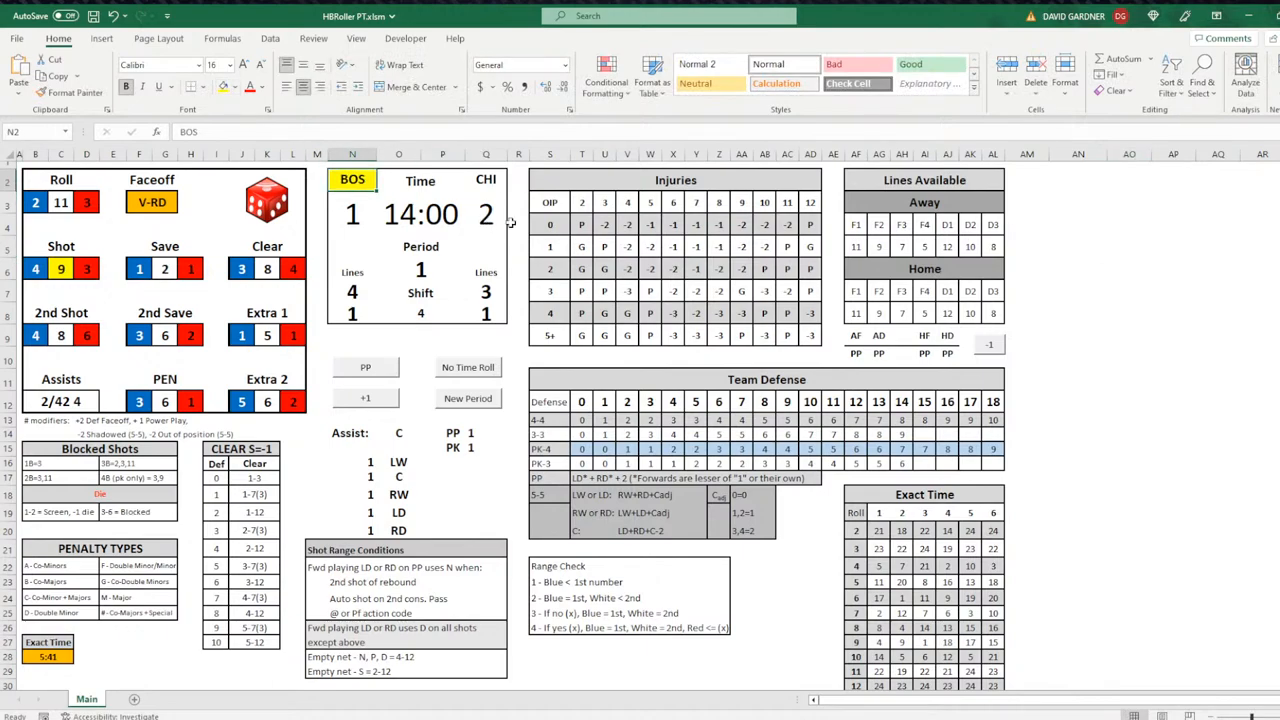
pyautogui.click(486, 180)
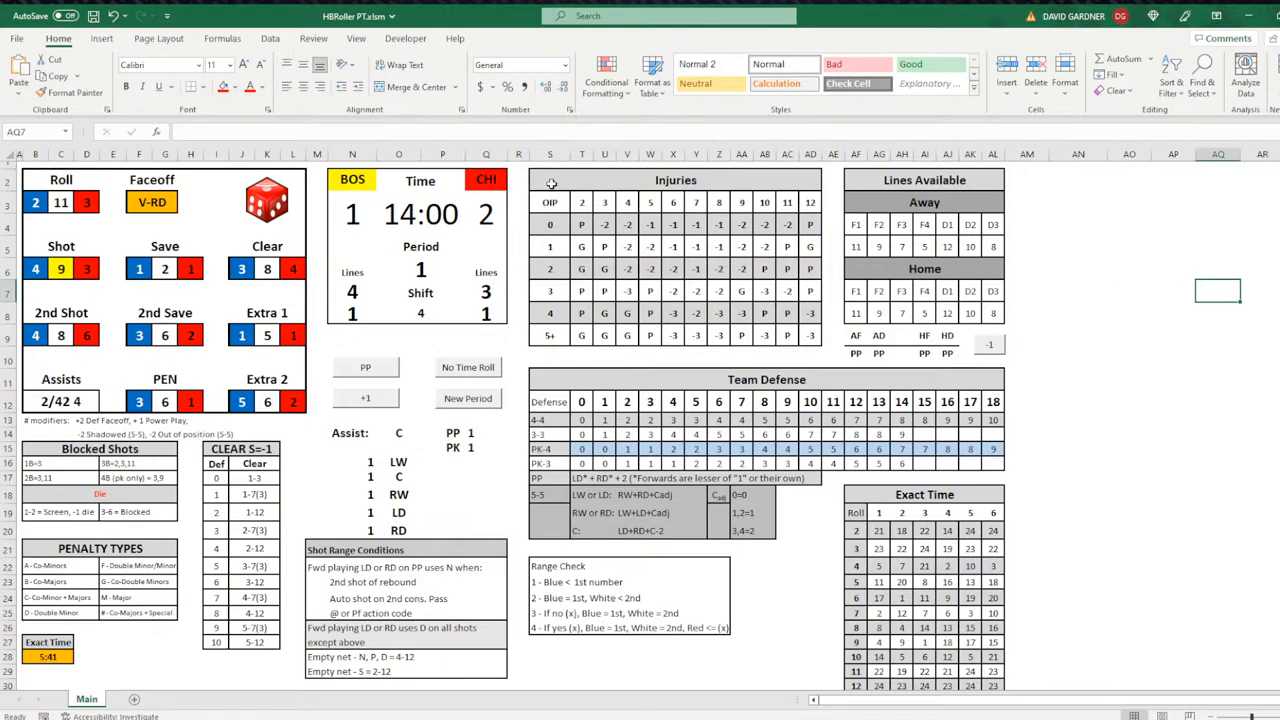
pyautogui.moveTo(532, 180)
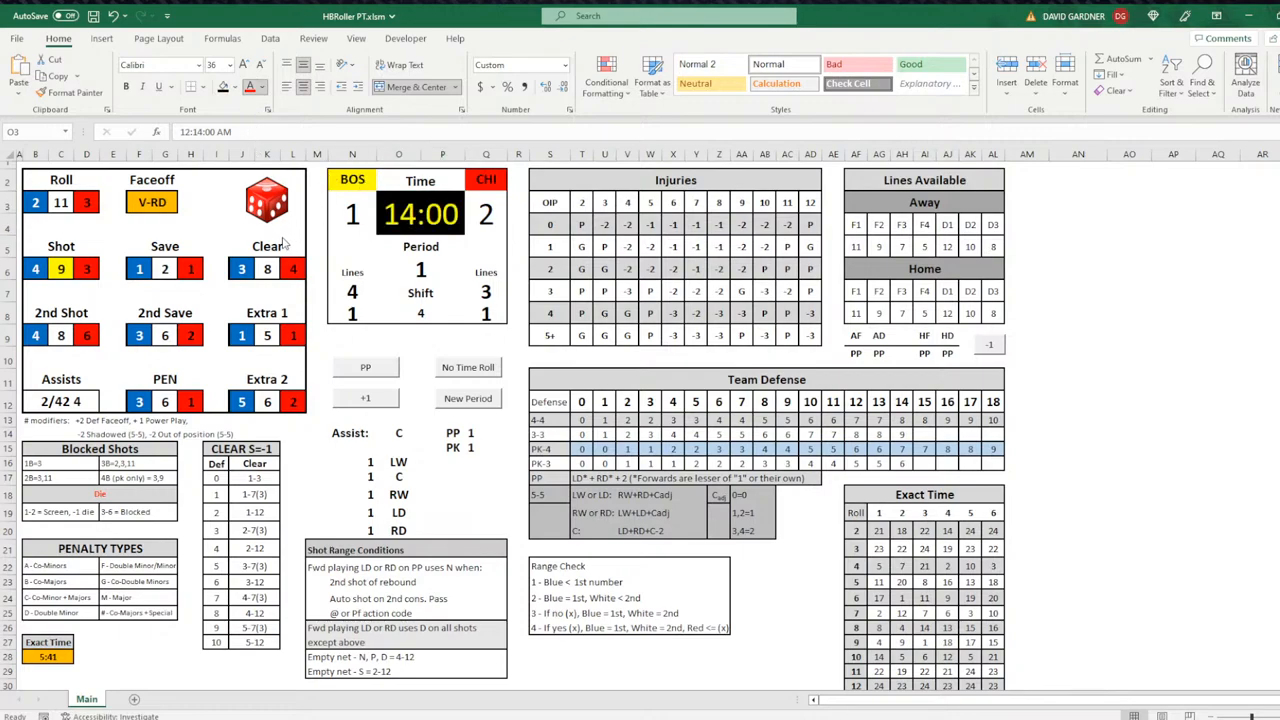
pyautogui.click(1172, 292)
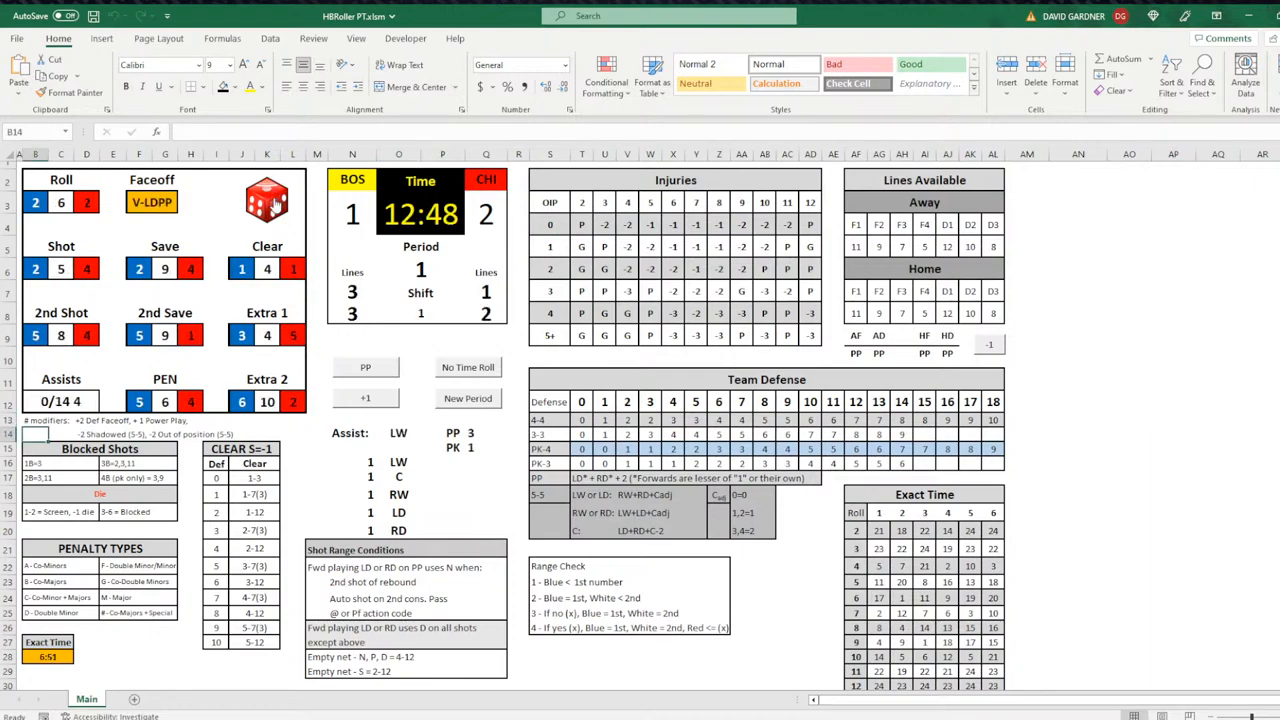
pyautogui.moveTo(368, 254)
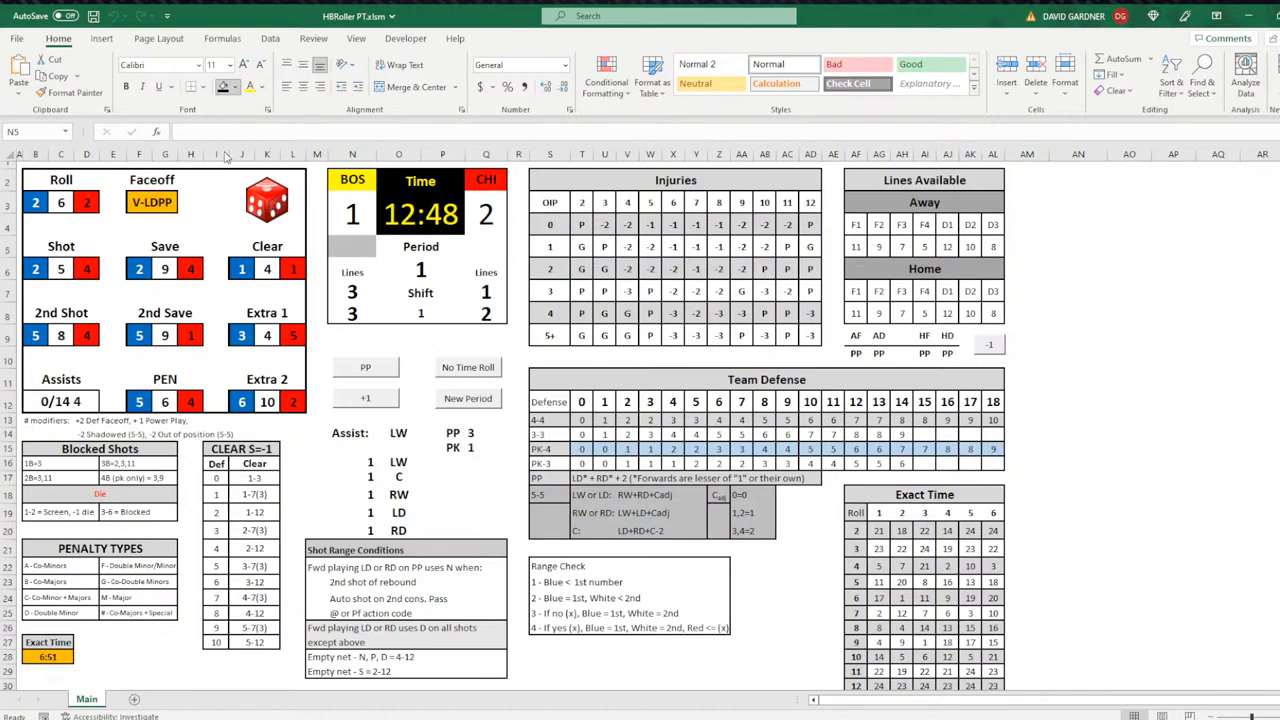
# Step: Show the power-play counters in cells N5 and O5 beneath the BOS 1 and CHI 0 scores
pyautogui.click(484, 248)
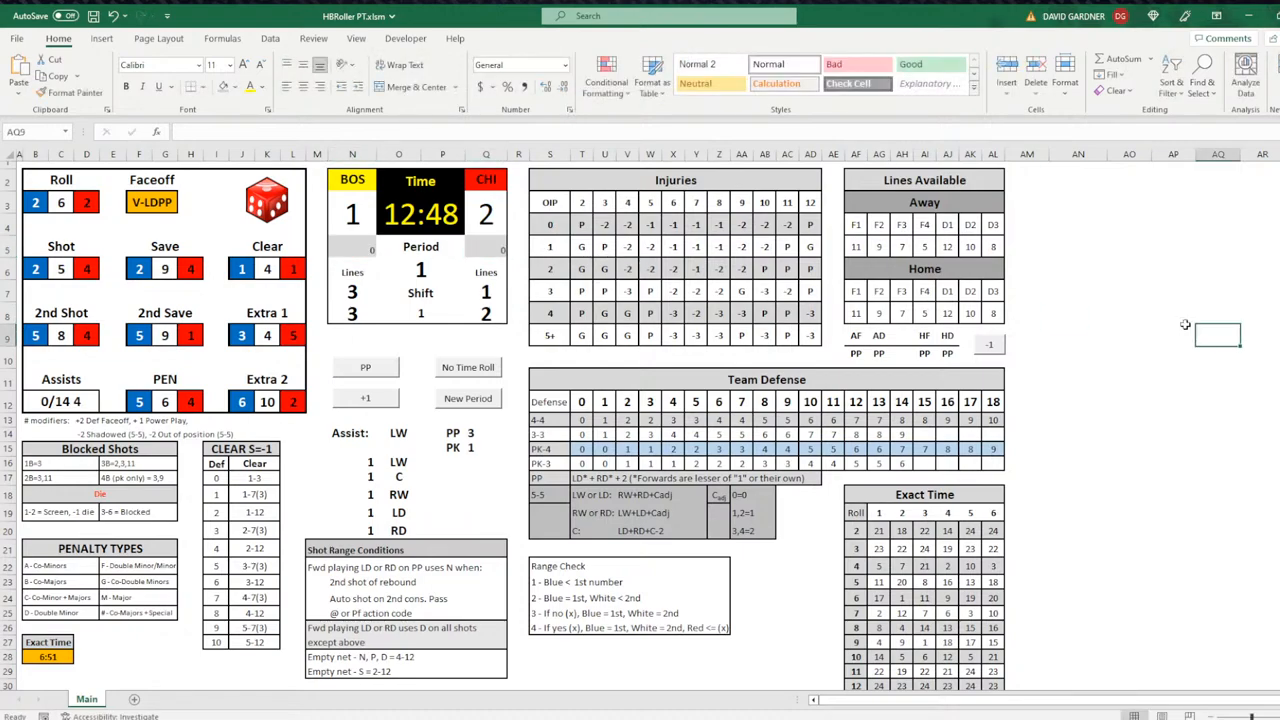
pyautogui.click(486, 248)
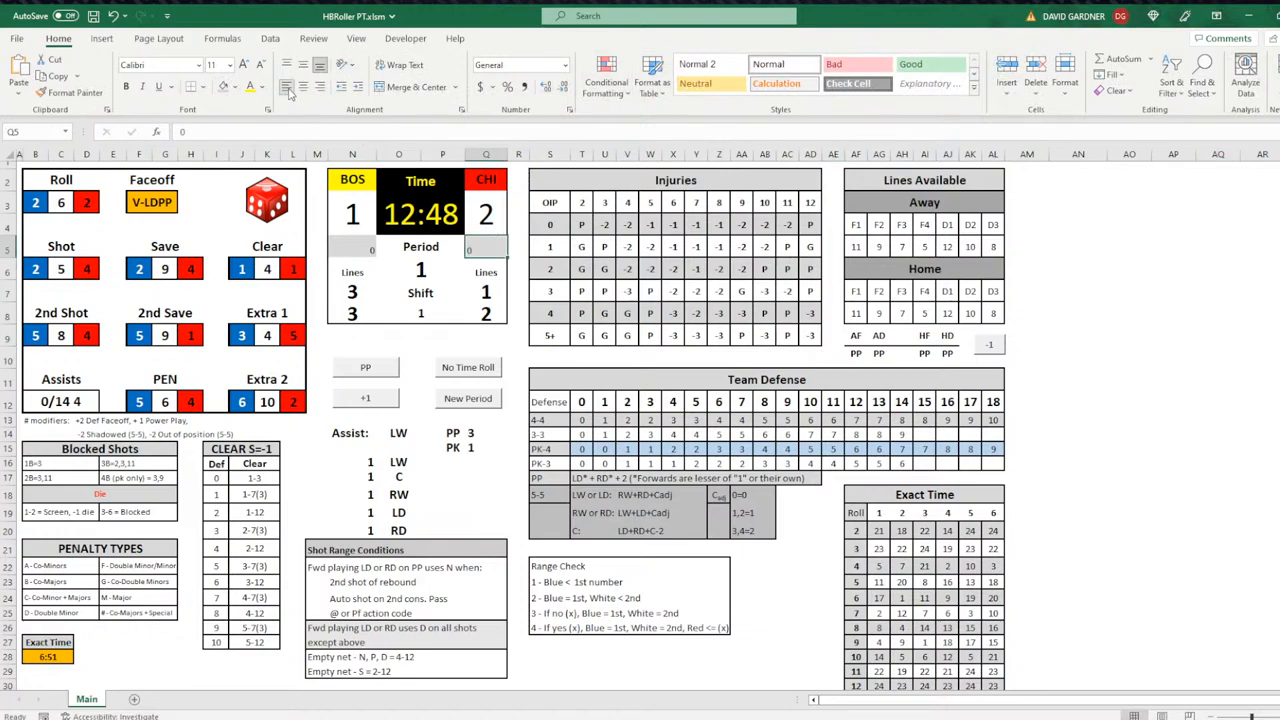
pyautogui.click(1078, 378)
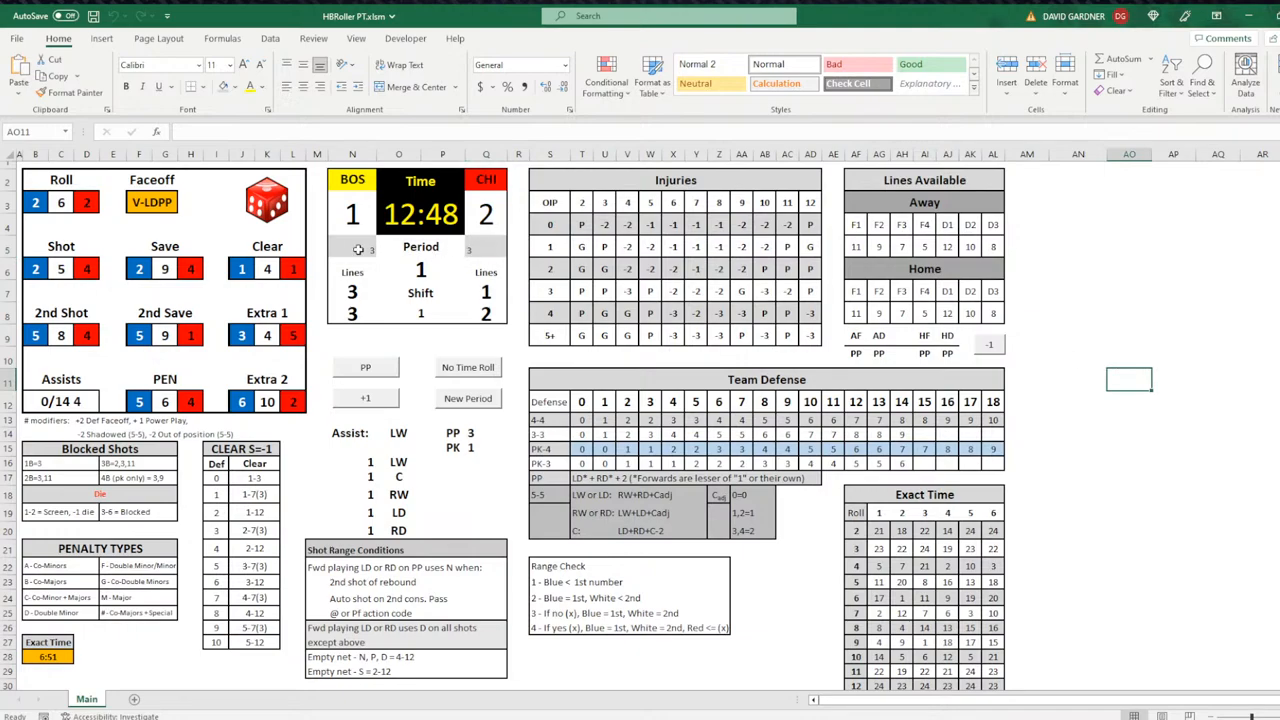
pyautogui.click(352, 248)
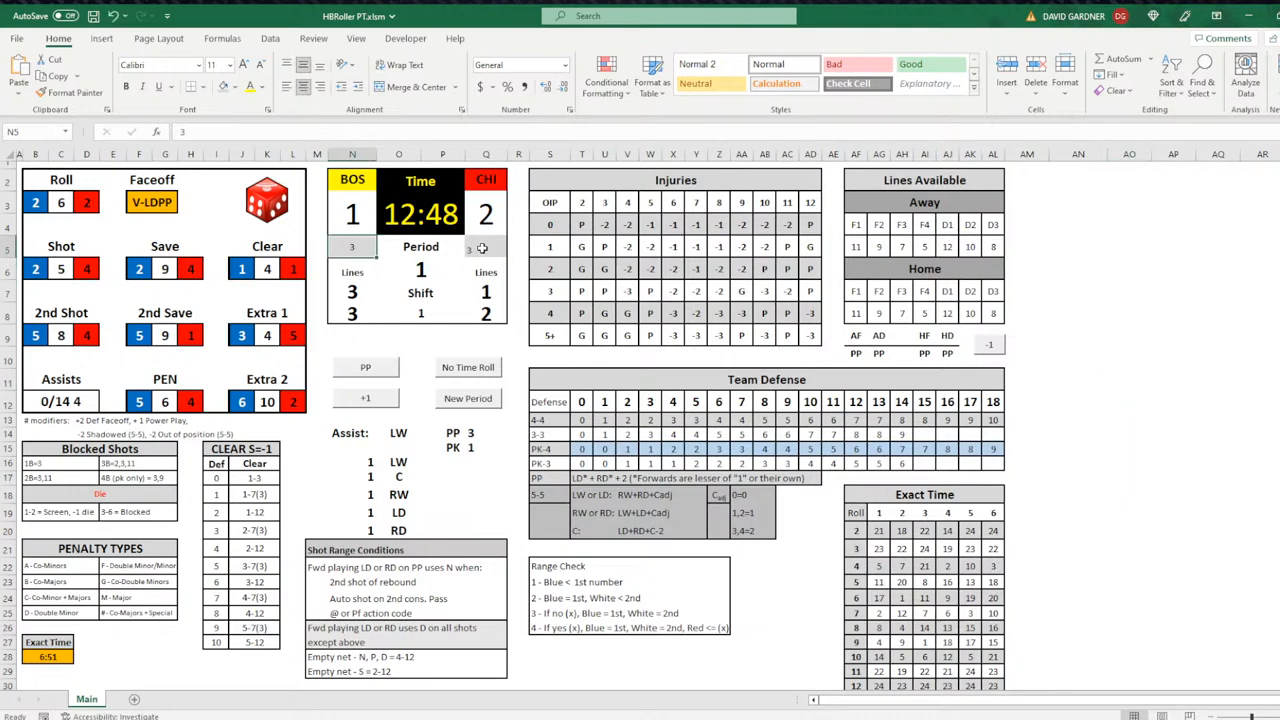
pyautogui.click(486, 248)
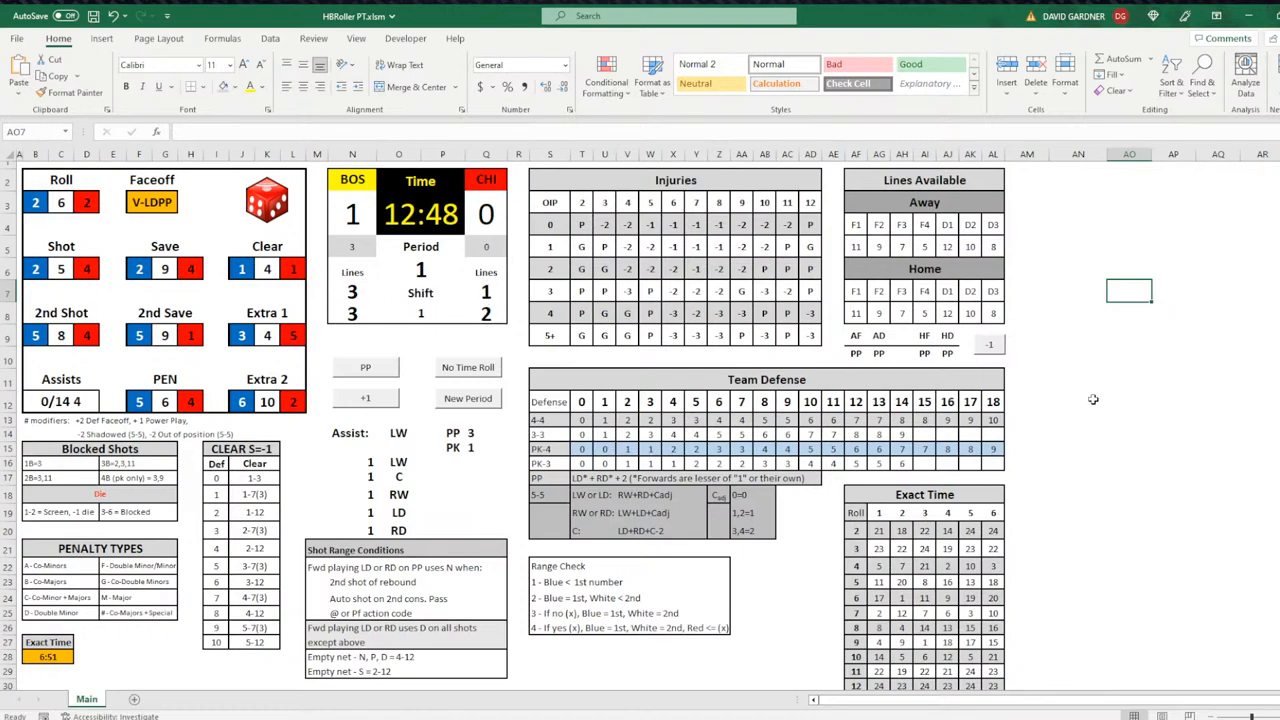
pyautogui.moveTo(948, 184)
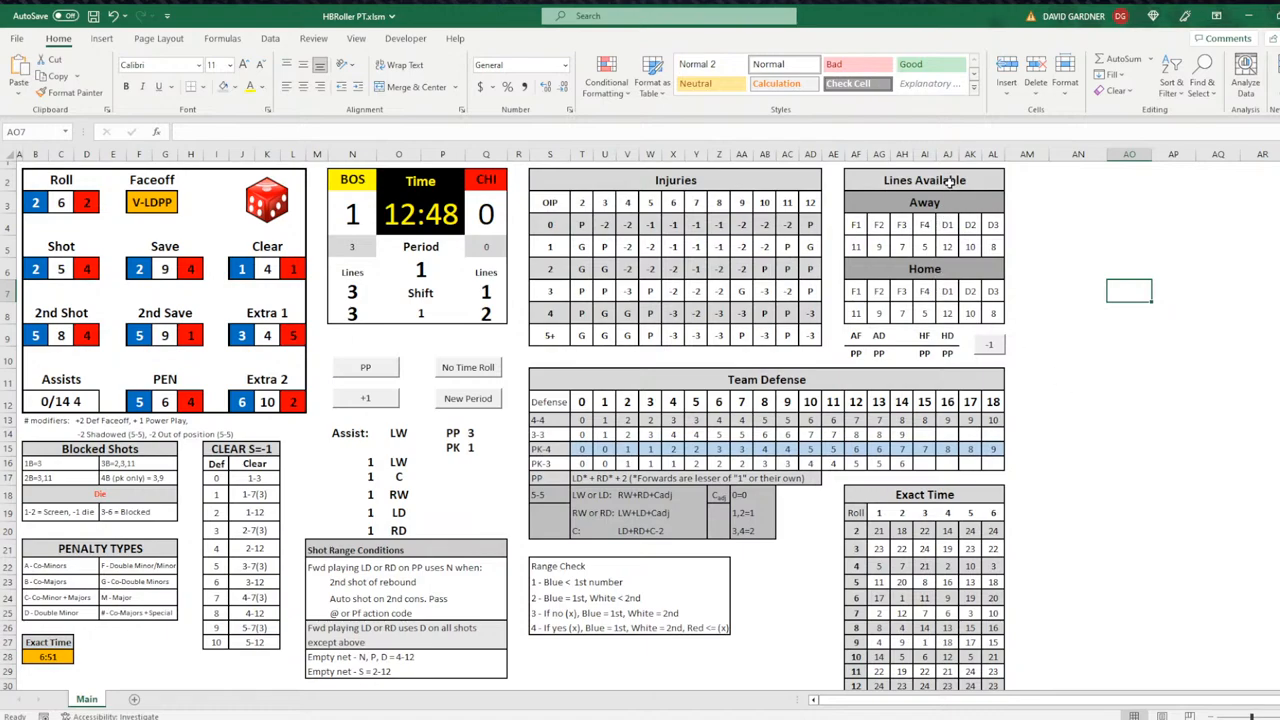
pyautogui.moveTo(950, 186)
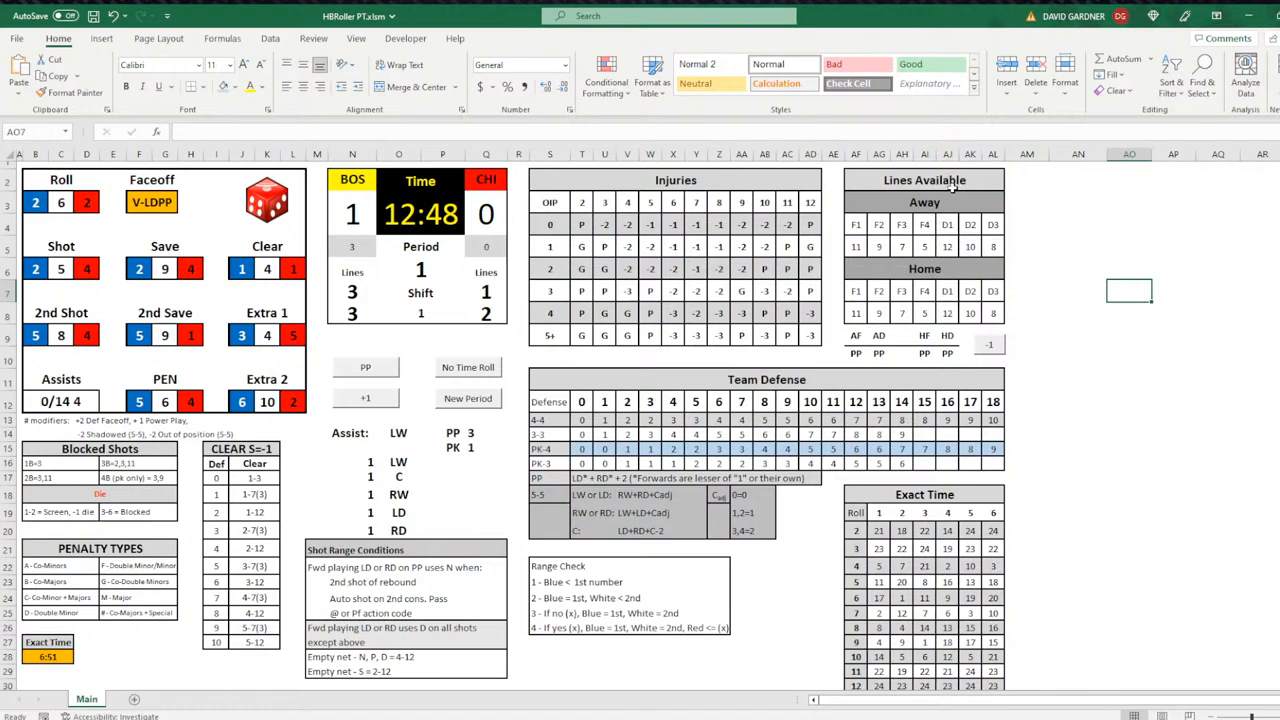
pyautogui.moveTo(1174, 384)
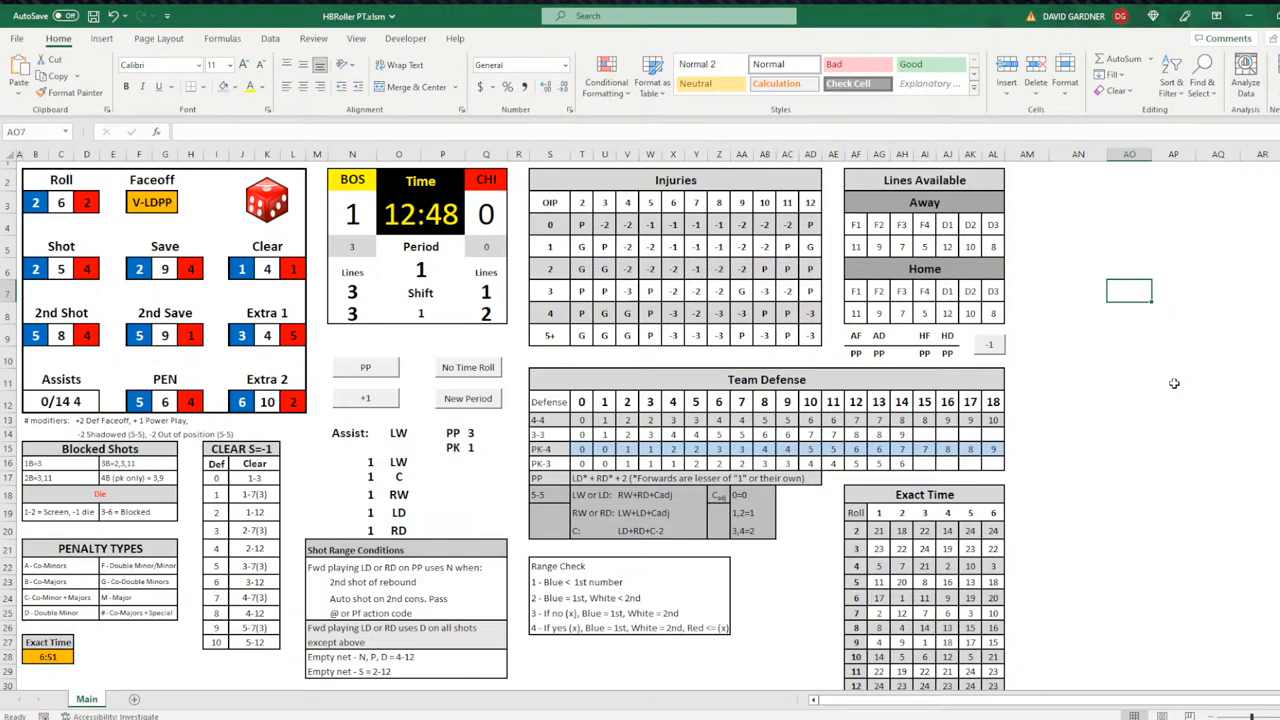
pyautogui.moveTo(1120, 312)
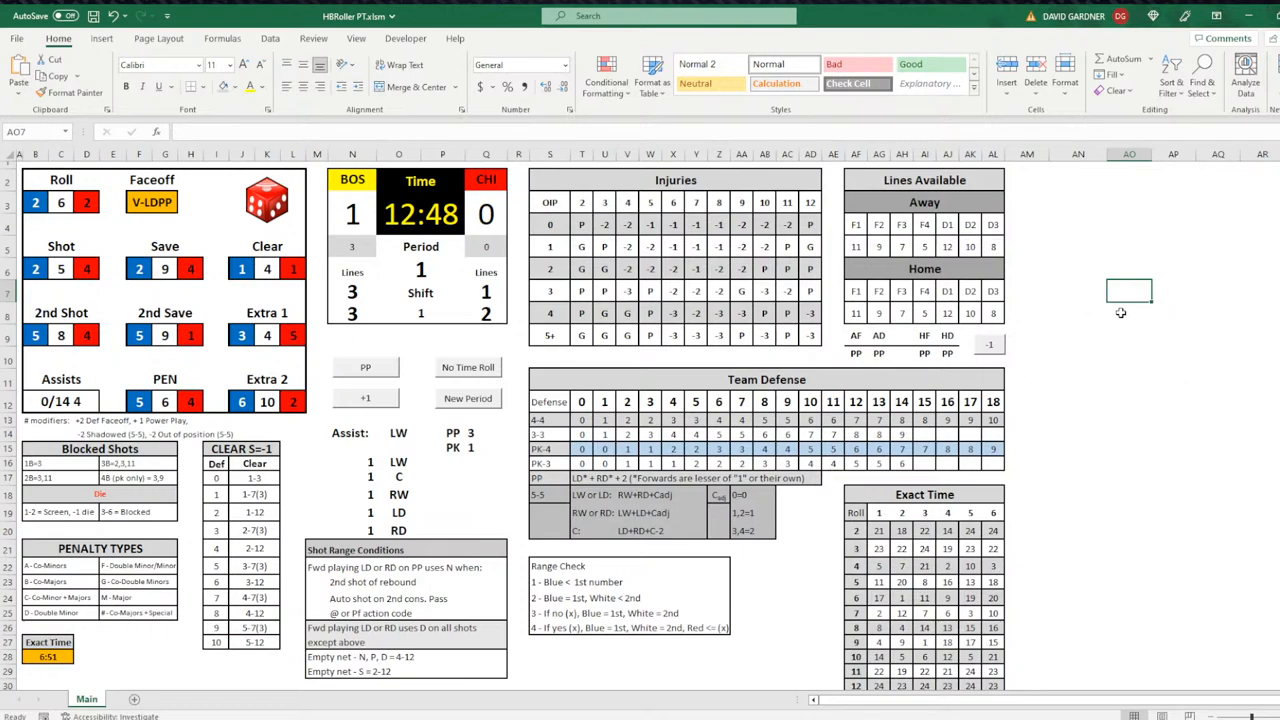
# Step: Start a new game: clock at 20:00, starting lines re-rolled, and both scores cleared to 0
pyautogui.click(468, 398)
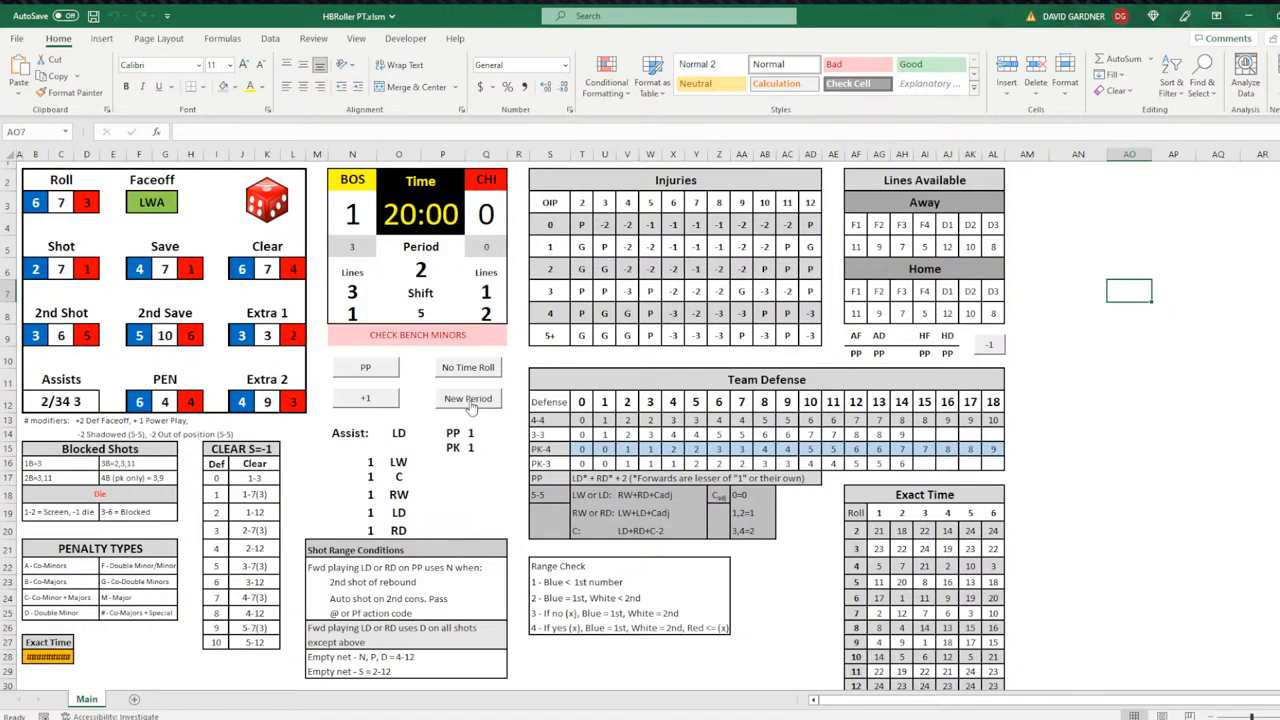
pyautogui.click(468, 398)
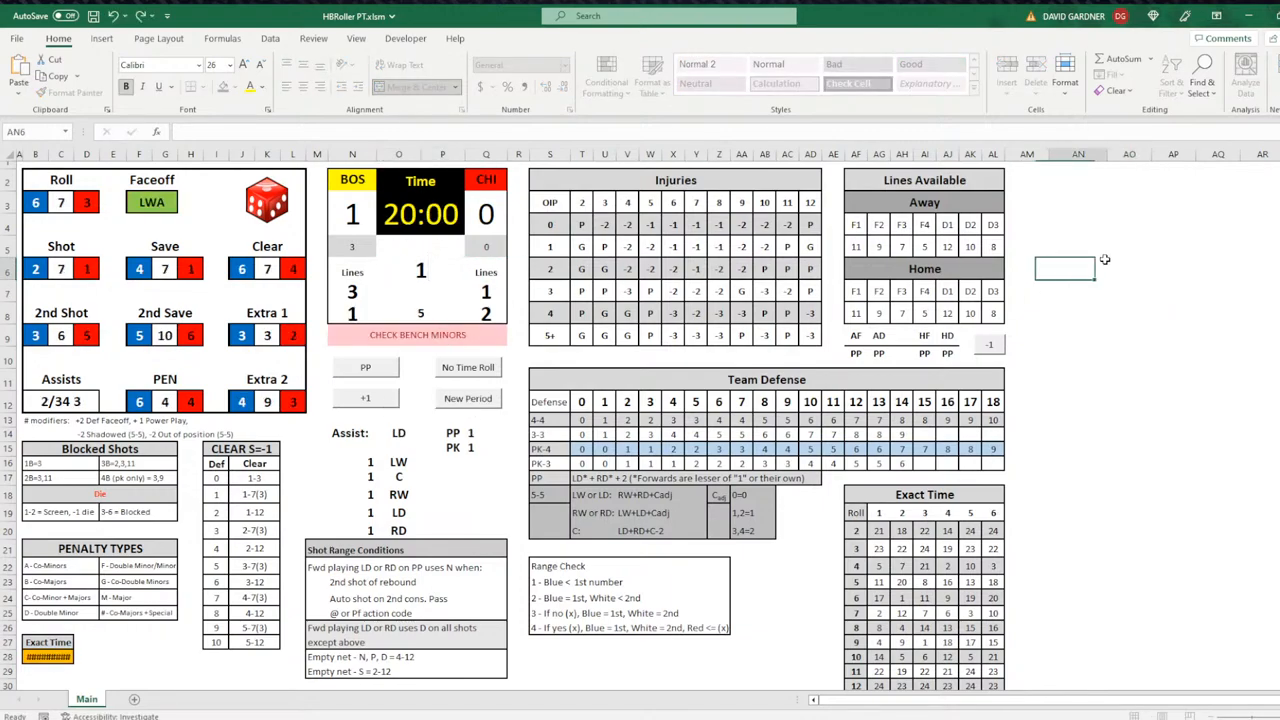
pyautogui.click(352, 214)
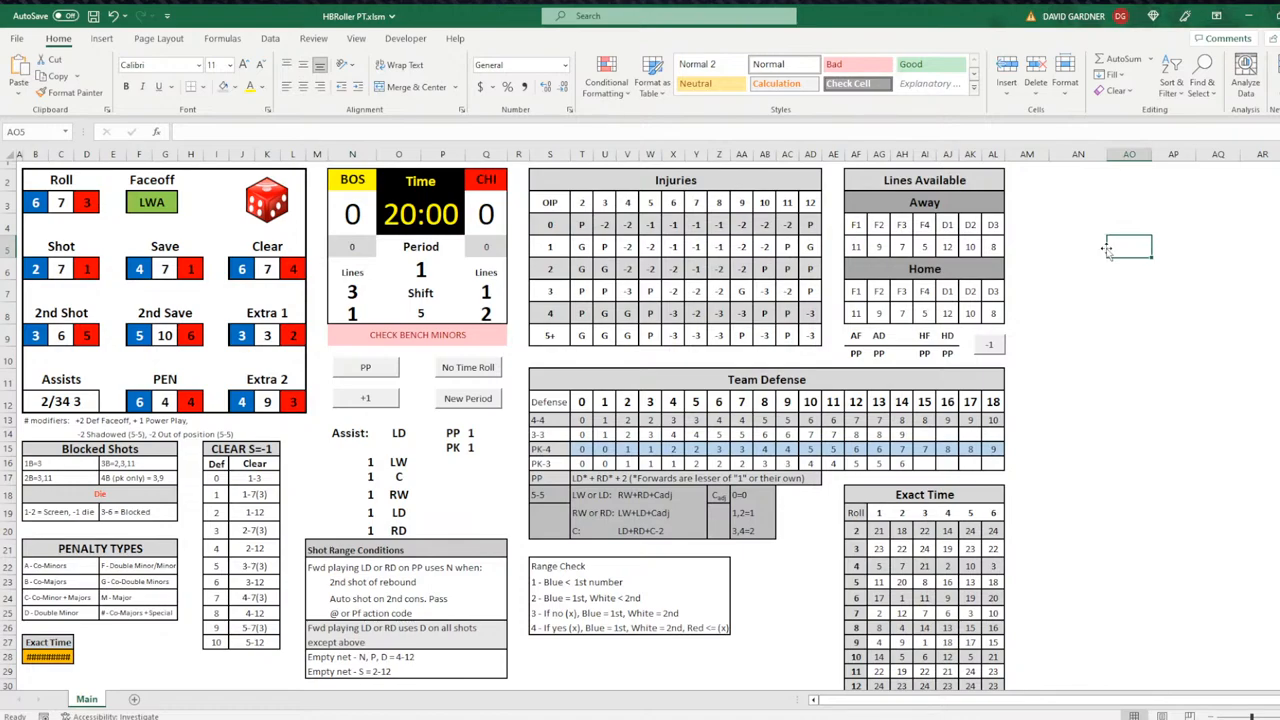
pyautogui.moveTo(1100, 284)
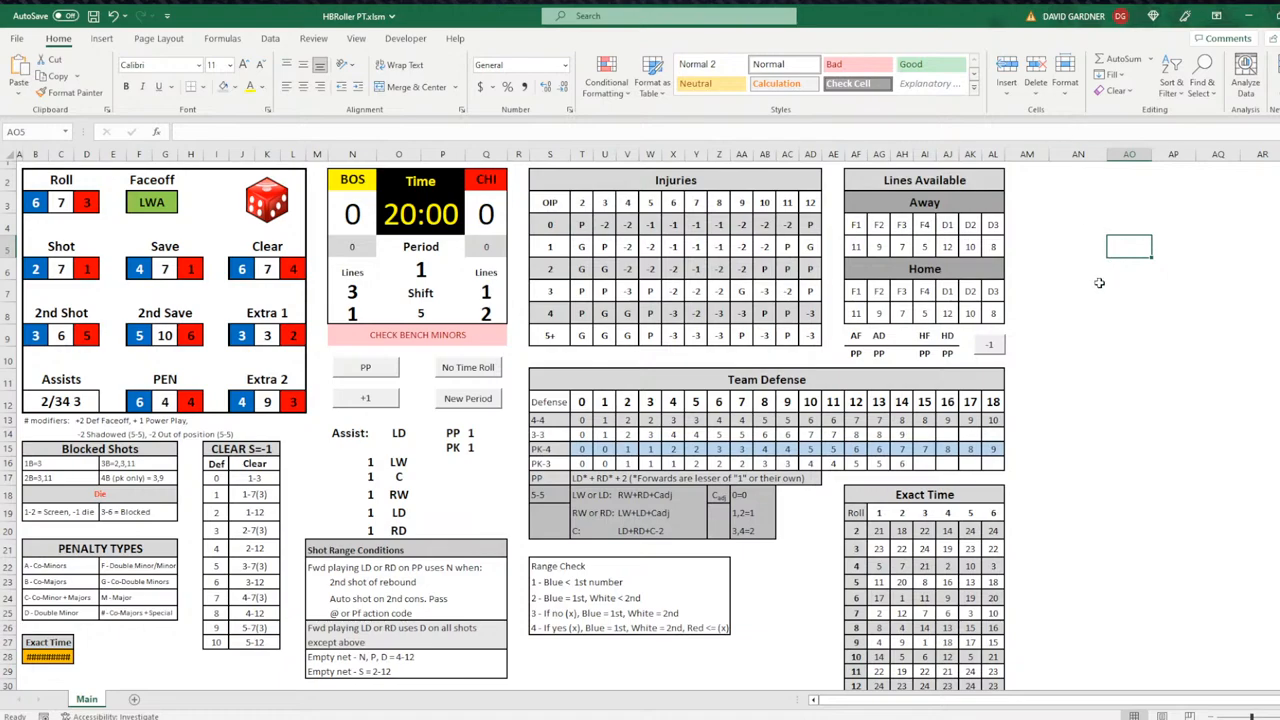
pyautogui.moveTo(924, 248)
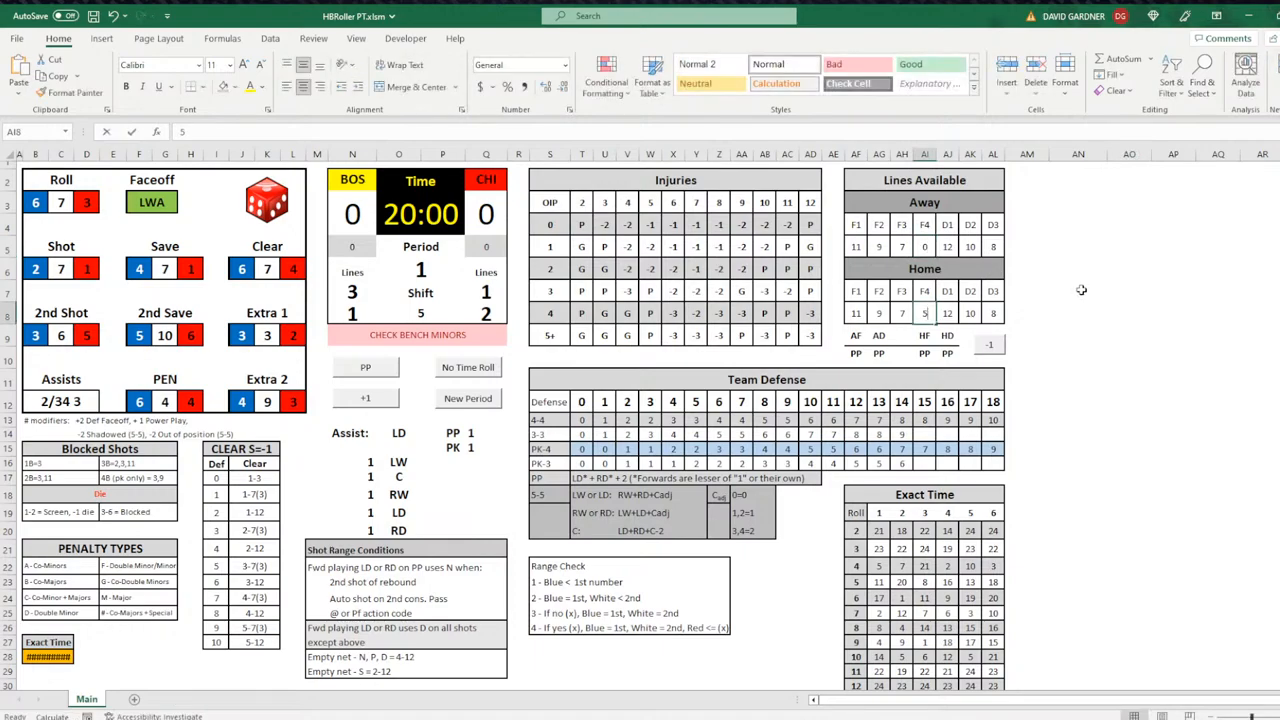
pyautogui.click(1078, 290)
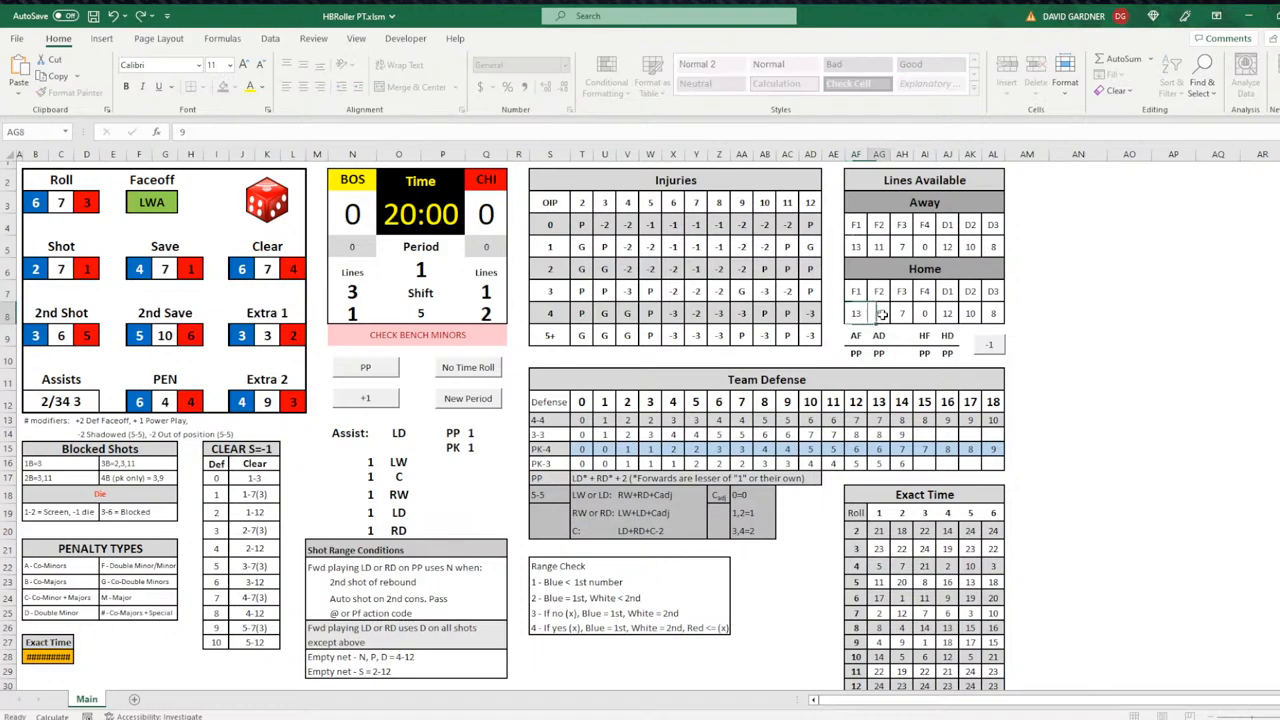
pyautogui.click(1078, 312)
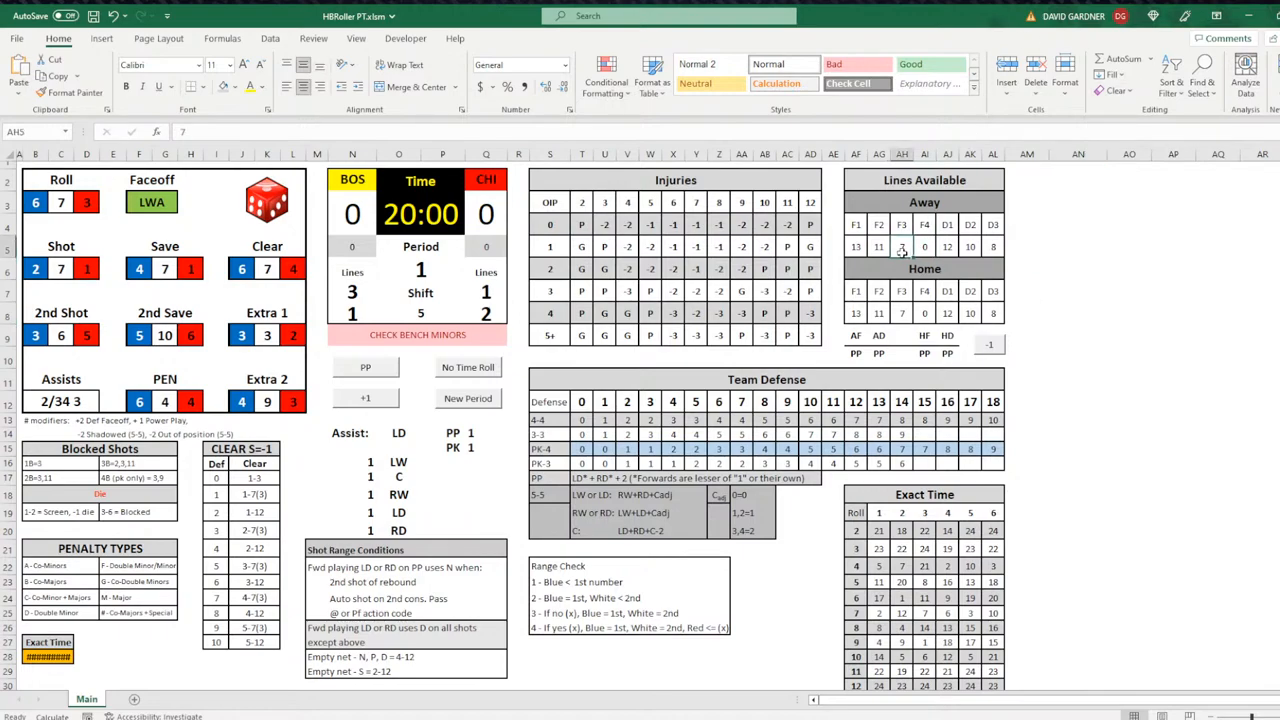
pyautogui.click(1128, 268)
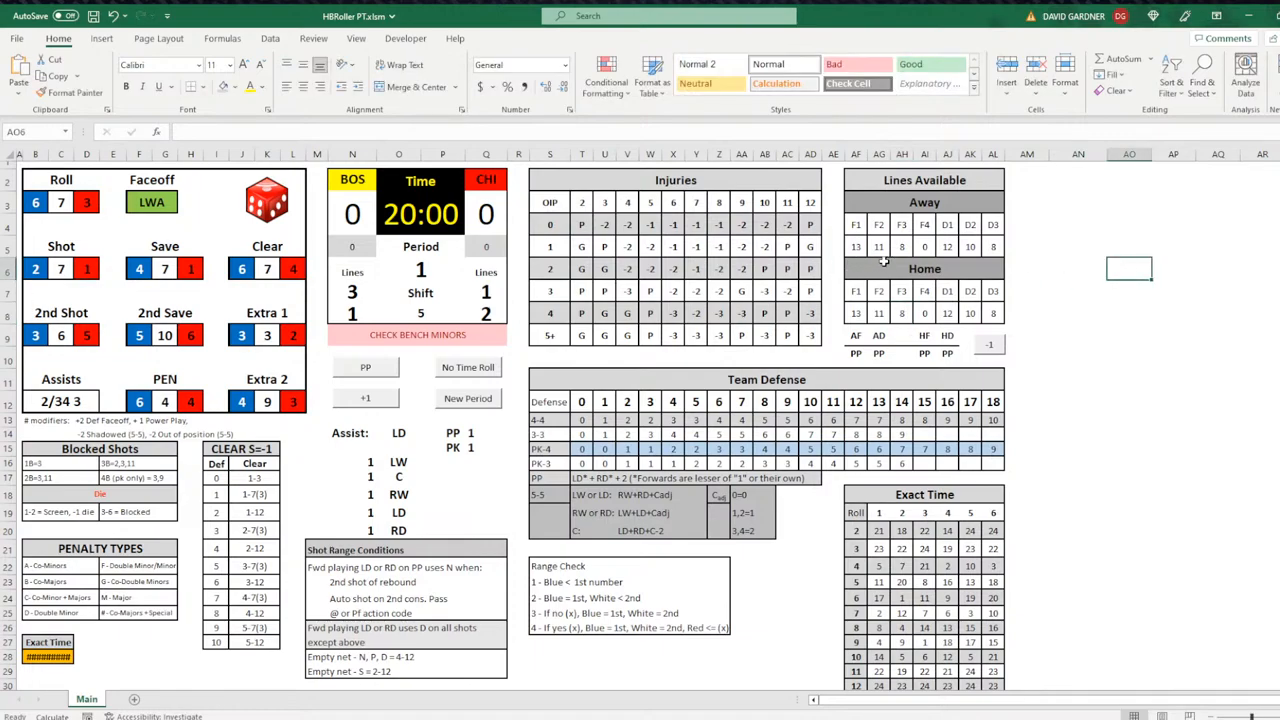
pyautogui.moveTo(900, 252)
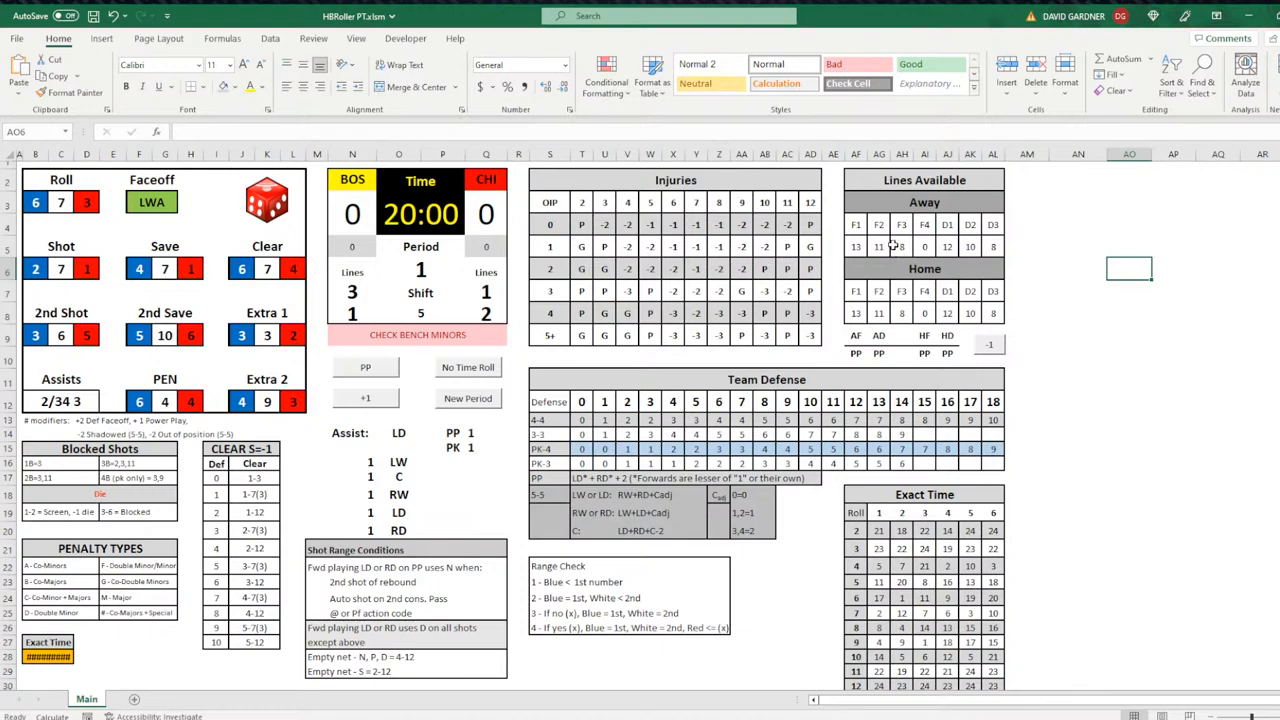
pyautogui.moveTo(356, 300)
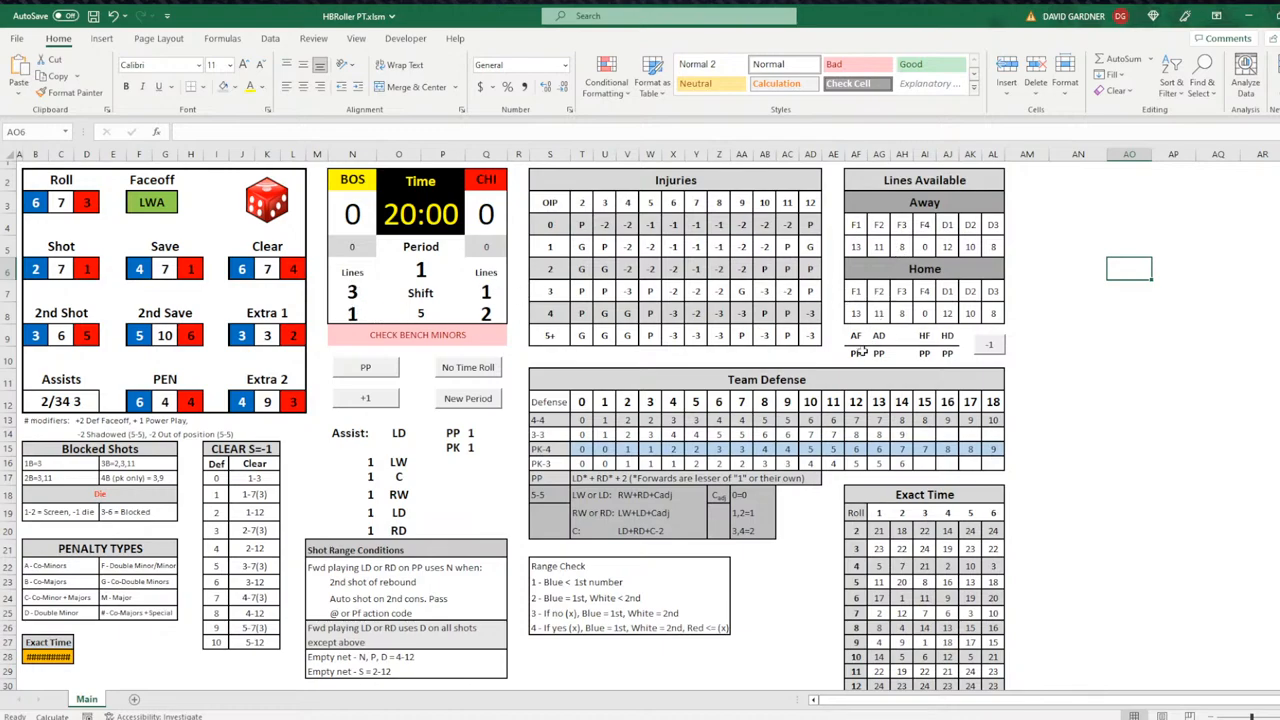
# Step: Enter the AF, AD, HF and HD line counts so Lines Available shows 3, 1 and 7
pyautogui.click(856, 356)
pyautogui.write('3')
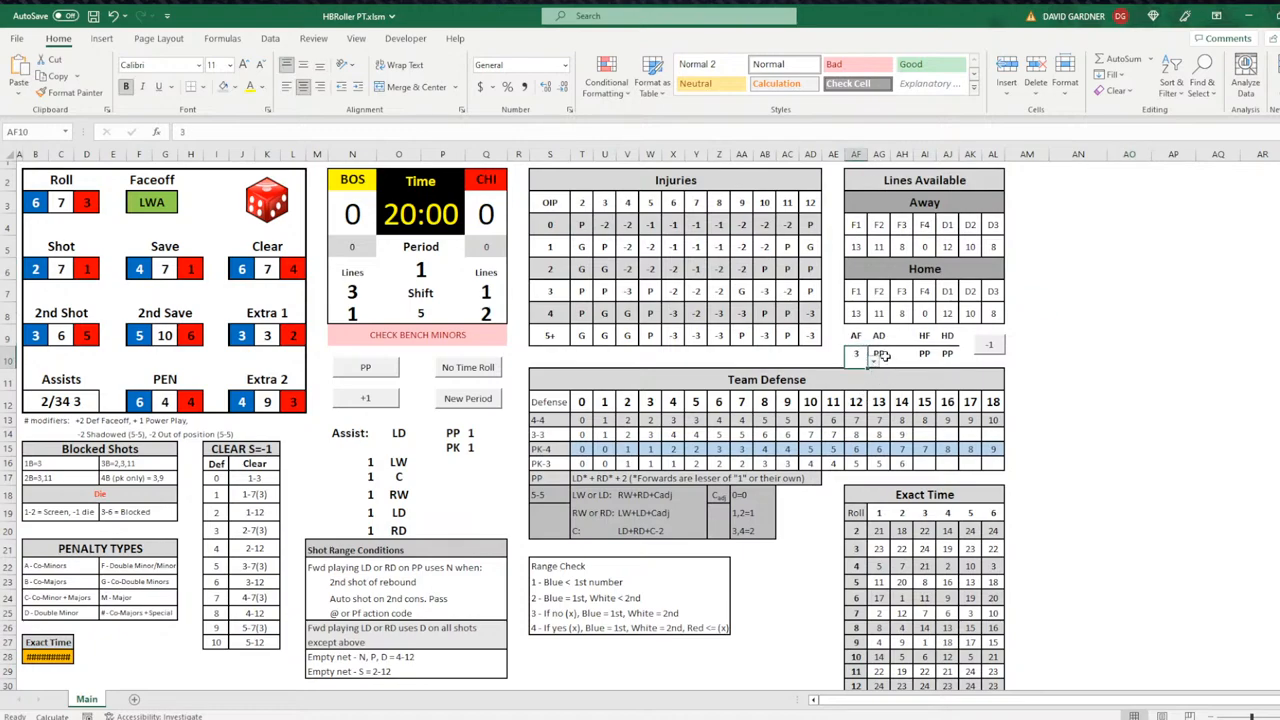
pyautogui.click(878, 352)
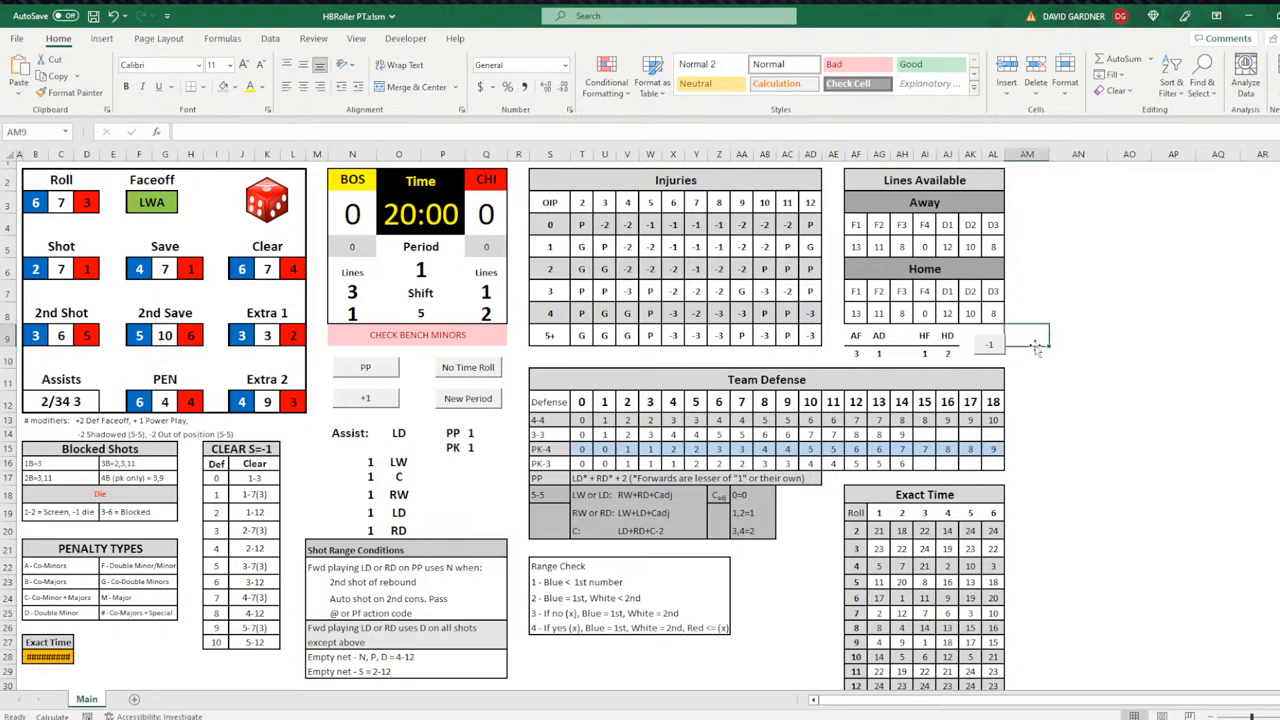
pyautogui.moveTo(990, 356)
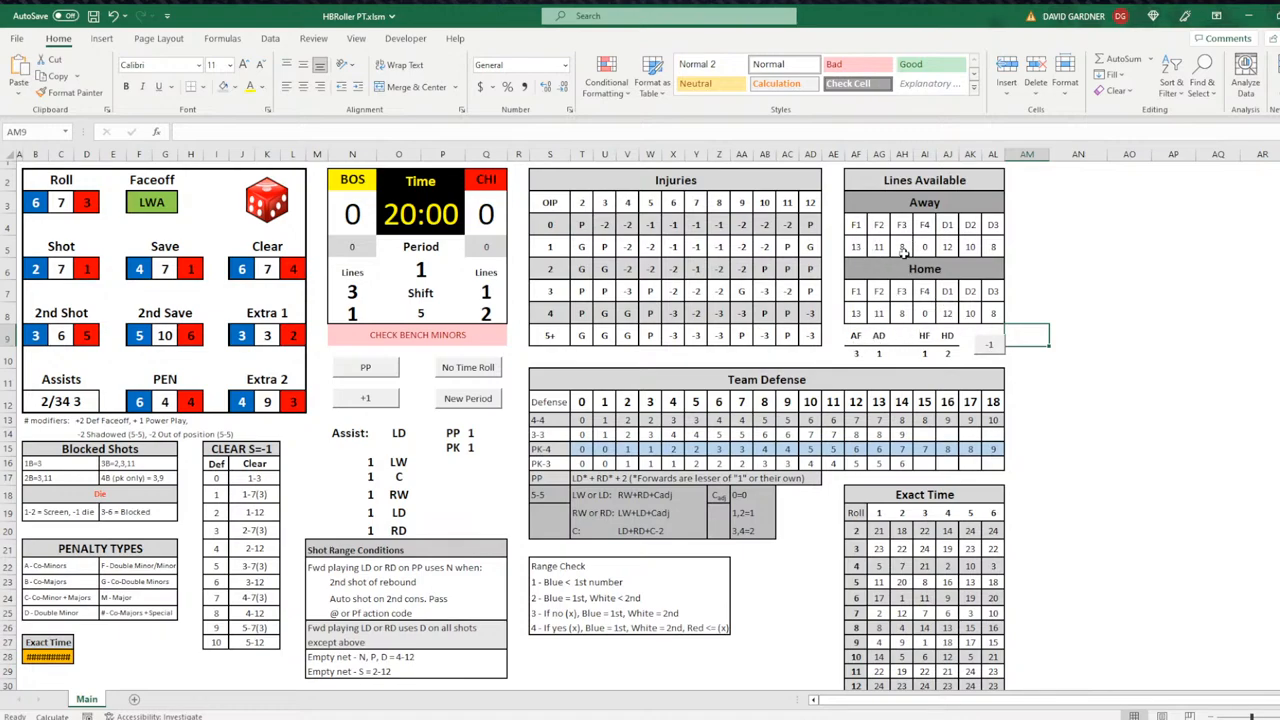
pyautogui.moveTo(904, 252)
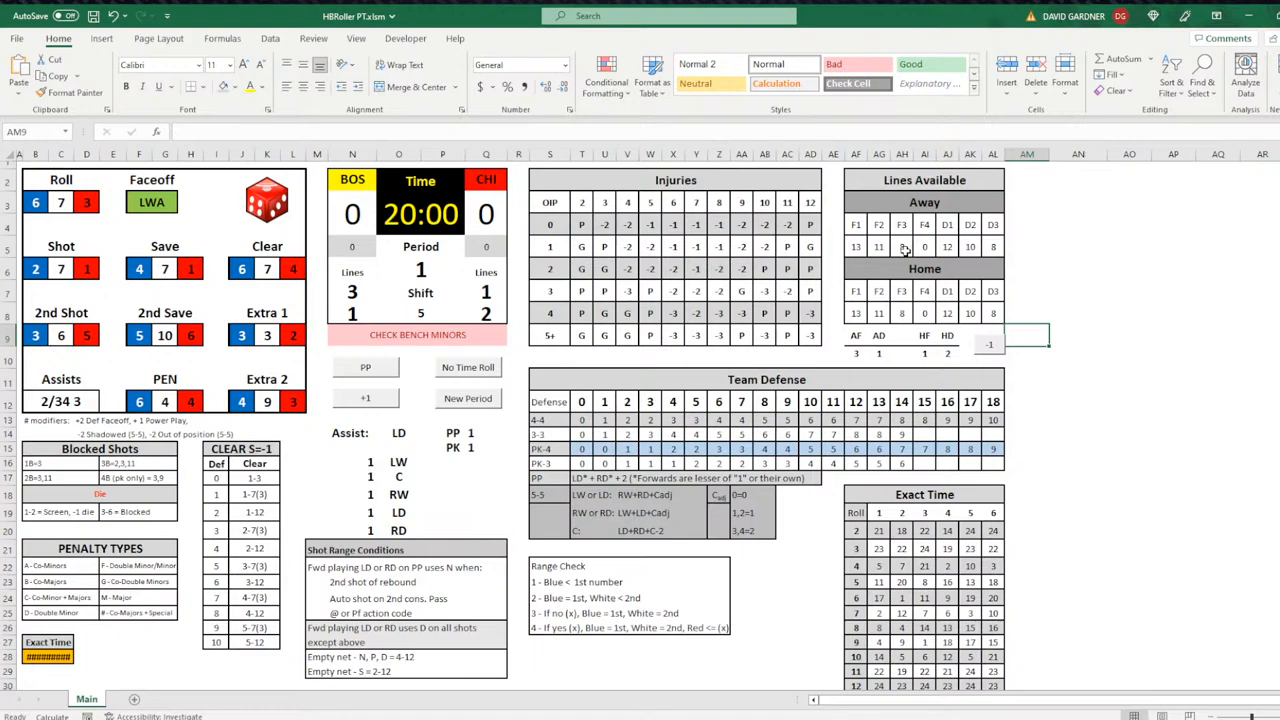
pyautogui.moveTo(876, 356)
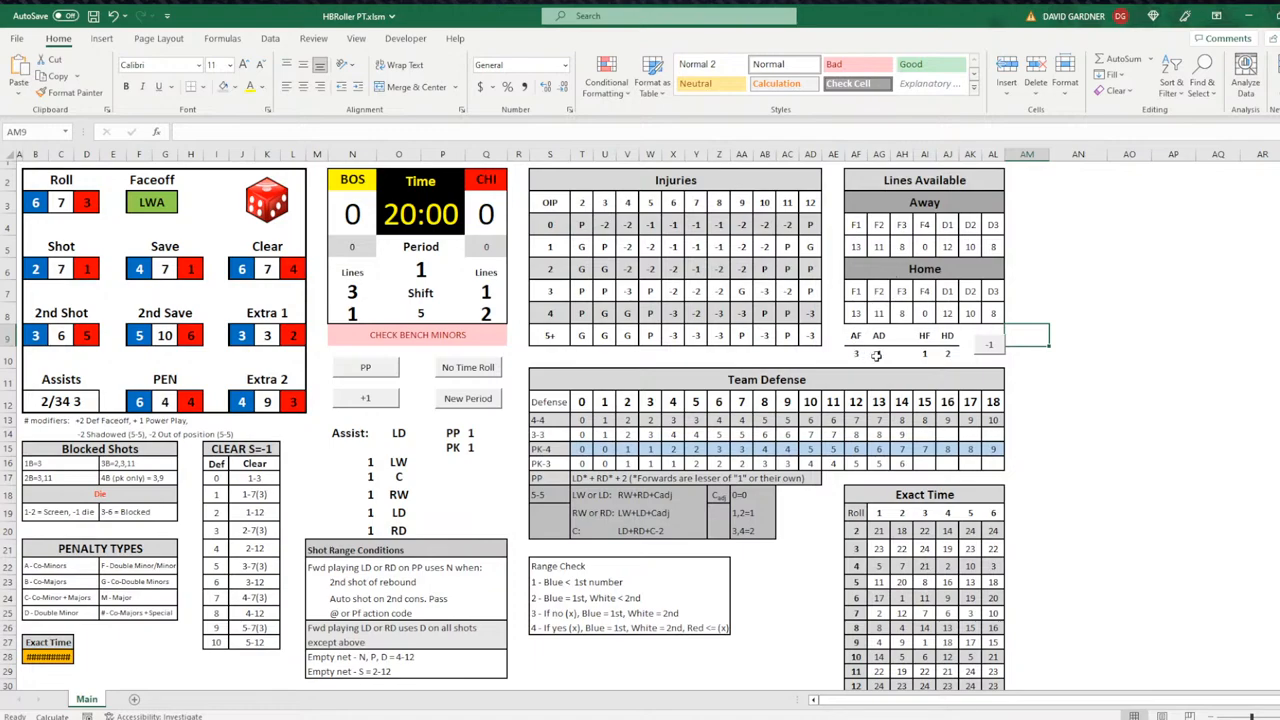
pyautogui.moveTo(948, 248)
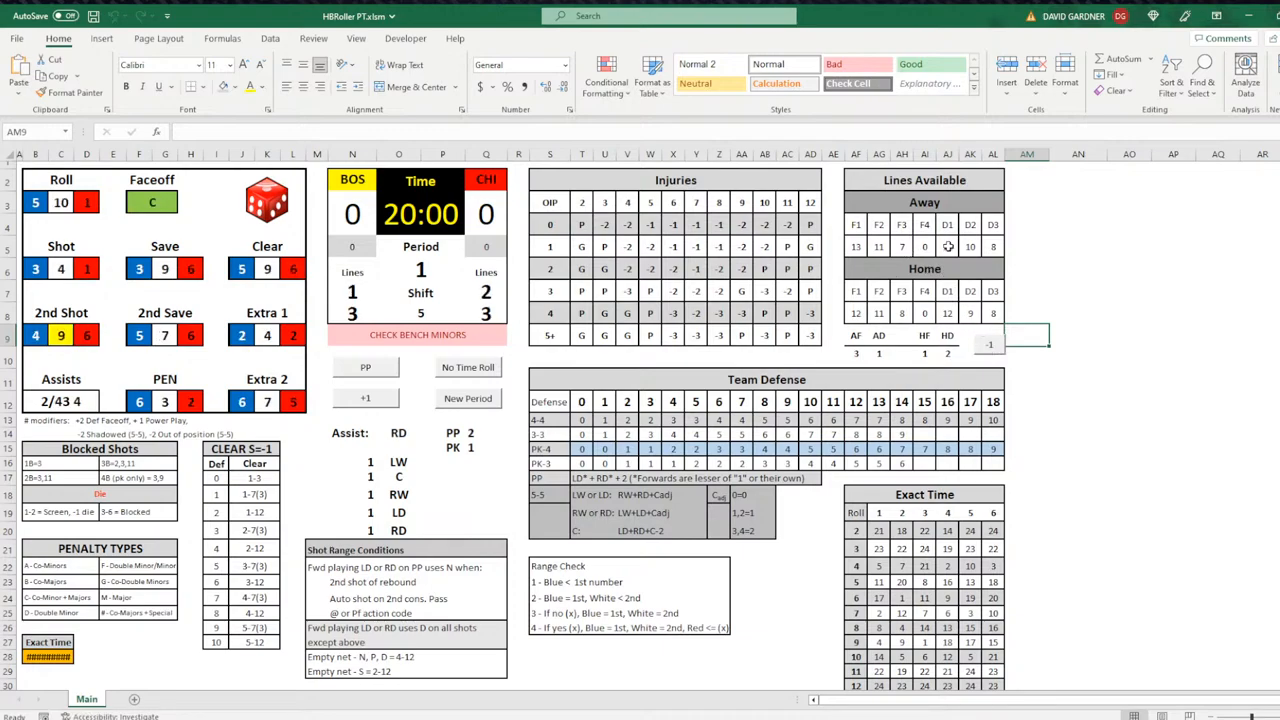
pyautogui.moveTo(1096, 252)
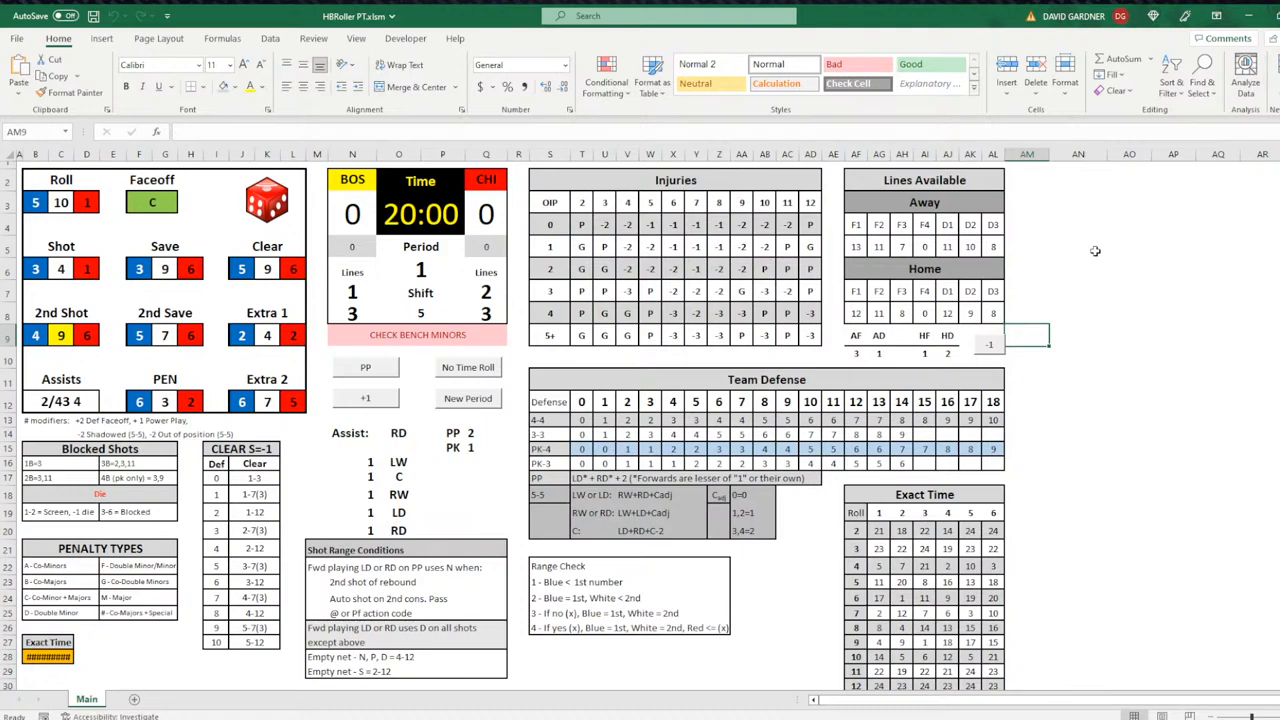
pyautogui.click(1078, 292)
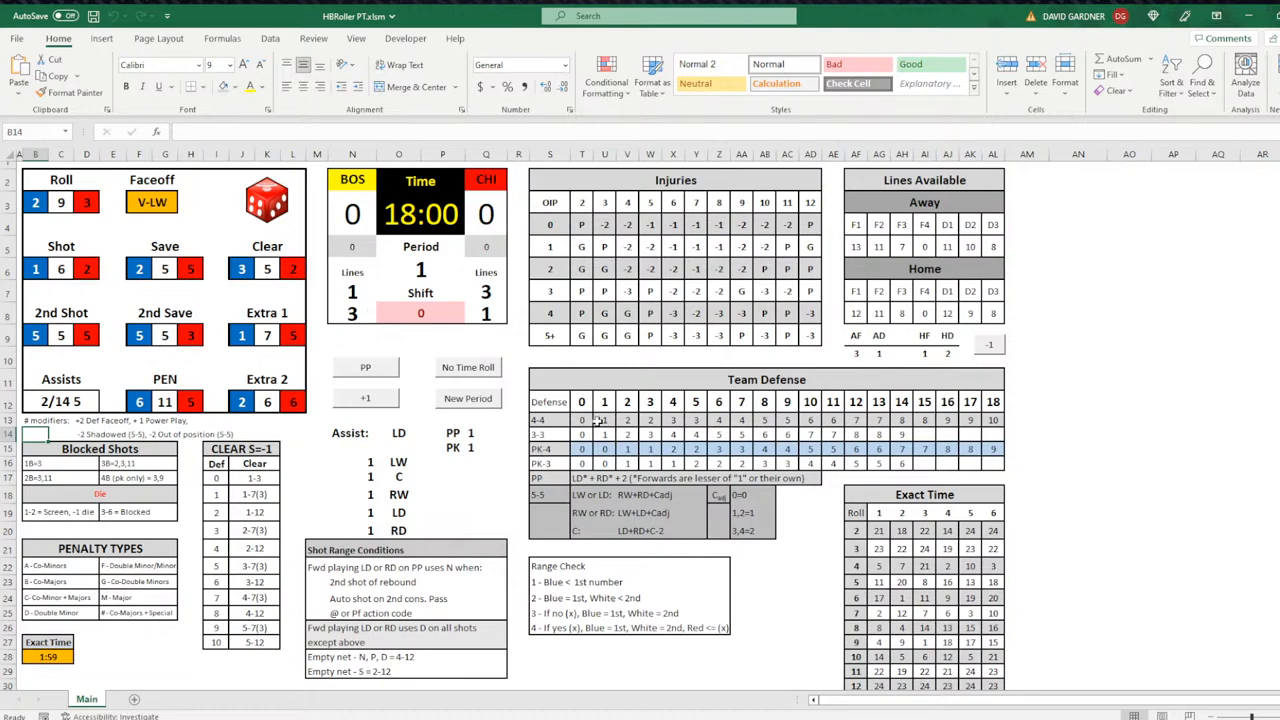
pyautogui.moveTo(856, 358)
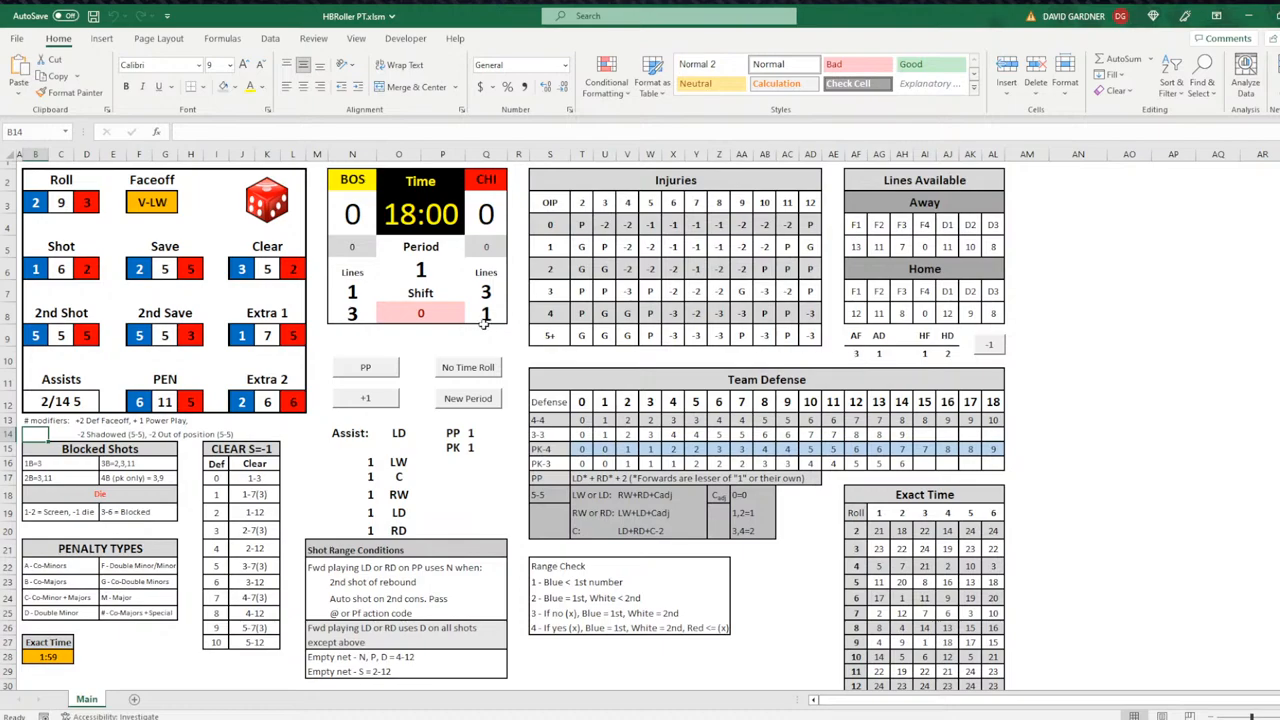
pyautogui.moveTo(368, 300)
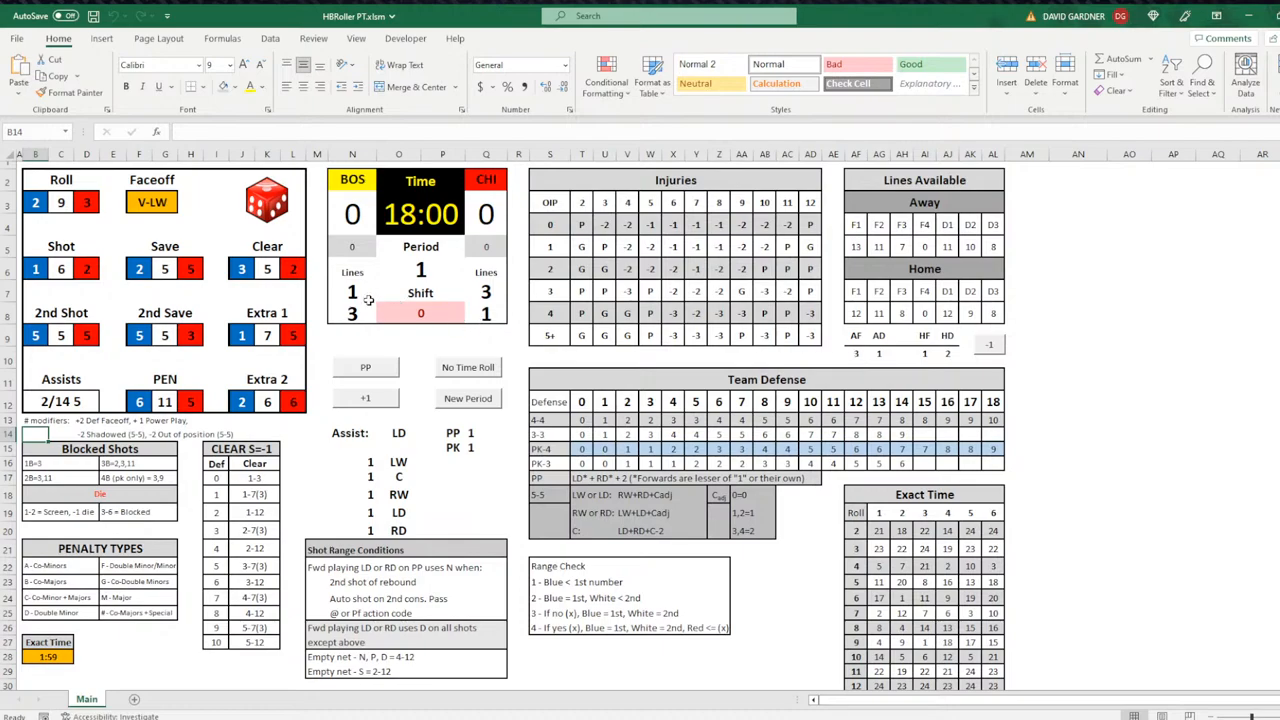
pyautogui.click(856, 354)
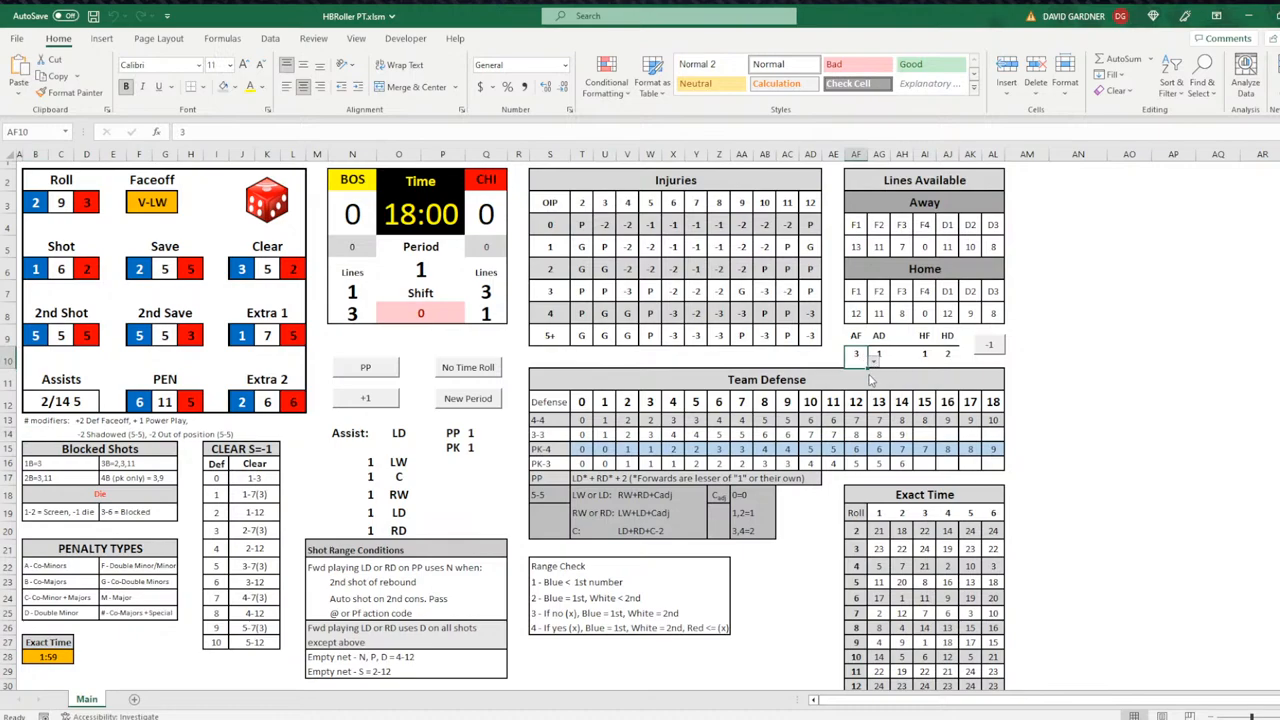
pyautogui.click(878, 354)
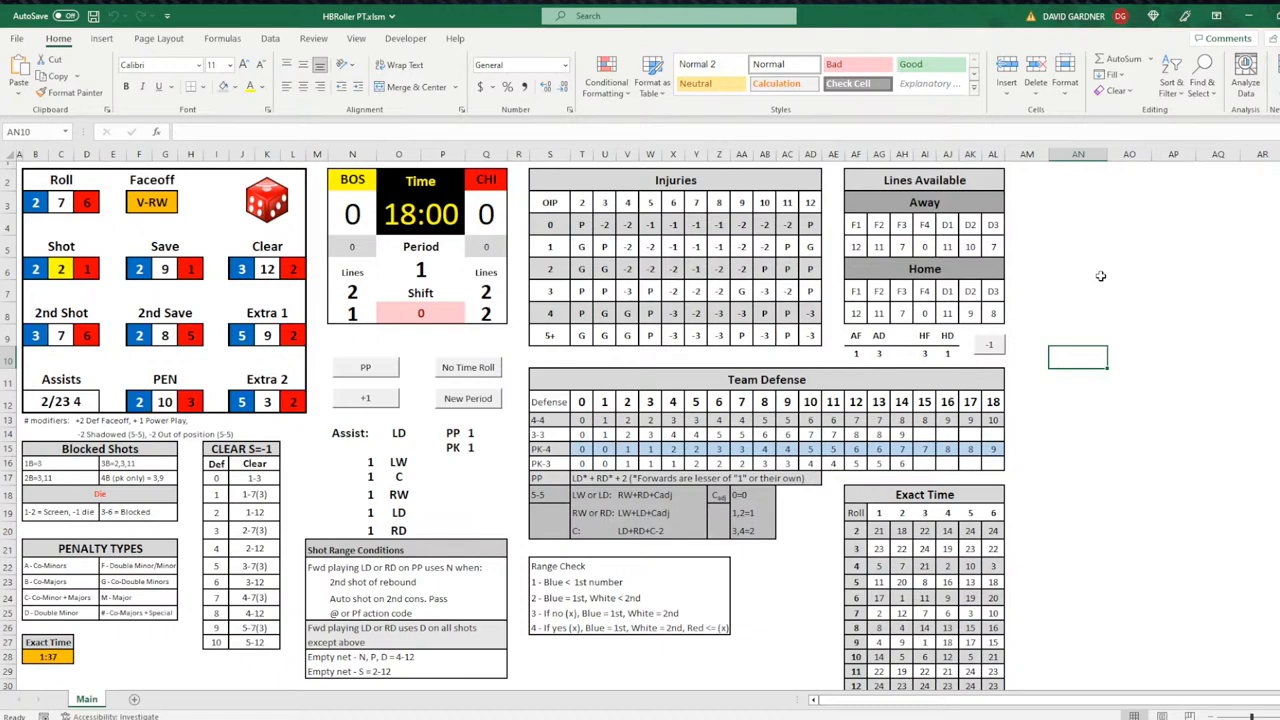
pyautogui.moveTo(288, 340)
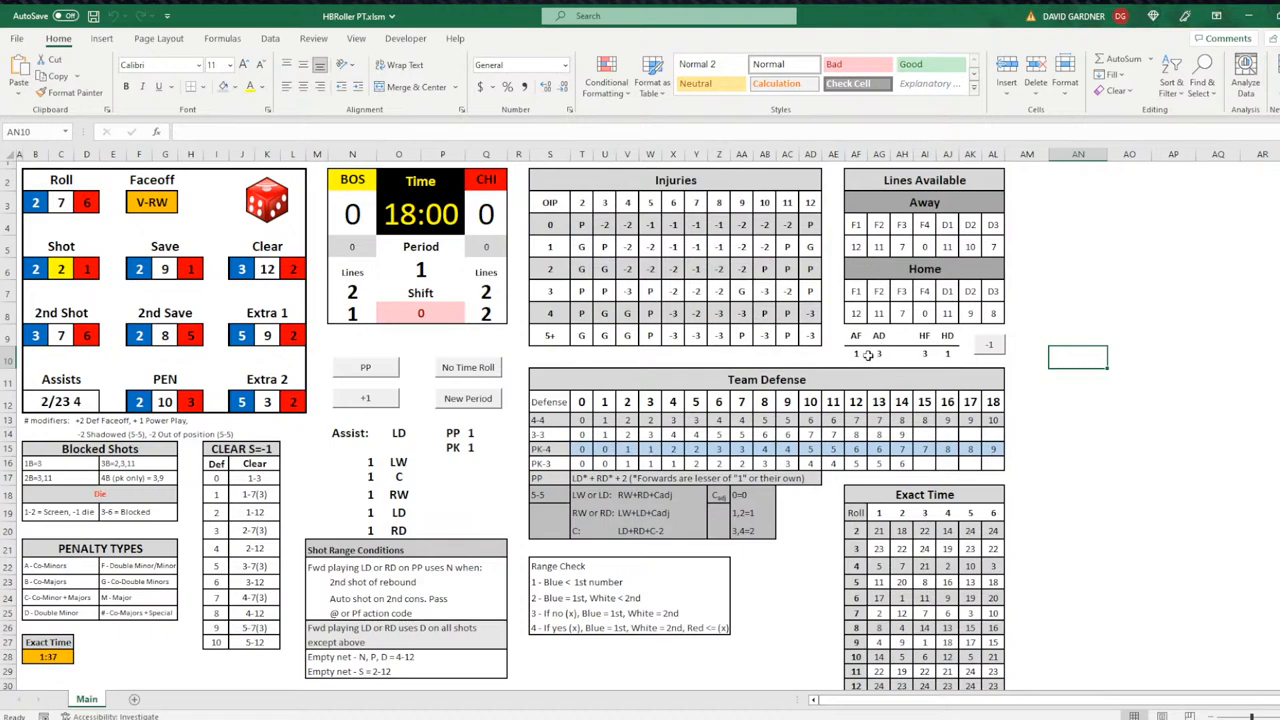
pyautogui.moveTo(1176, 336)
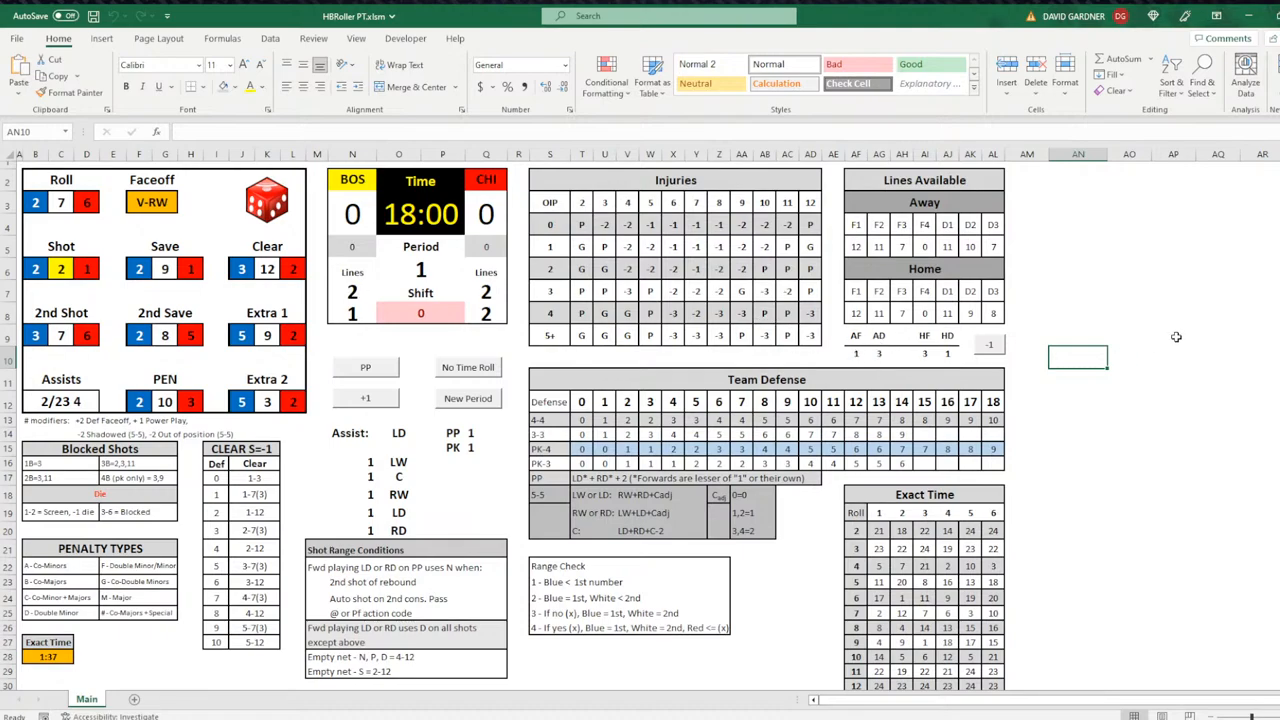
pyautogui.moveTo(1038, 324)
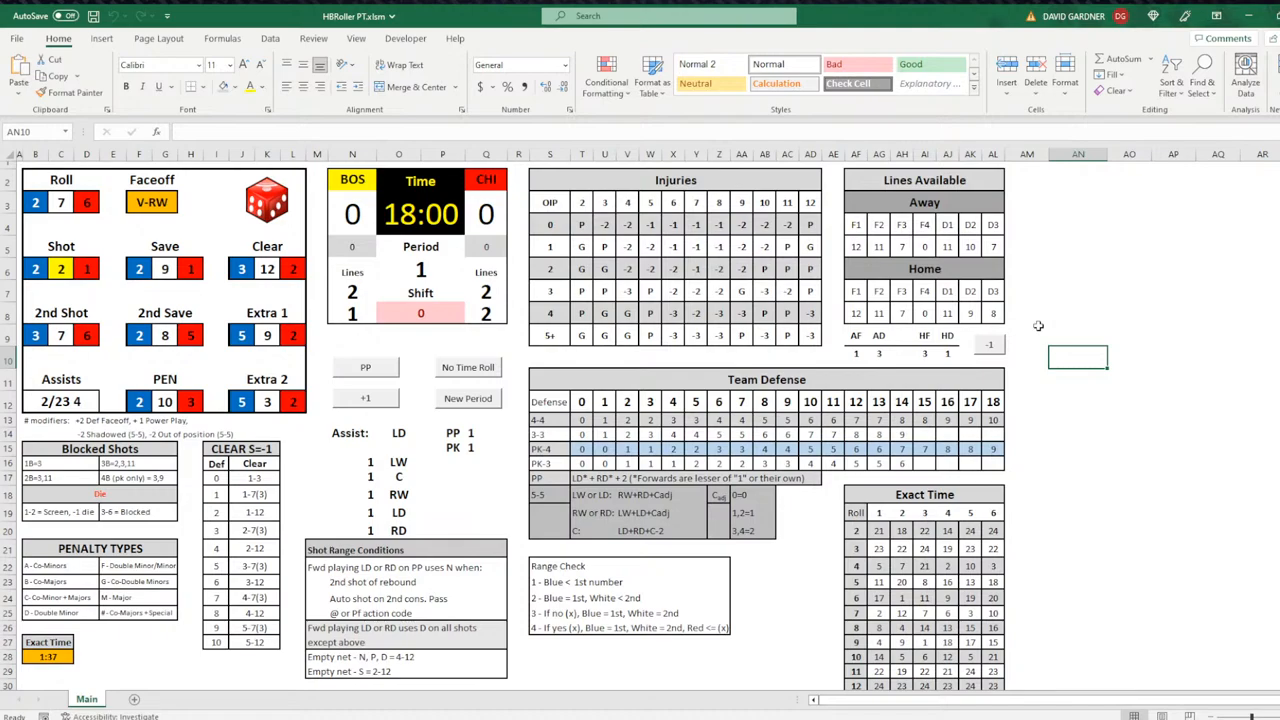
pyautogui.moveTo(1020, 306)
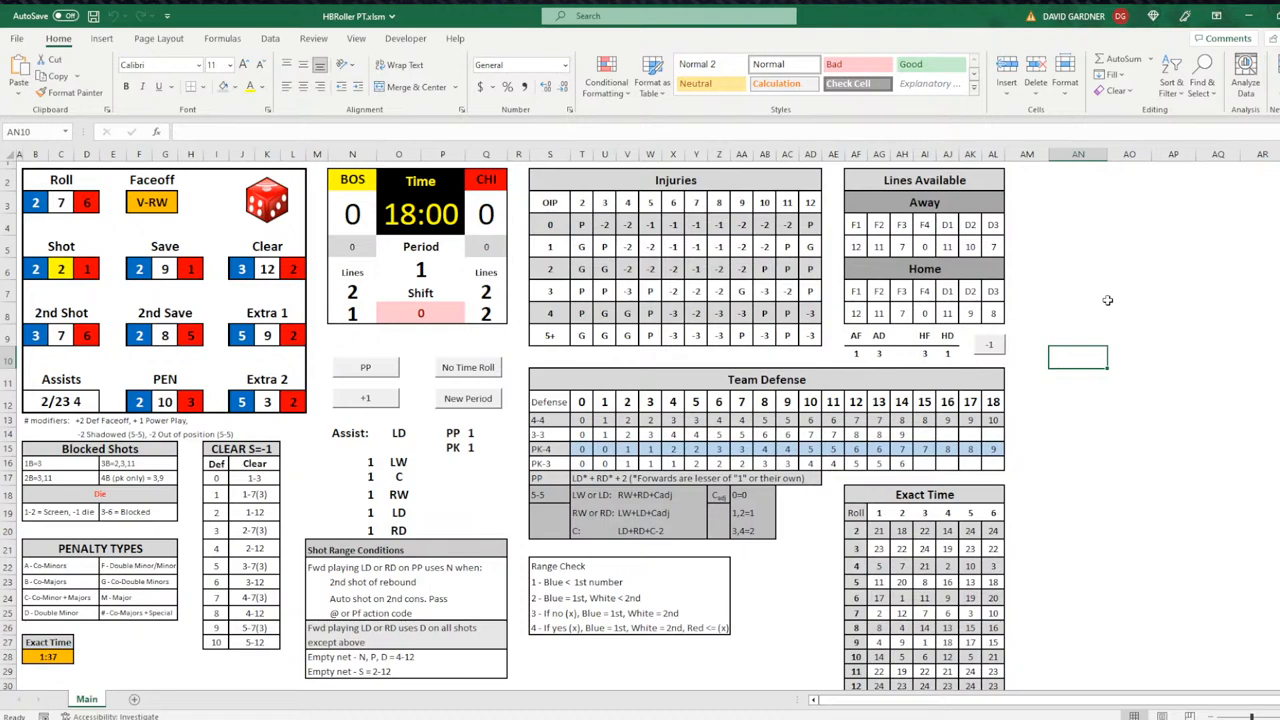
# Step: Re-roll the dice, then start a new period with the clock back at 20:00 and PP placeholders
pyautogui.click(1078, 248)
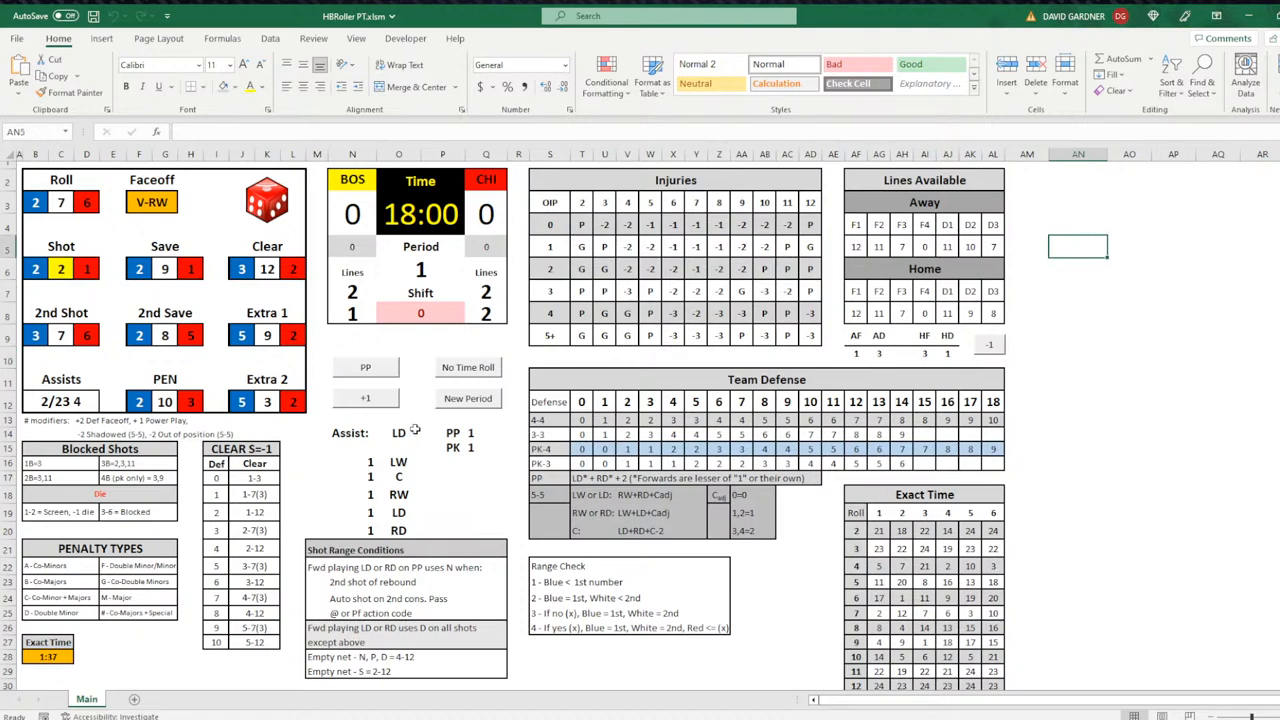
pyautogui.click(468, 398)
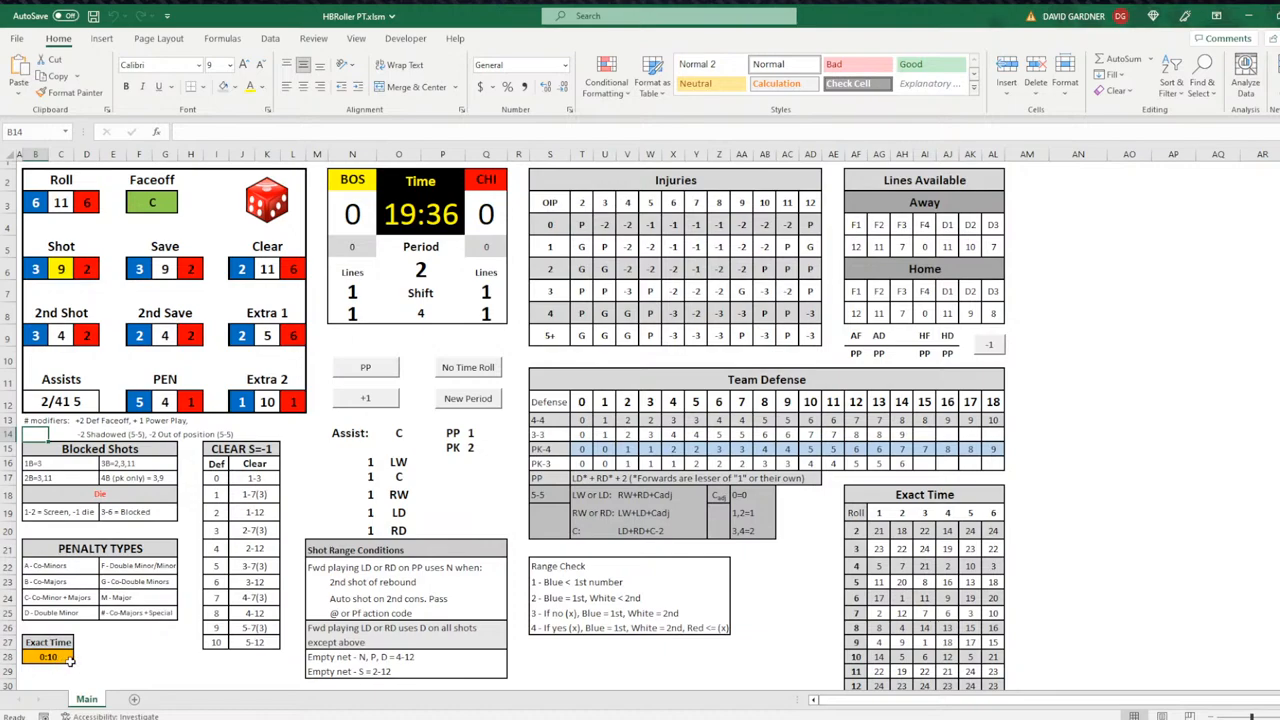
pyautogui.moveTo(1124, 524)
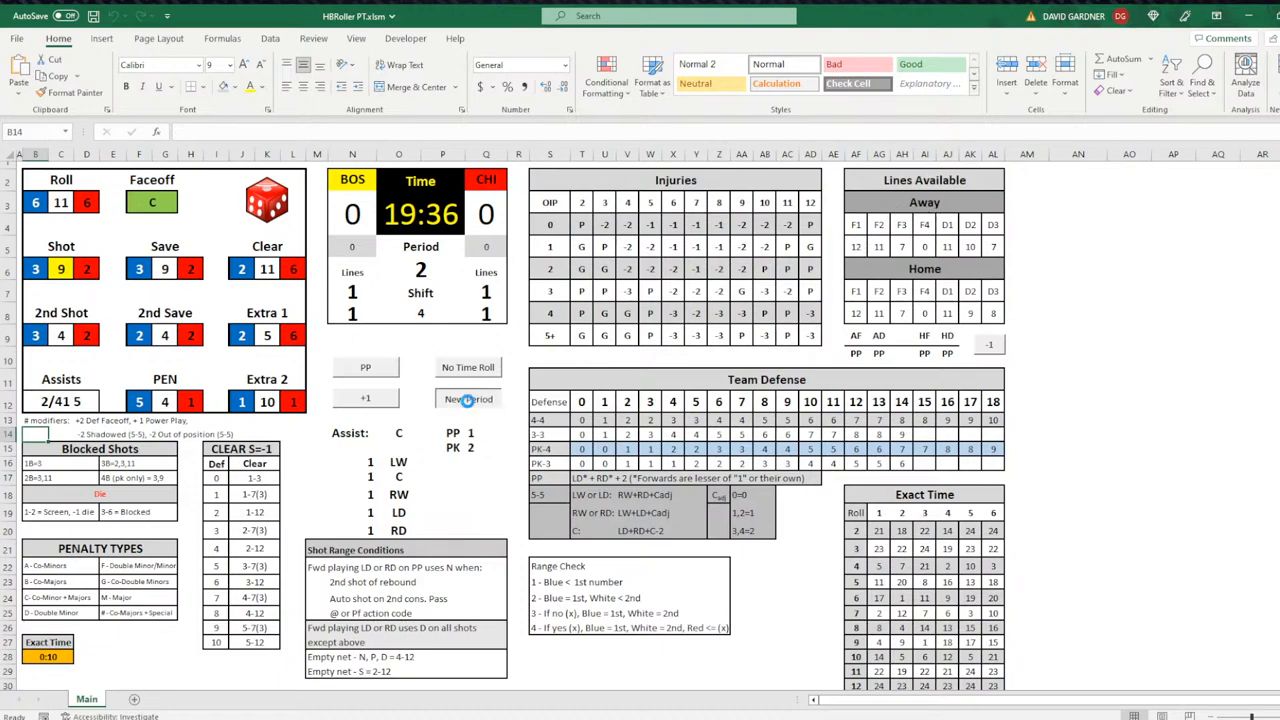
pyautogui.click(468, 398)
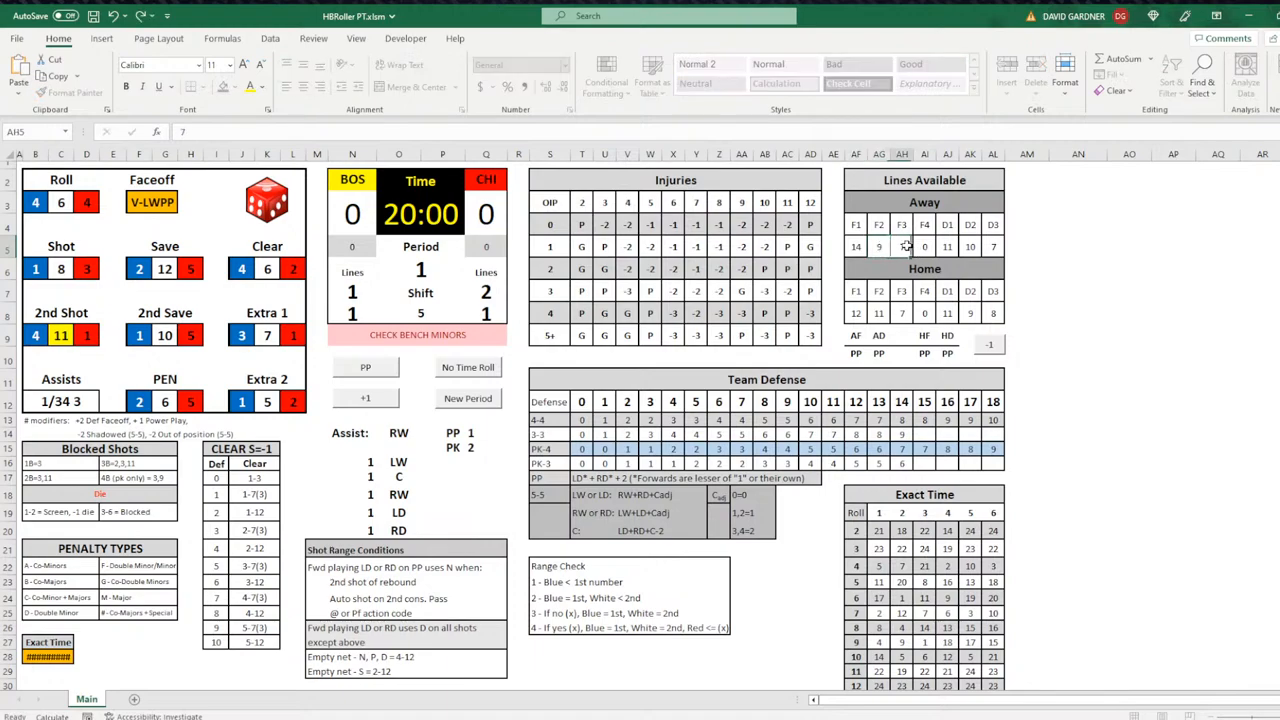
# Step: Enter 8 for the scoreboard period entry while Lines Available stays marked PP
pyautogui.write('8')
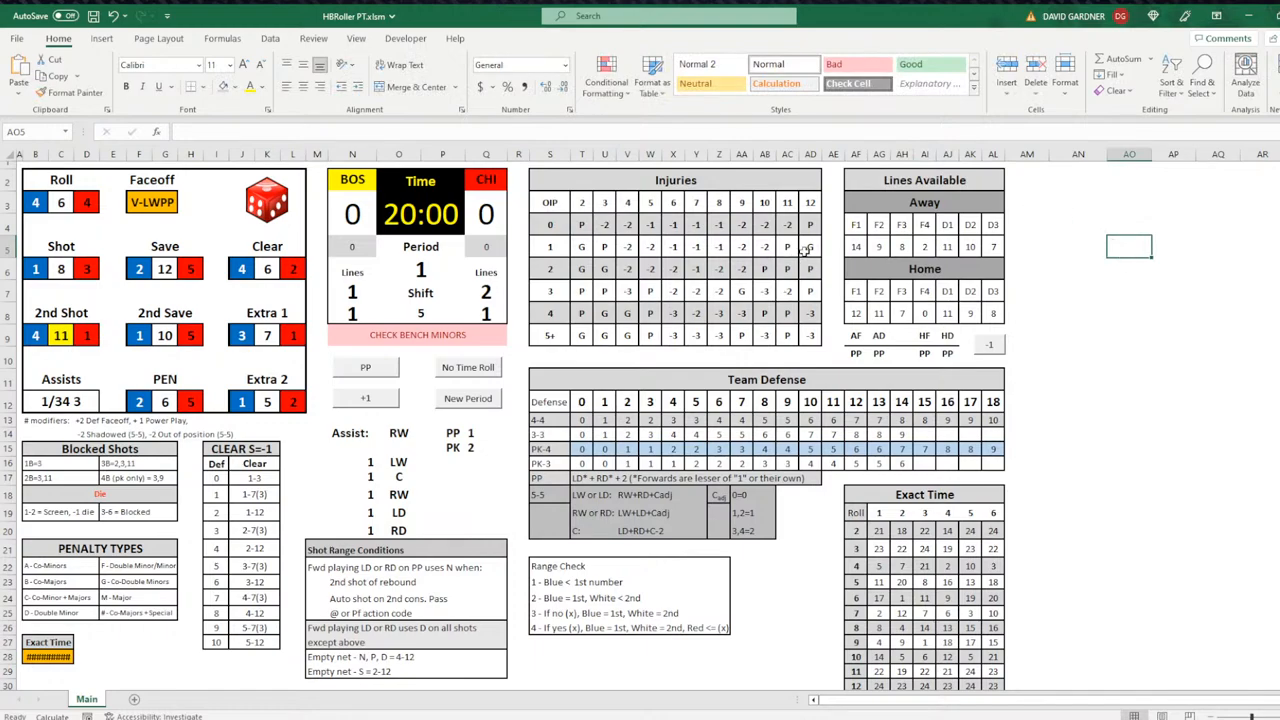
pyautogui.moveTo(1156, 378)
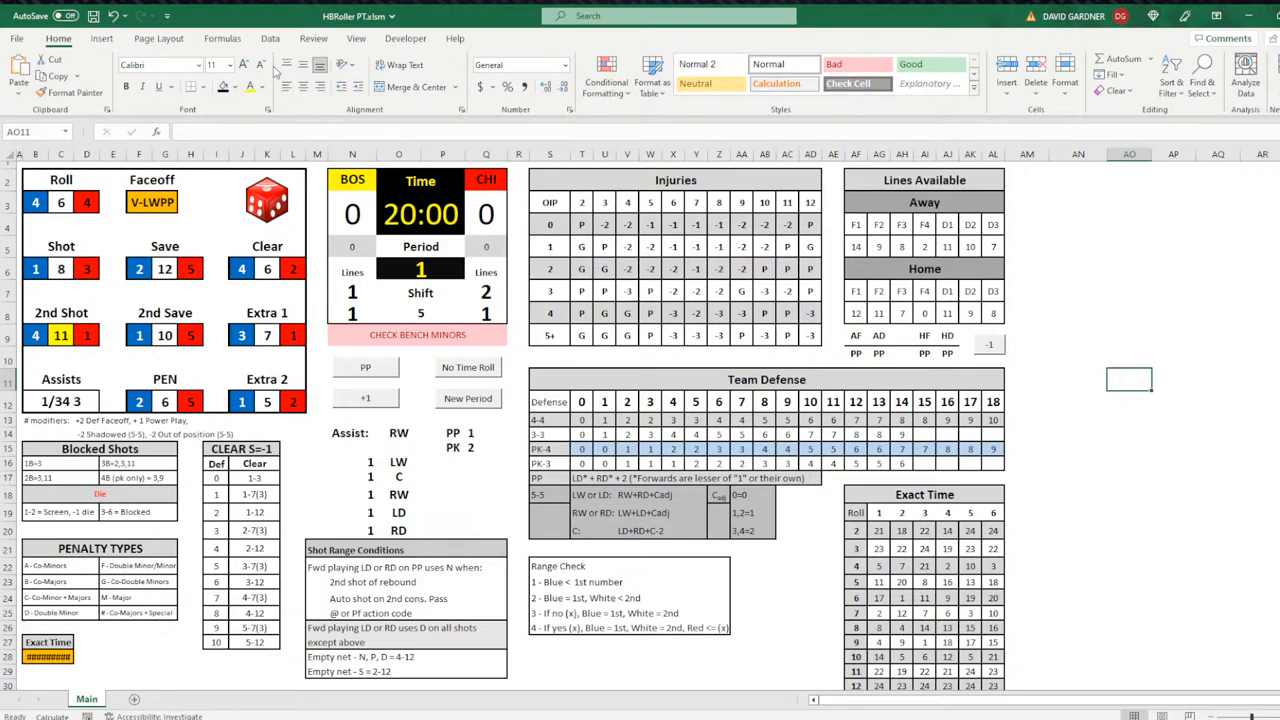
pyautogui.moveTo(1192, 394)
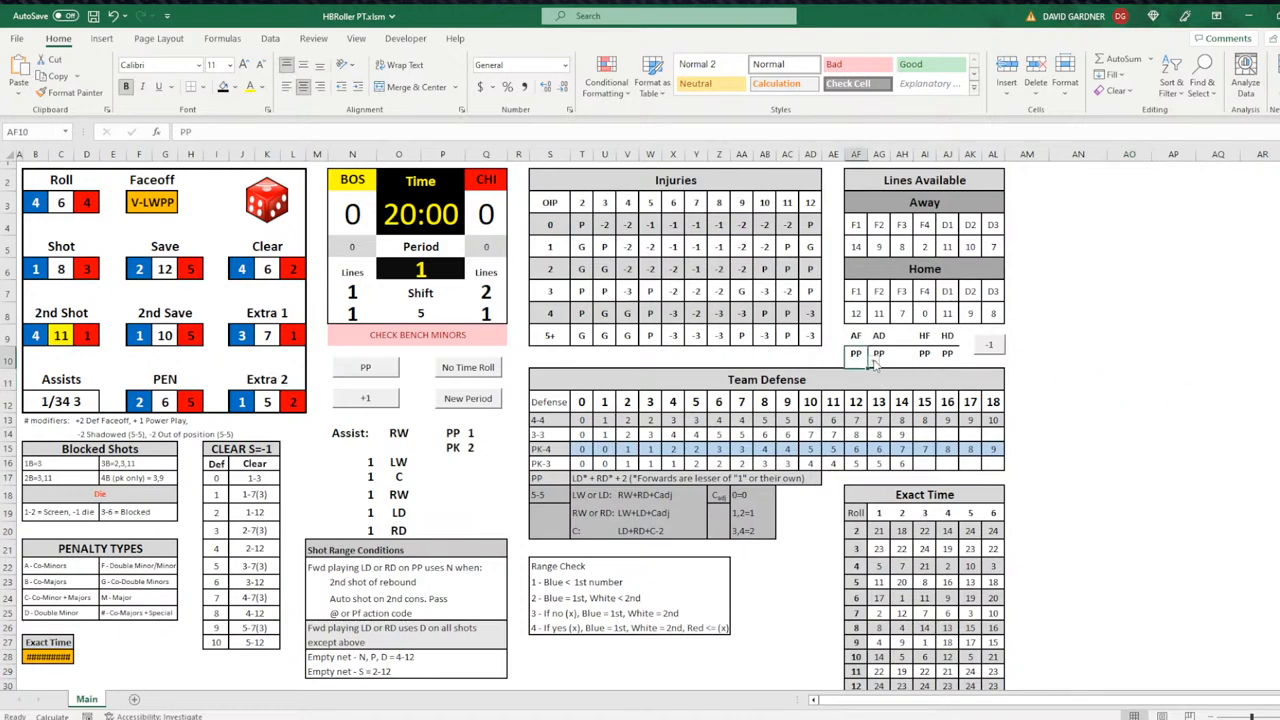
# Step: Roll the dice twice so the clock runs down to 18:24 with new lines and shifts
pyautogui.click(878, 352)
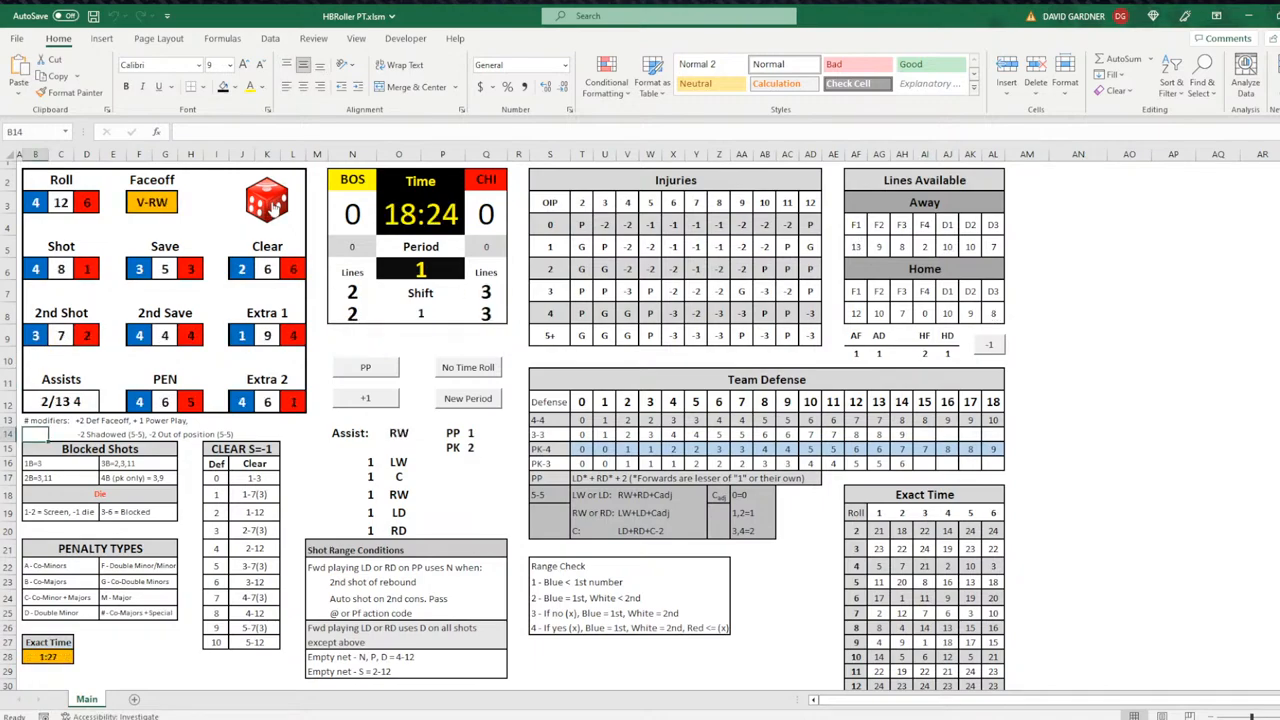
pyautogui.moveTo(892, 356)
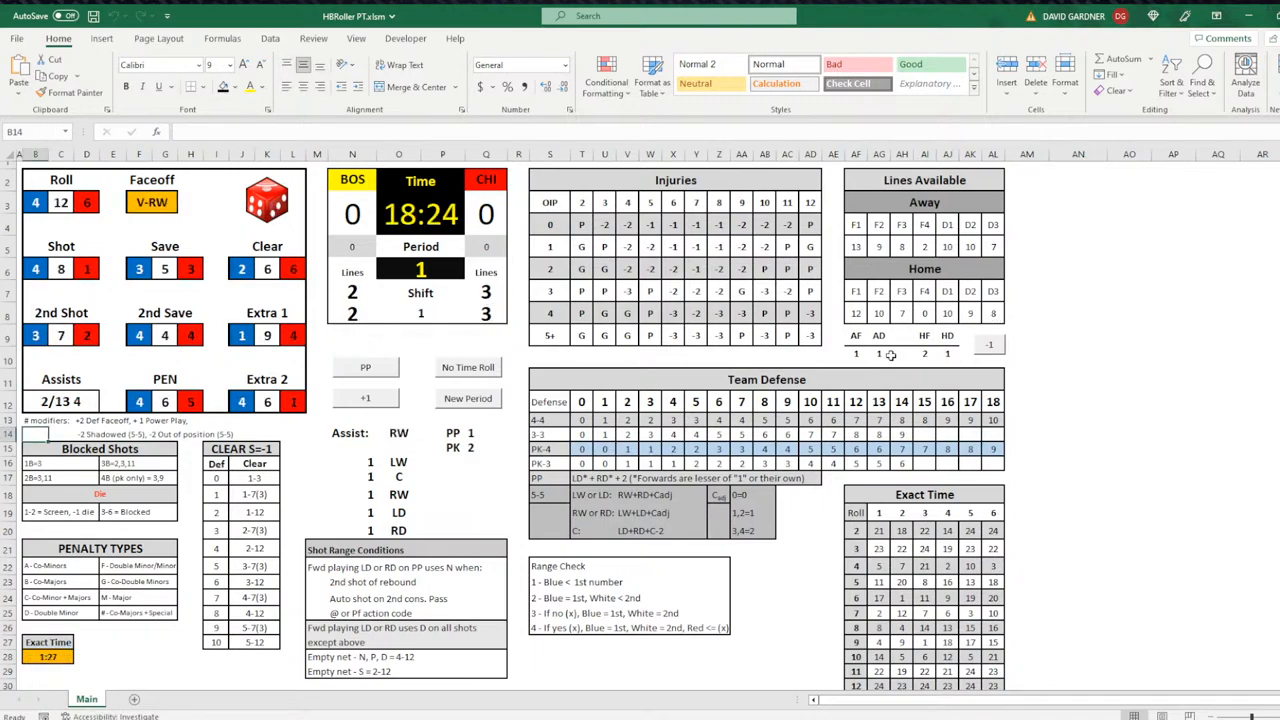
pyautogui.moveTo(948, 336)
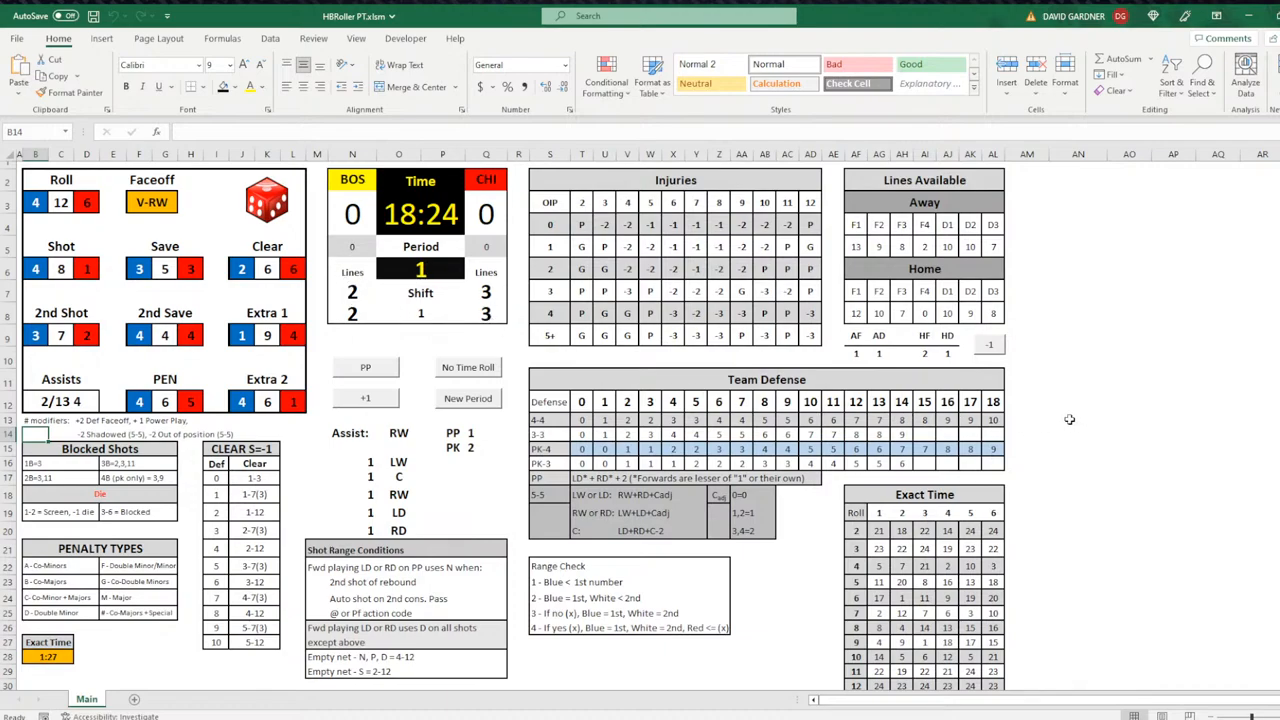
pyautogui.moveTo(990, 350)
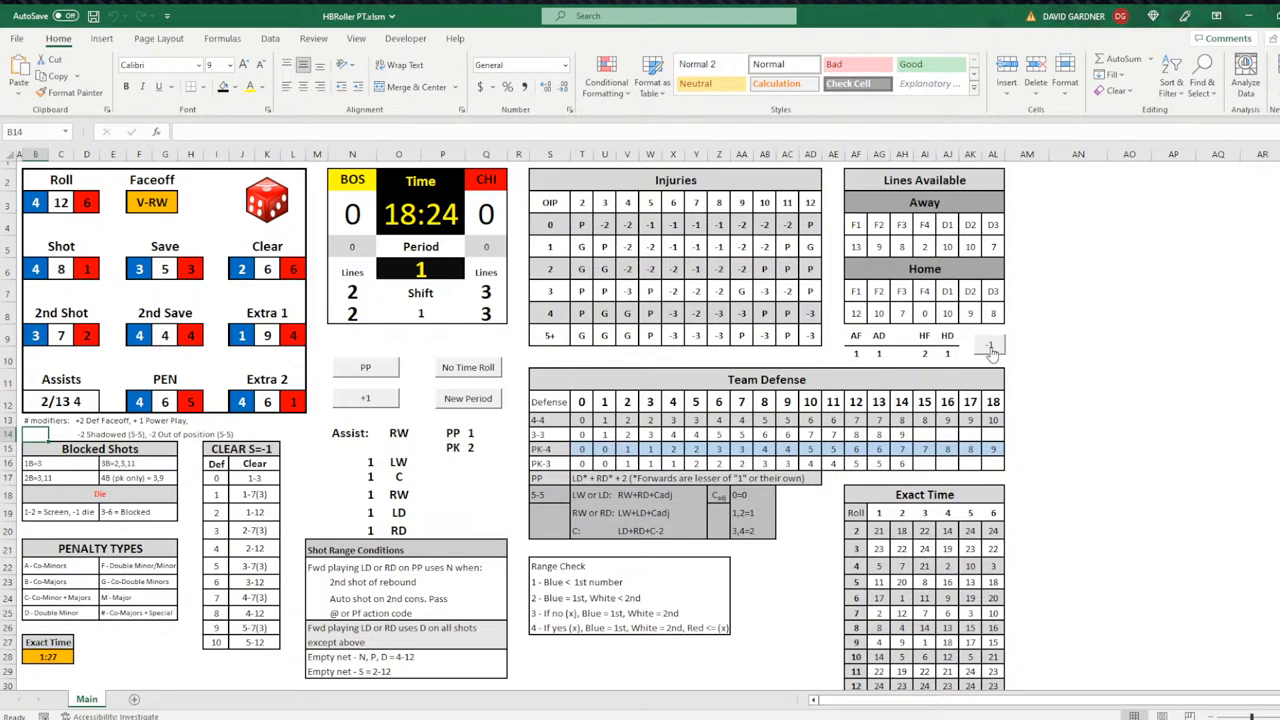
pyautogui.moveTo(992, 356)
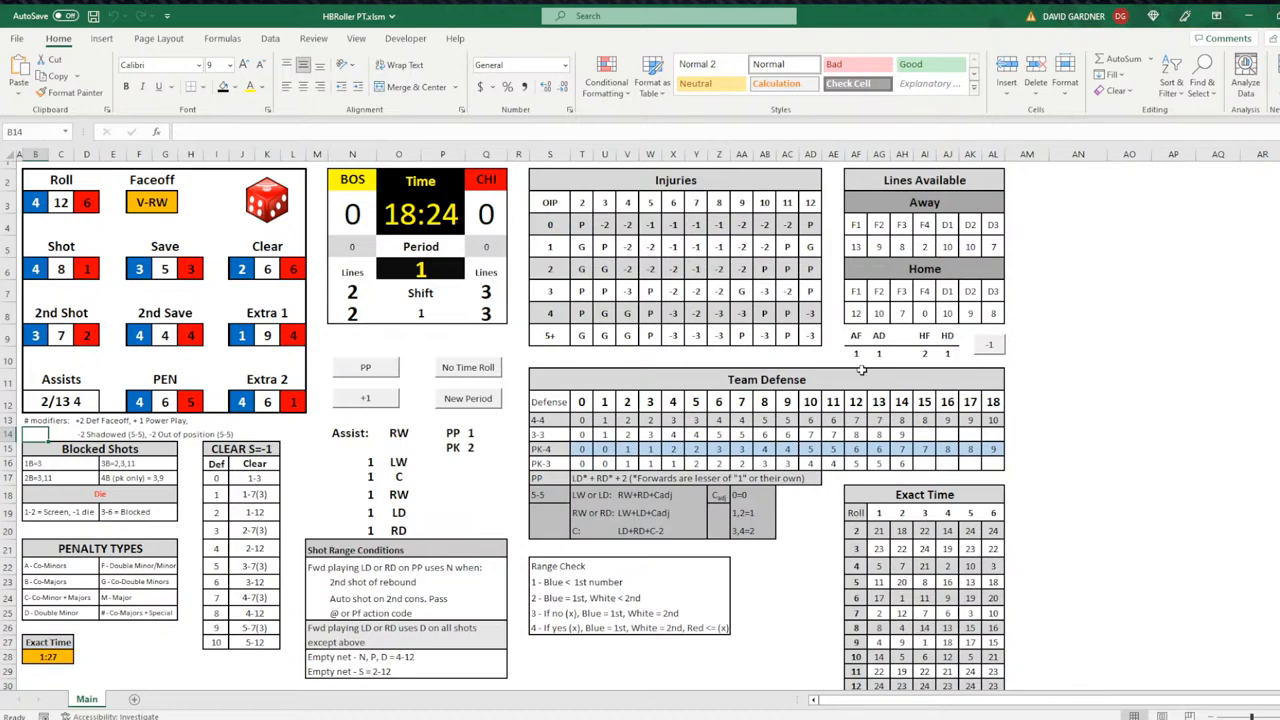
pyautogui.click(856, 354)
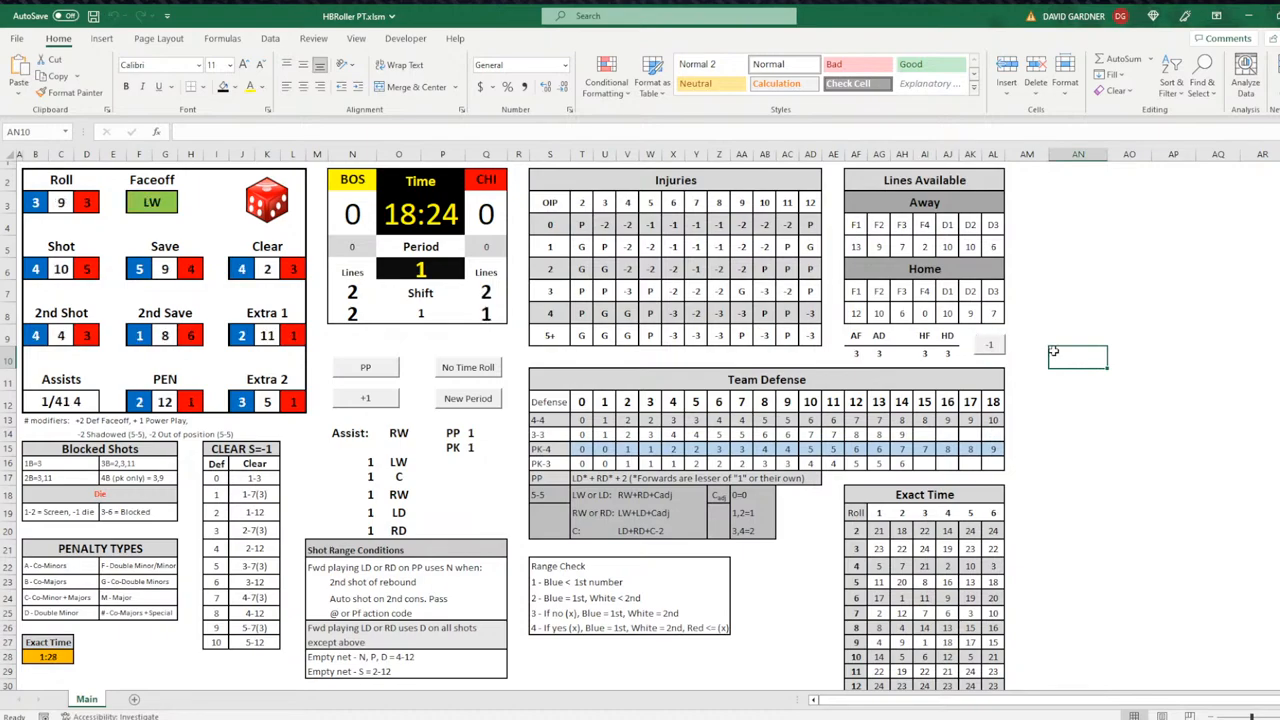
pyautogui.moveTo(408, 300)
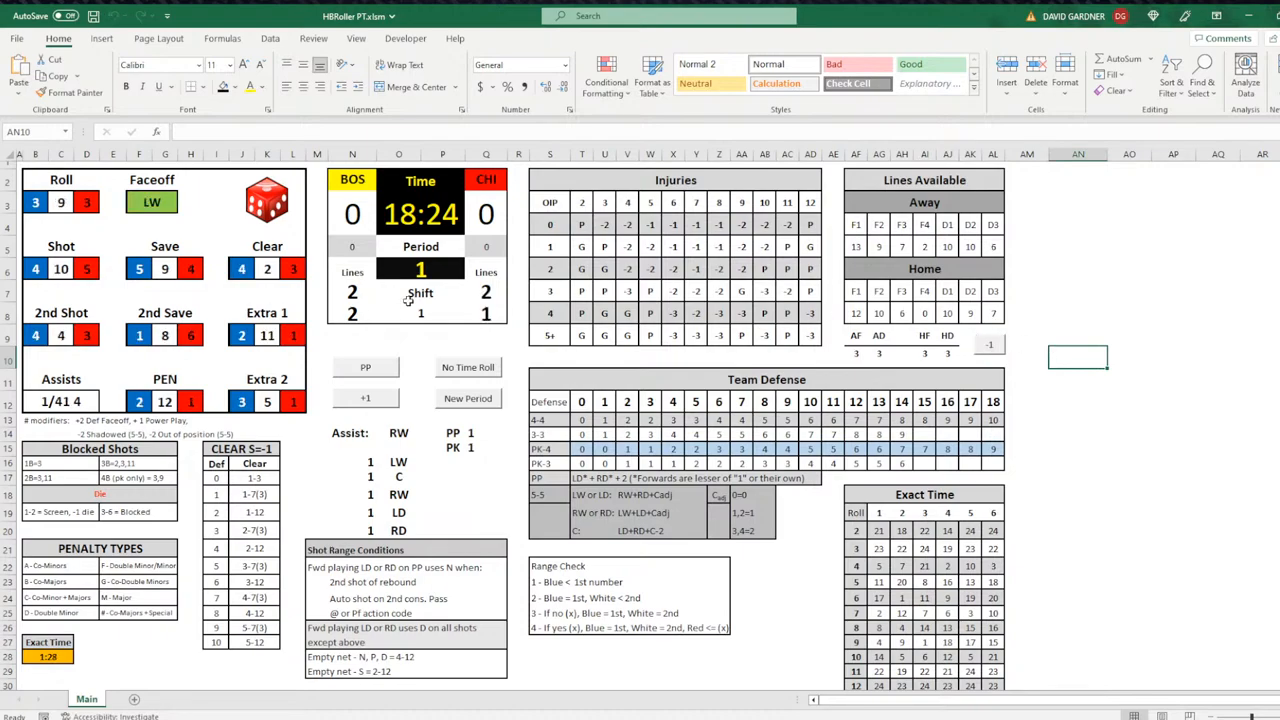
pyautogui.moveTo(858, 360)
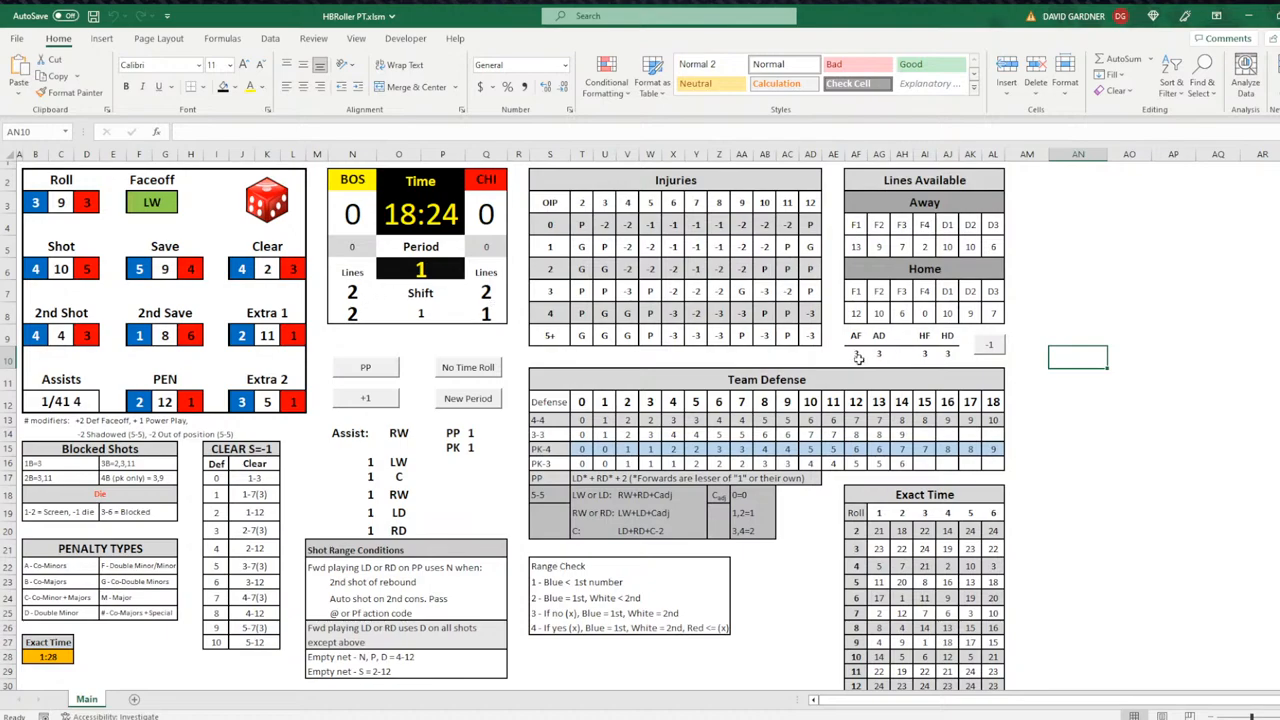
pyautogui.moveTo(1120, 422)
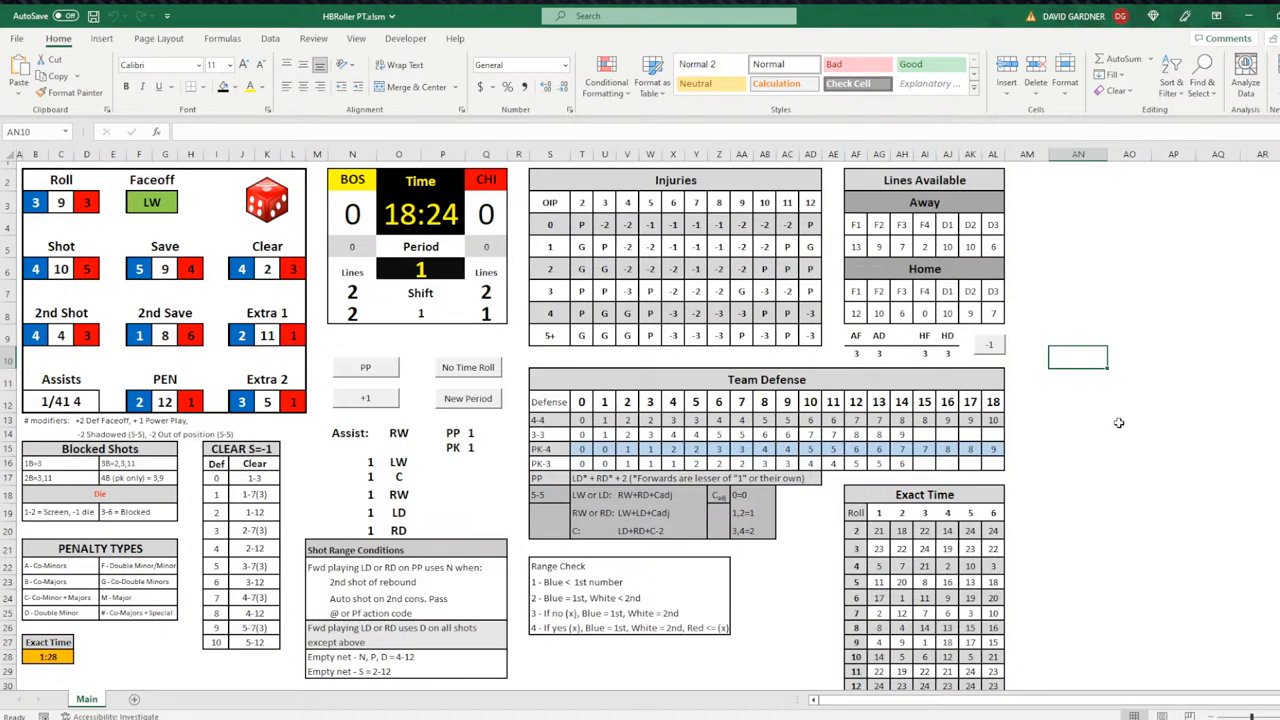
pyautogui.moveTo(1114, 420)
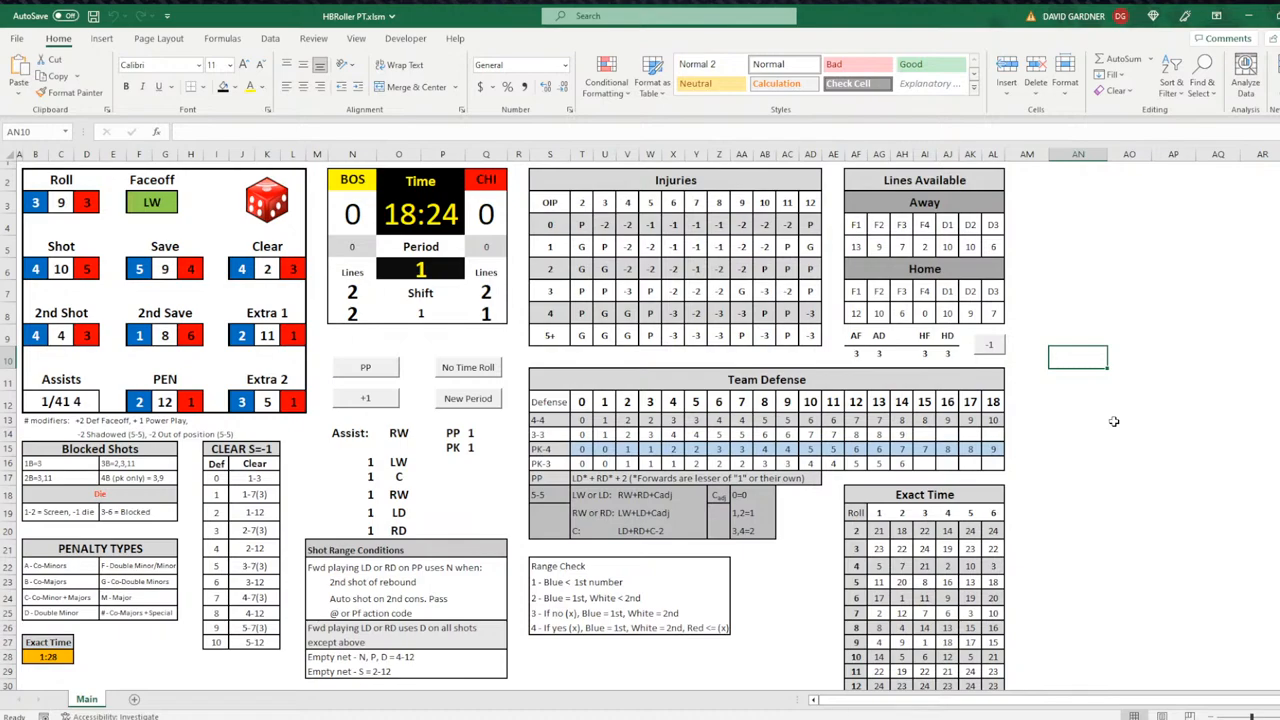
pyautogui.moveTo(306, 426)
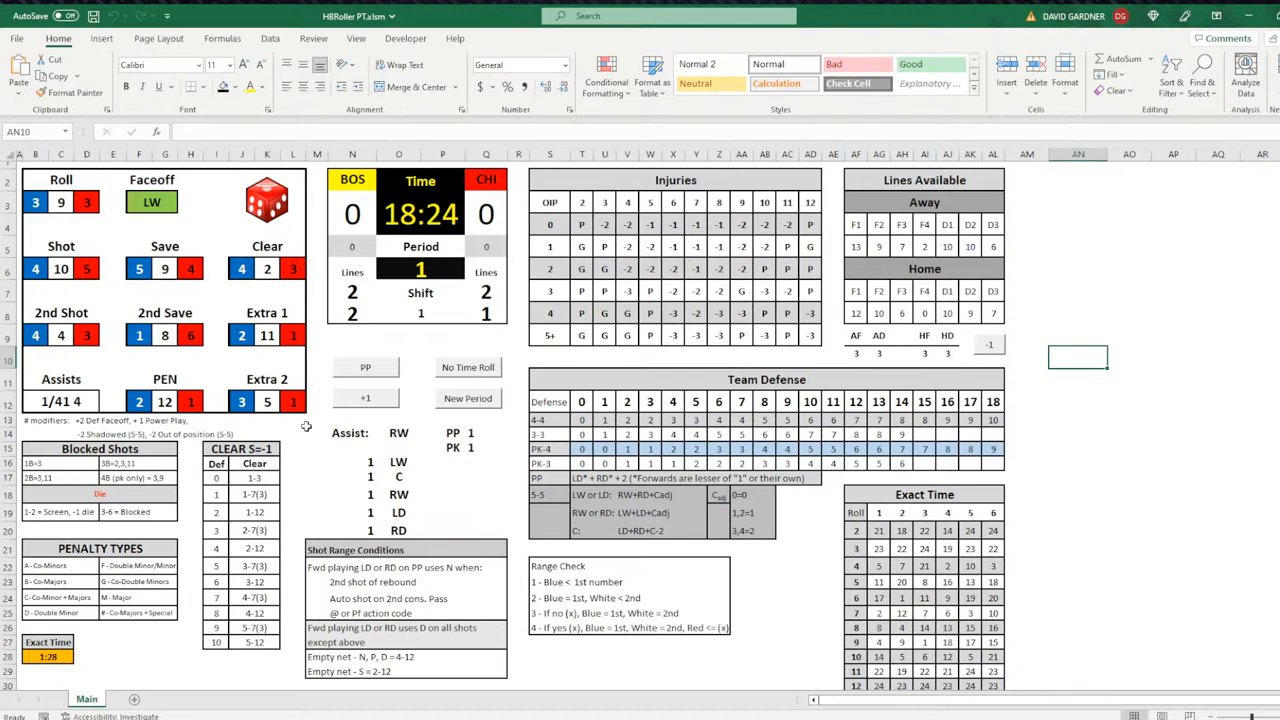
pyautogui.moveTo(432, 304)
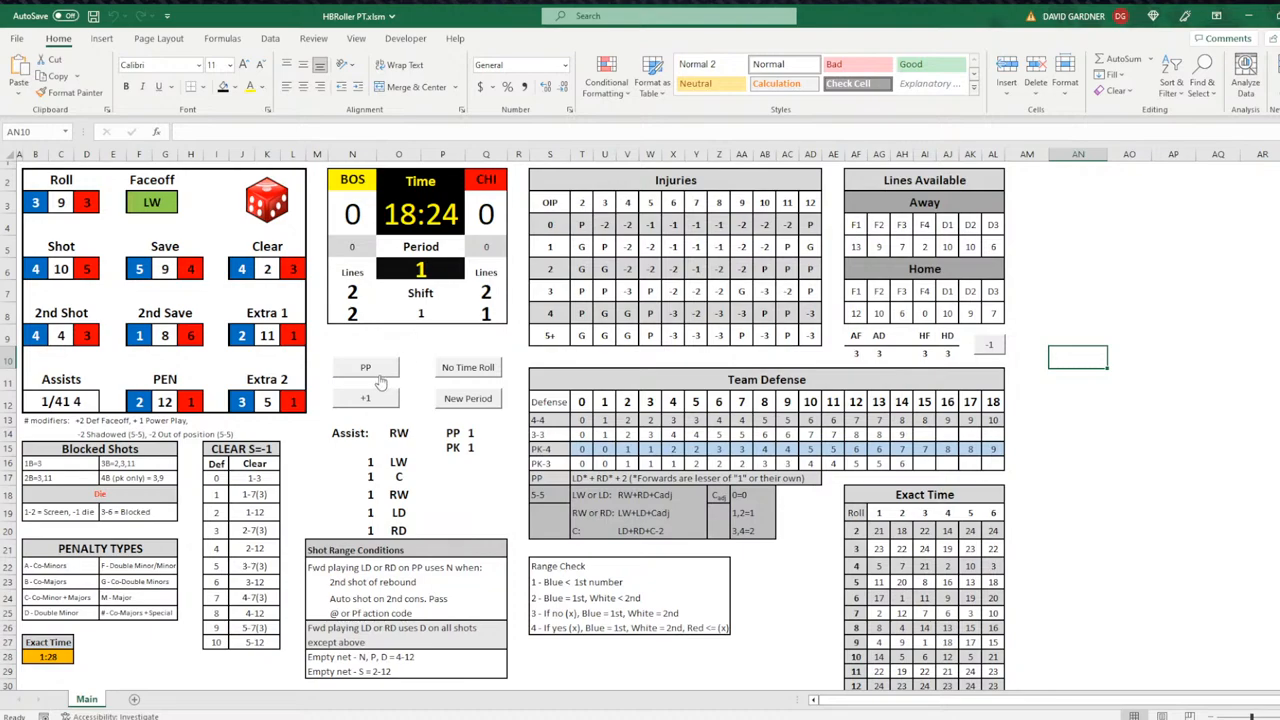
# Step: Turn on power-play tracking with the PP button so available lines show PP
pyautogui.click(364, 368)
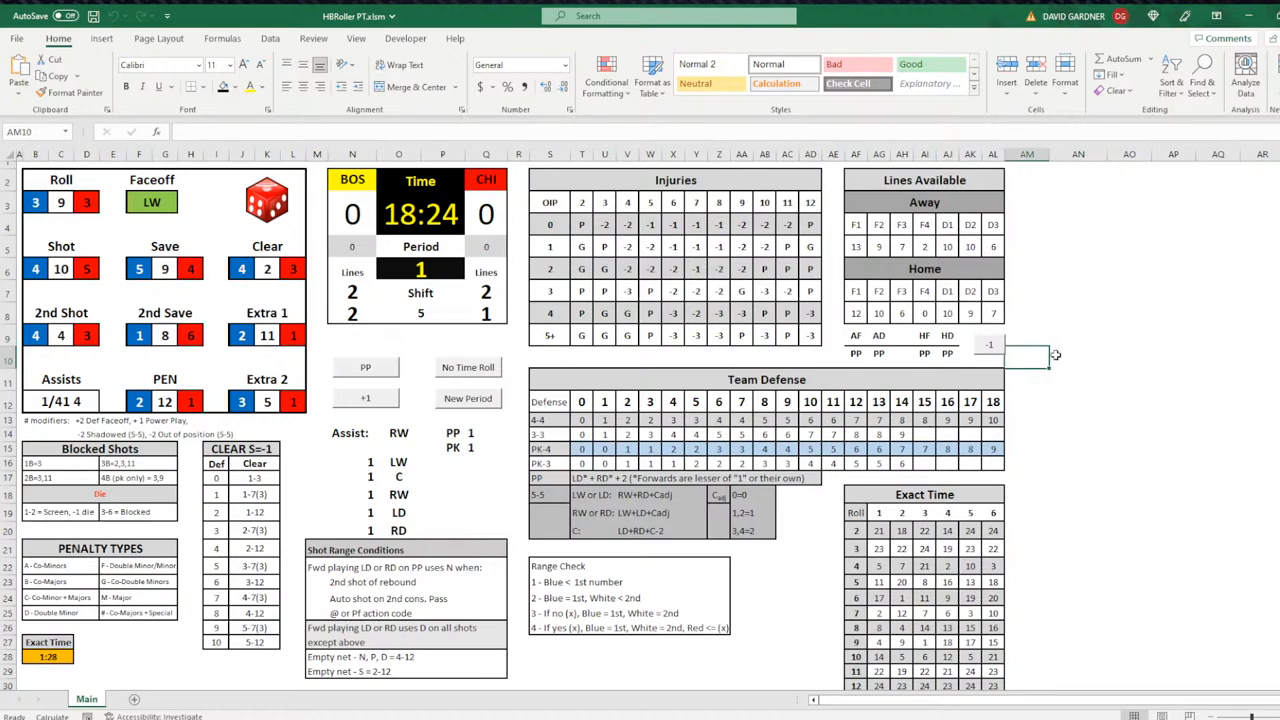
pyautogui.click(1076, 338)
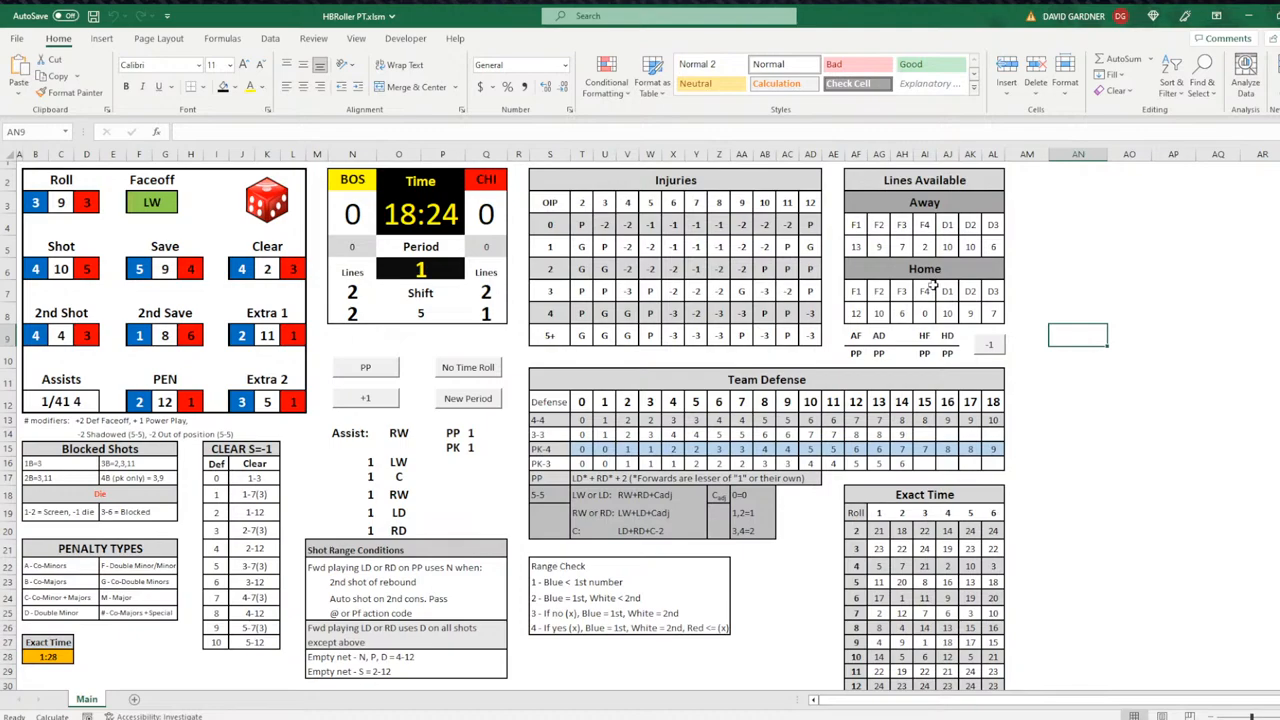
# Step: Inspect the formulas behind the PP/PK count, the PP label and a clear-table entry
pyautogui.click(486, 432)
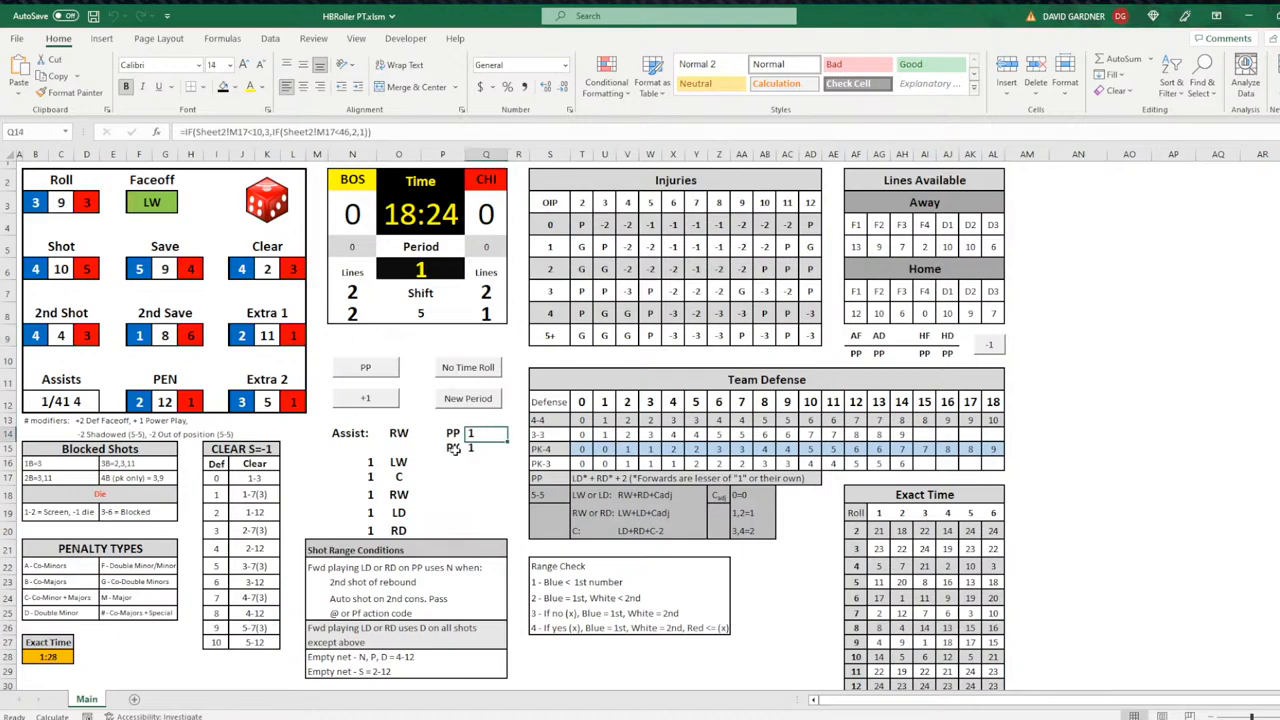
pyautogui.click(484, 432)
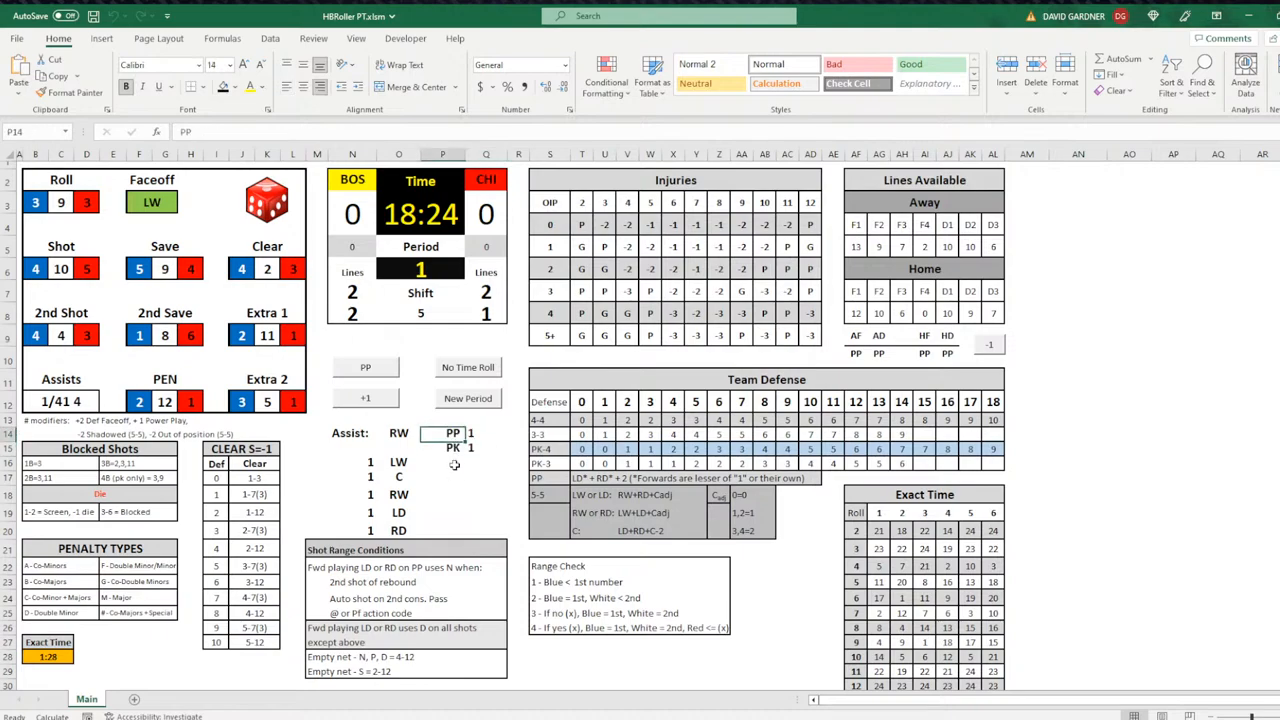
pyautogui.click(452, 448)
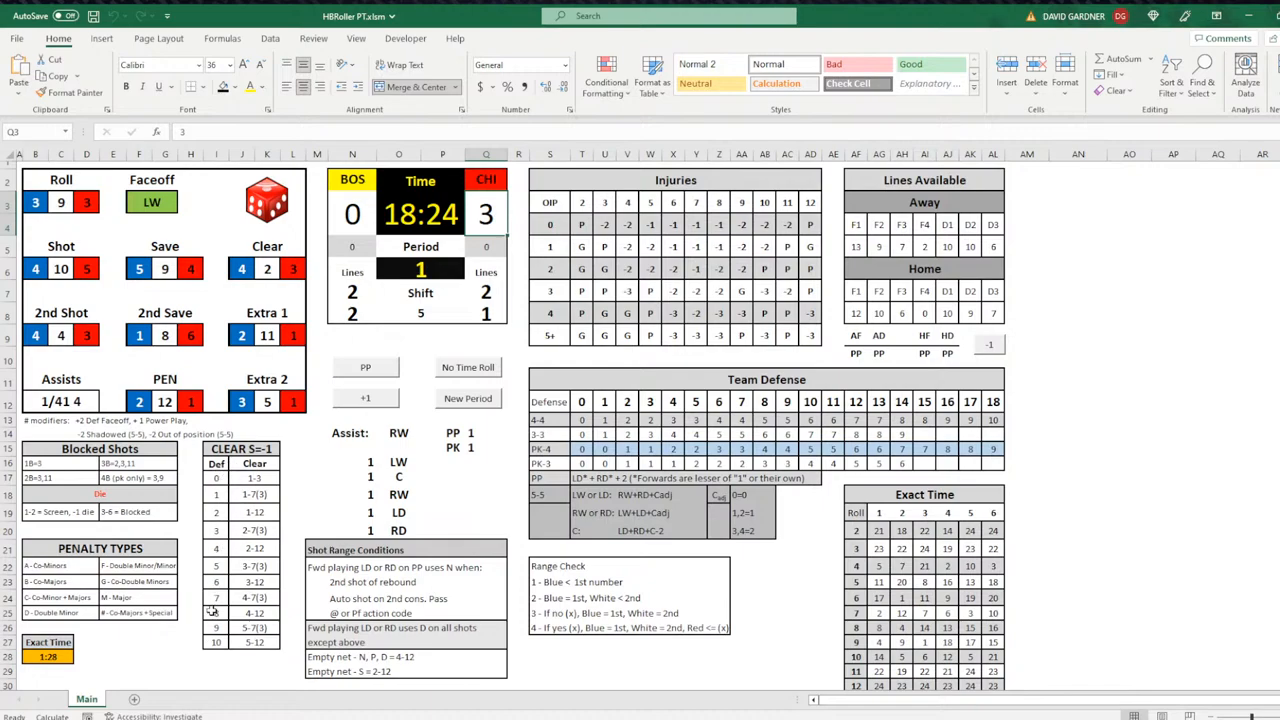
pyautogui.click(252, 530)
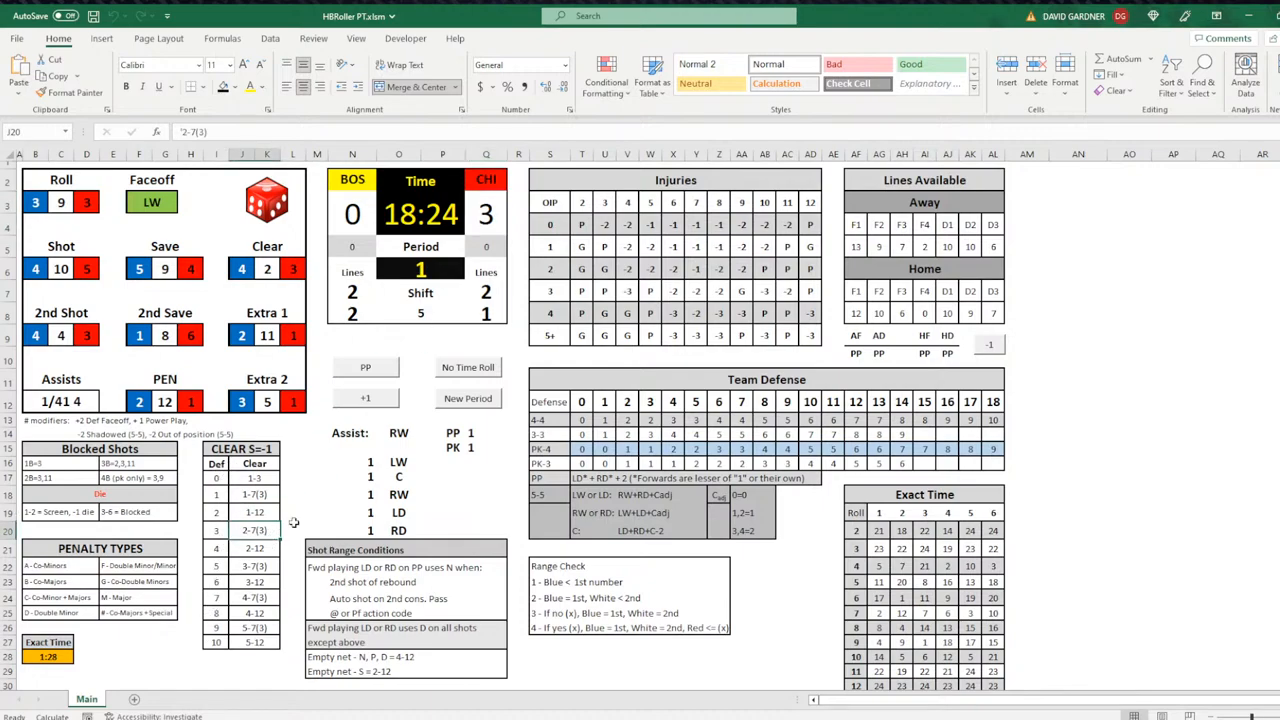